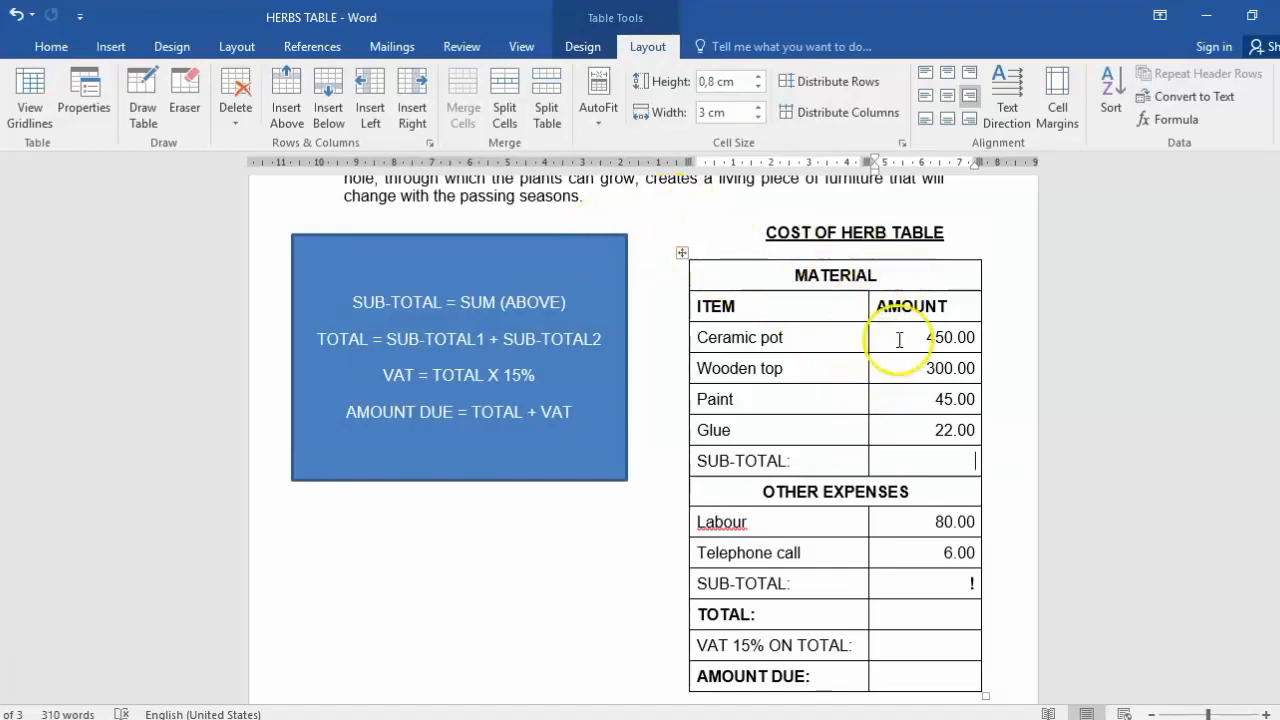
Place the insertion point inside the herb cost table
{"action": "type", "text": "4"}
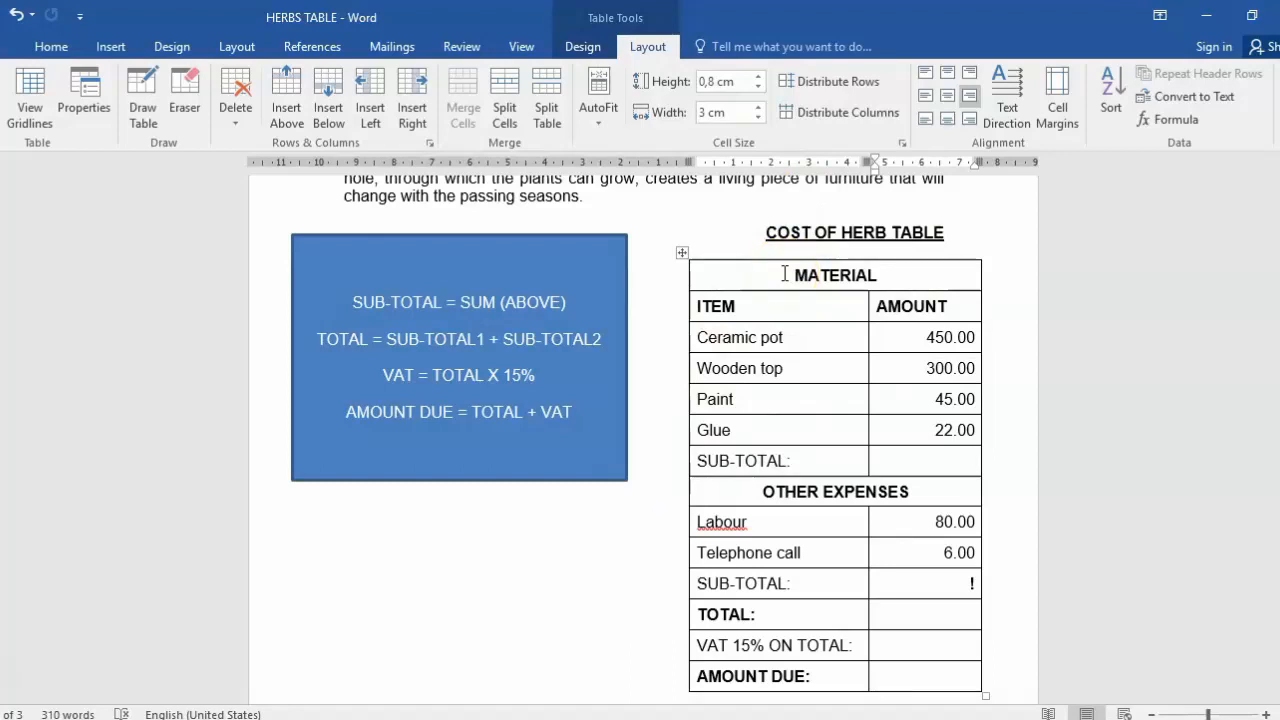
{"action": "left_click", "coordinate": [920, 460]}
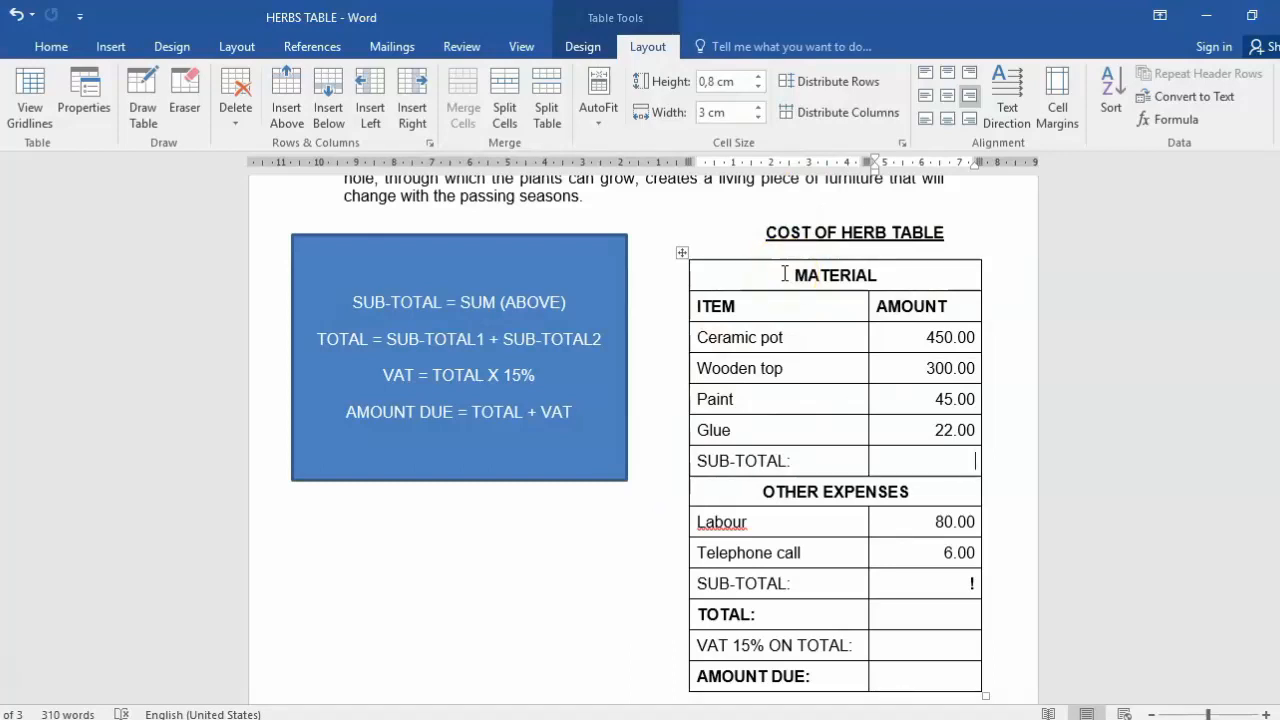
{"action": "scroll", "scroll_direction": "down", "scroll_amount": 3}
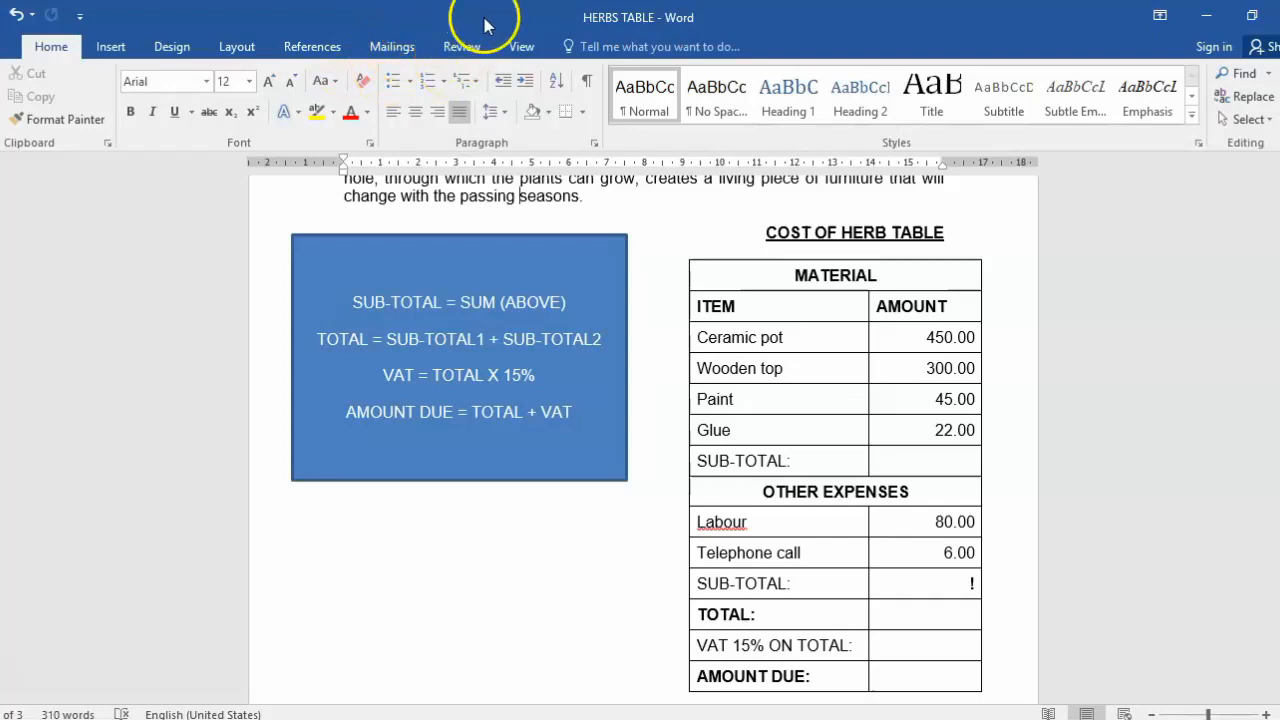
{"action": "mouse_move", "coordinate": [556, 36]}
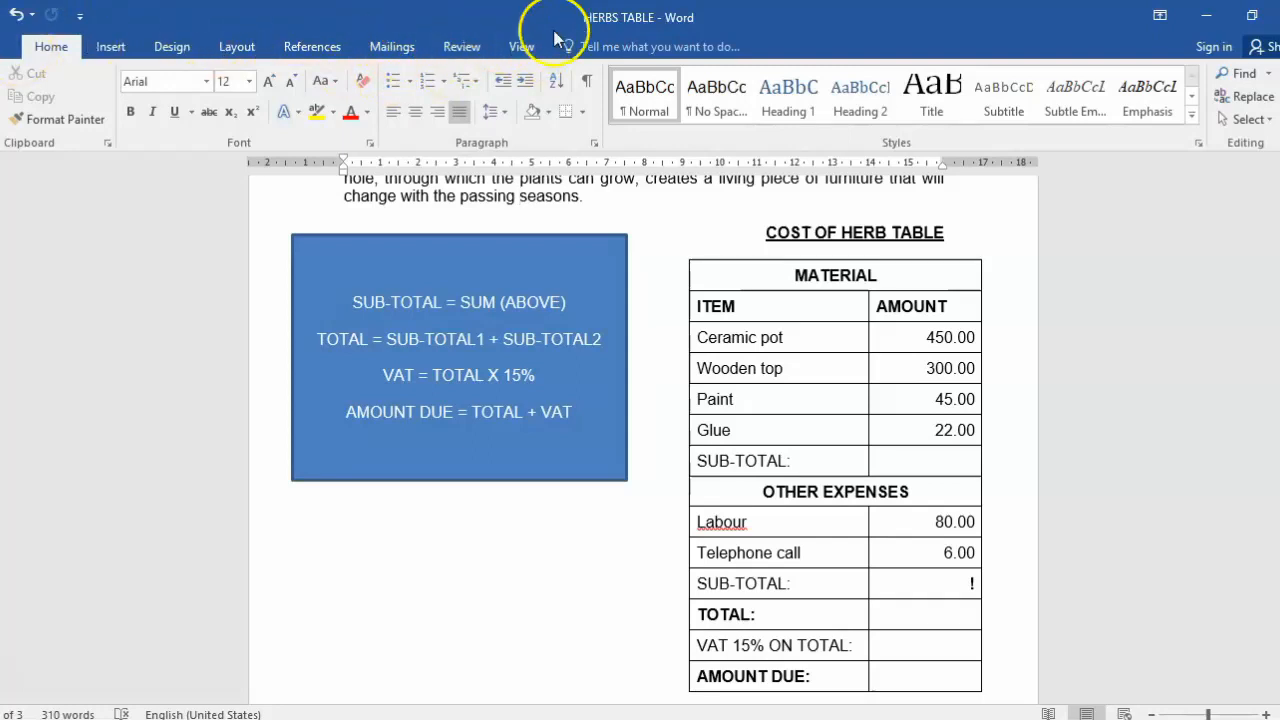
{"action": "mouse_move", "coordinate": [548, 40]}
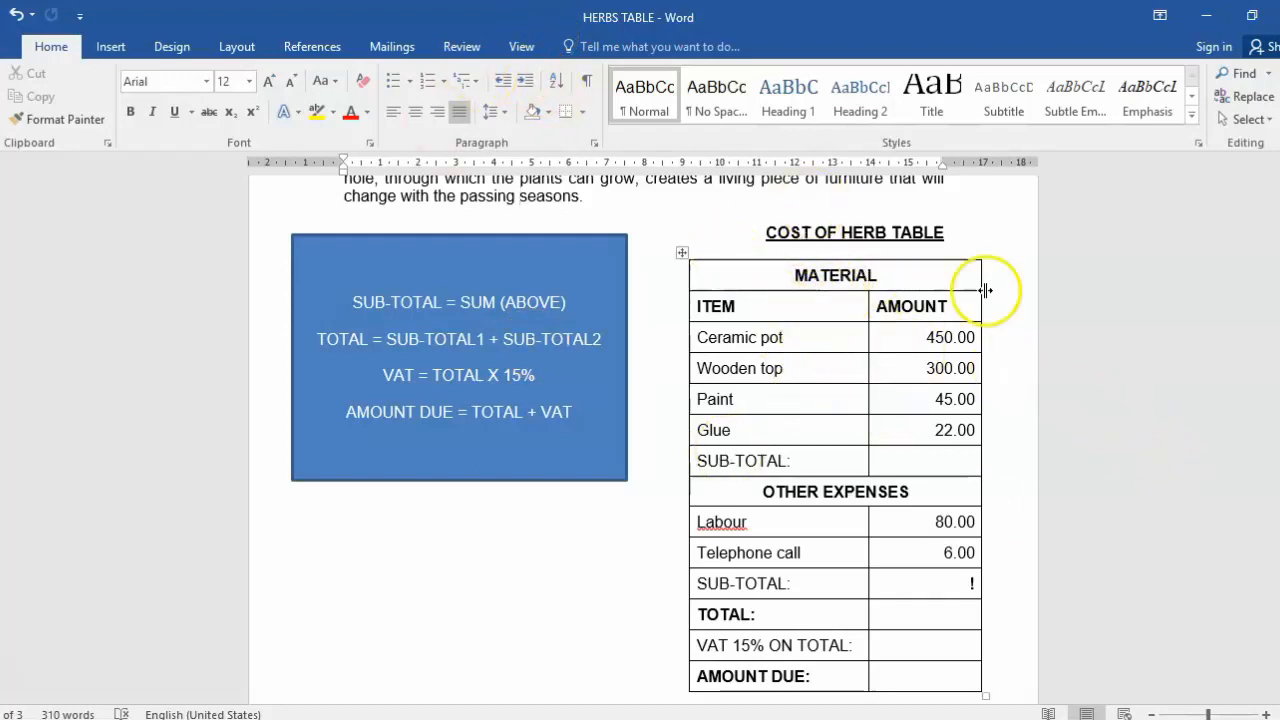
{"action": "left_click", "coordinate": [958, 460]}
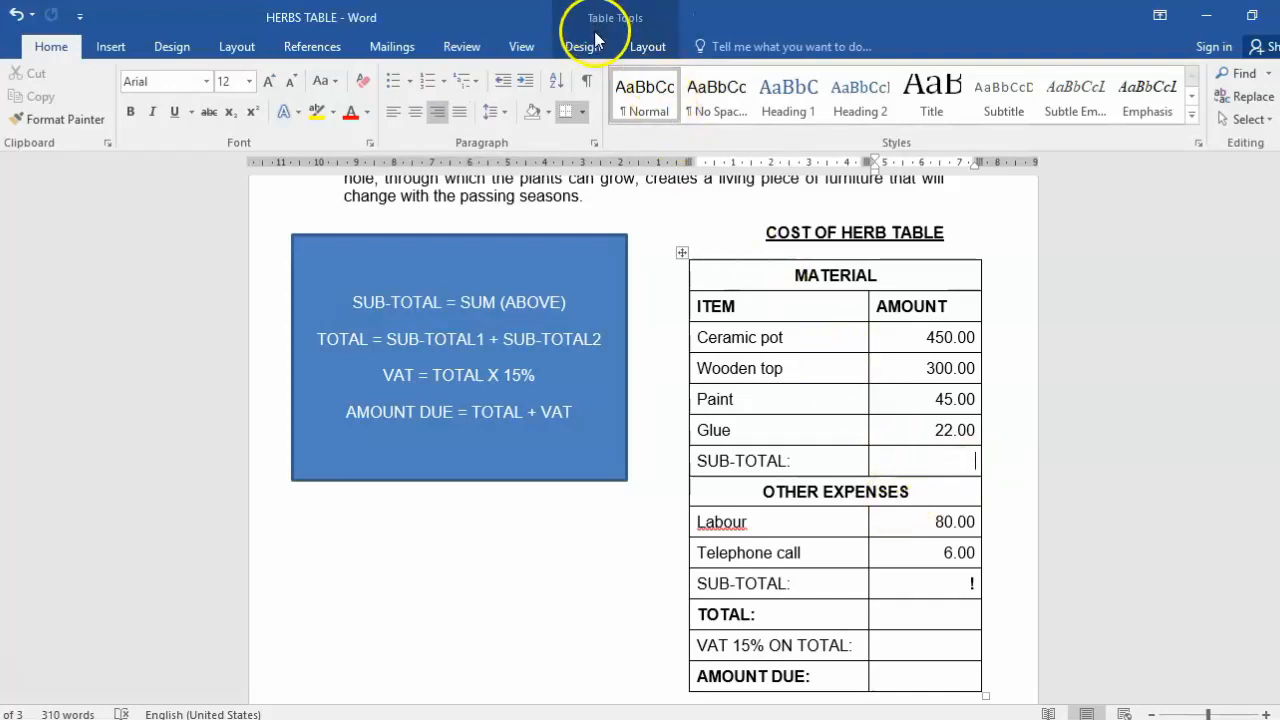
{"action": "mouse_move", "coordinate": [612, 28]}
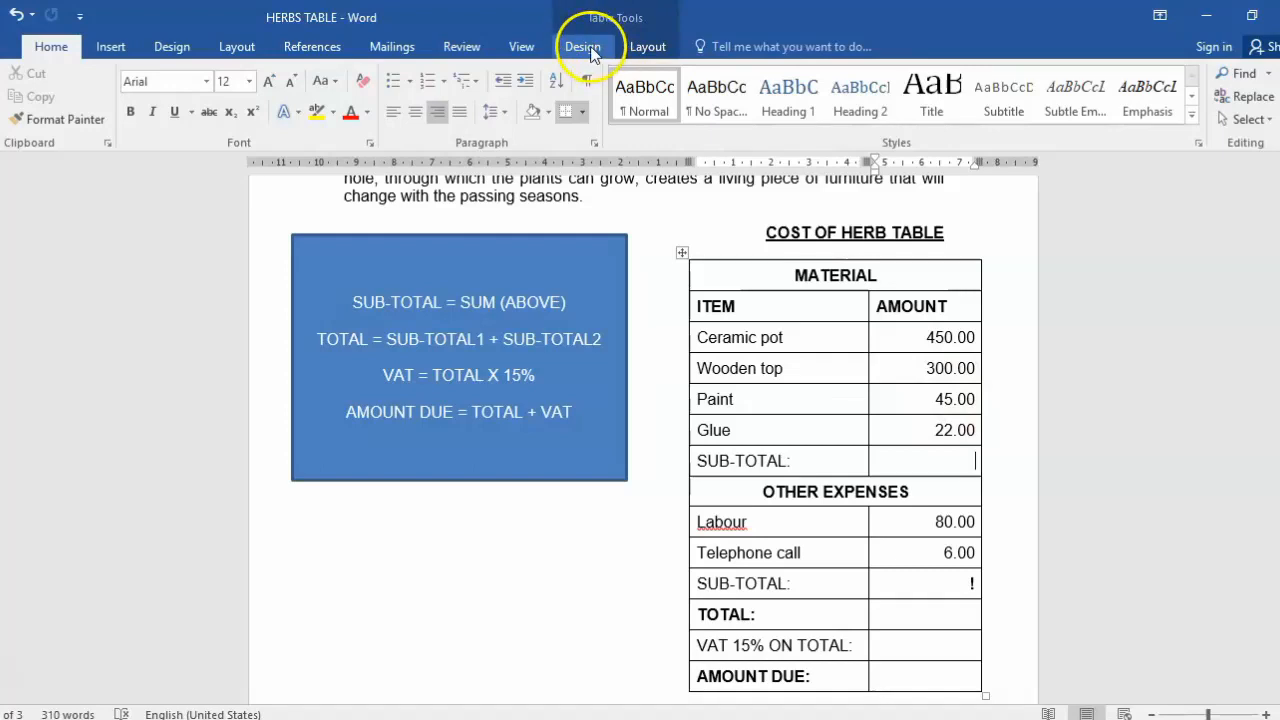
Switch from the Table Tools Design options to the Layout options where Formula lives
{"action": "left_click", "coordinate": [584, 46]}
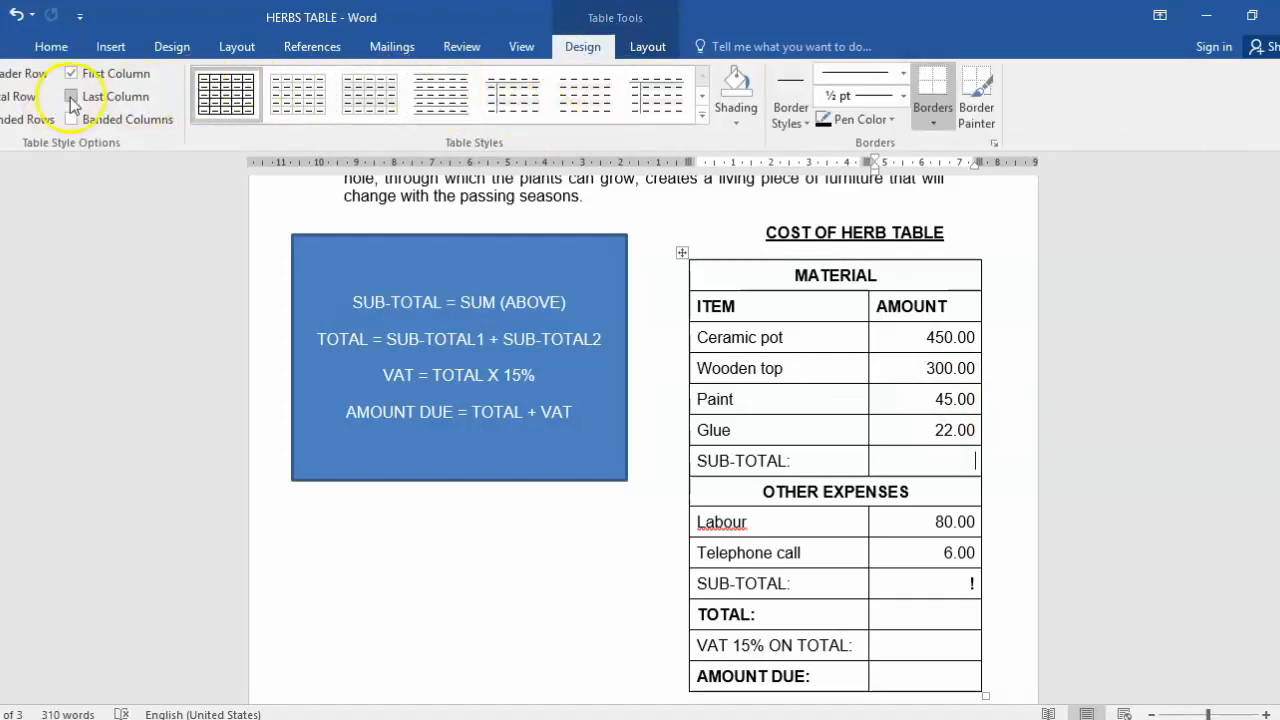
{"action": "left_click", "coordinate": [72, 96]}
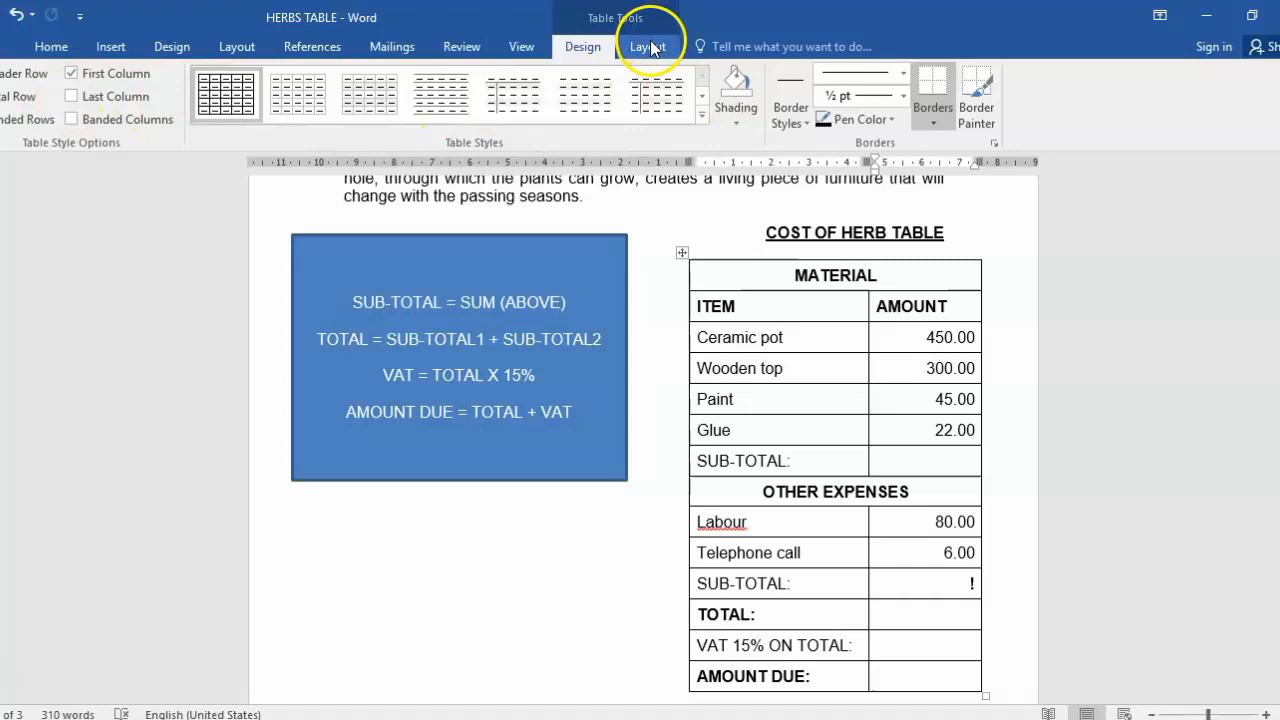
{"action": "left_click", "coordinate": [648, 46]}
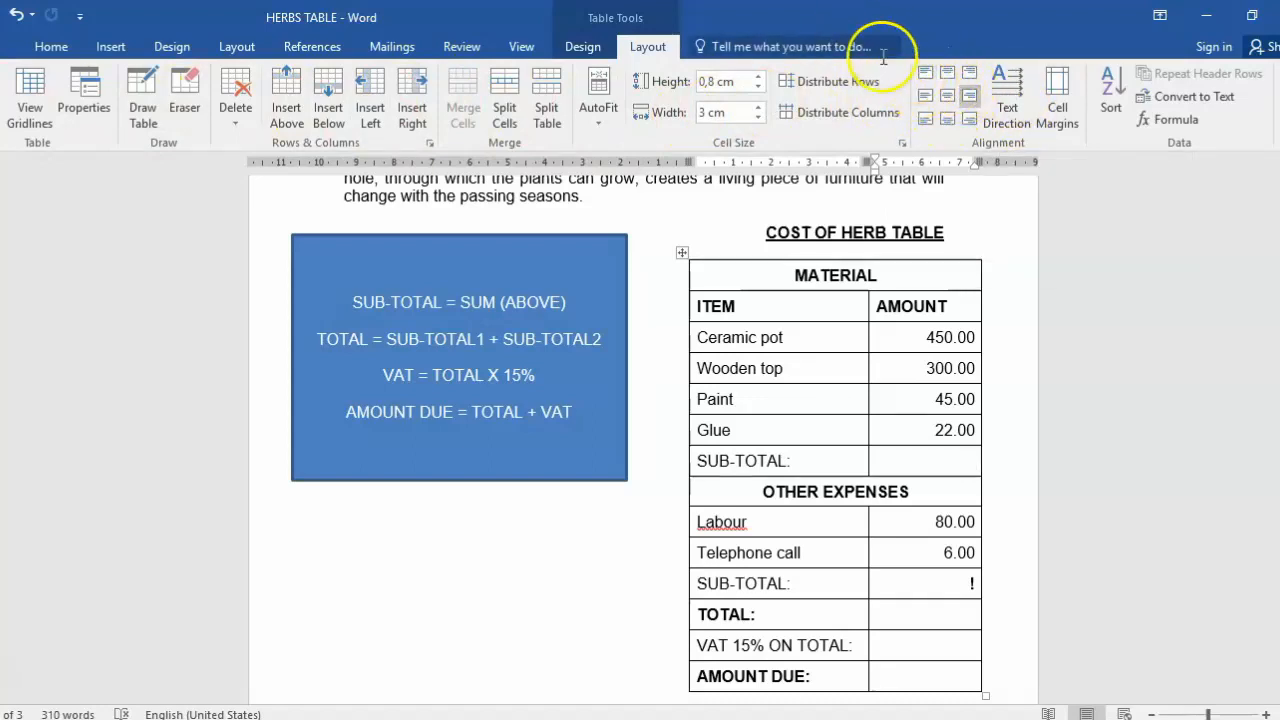
{"action": "mouse_move", "coordinate": [830, 80]}
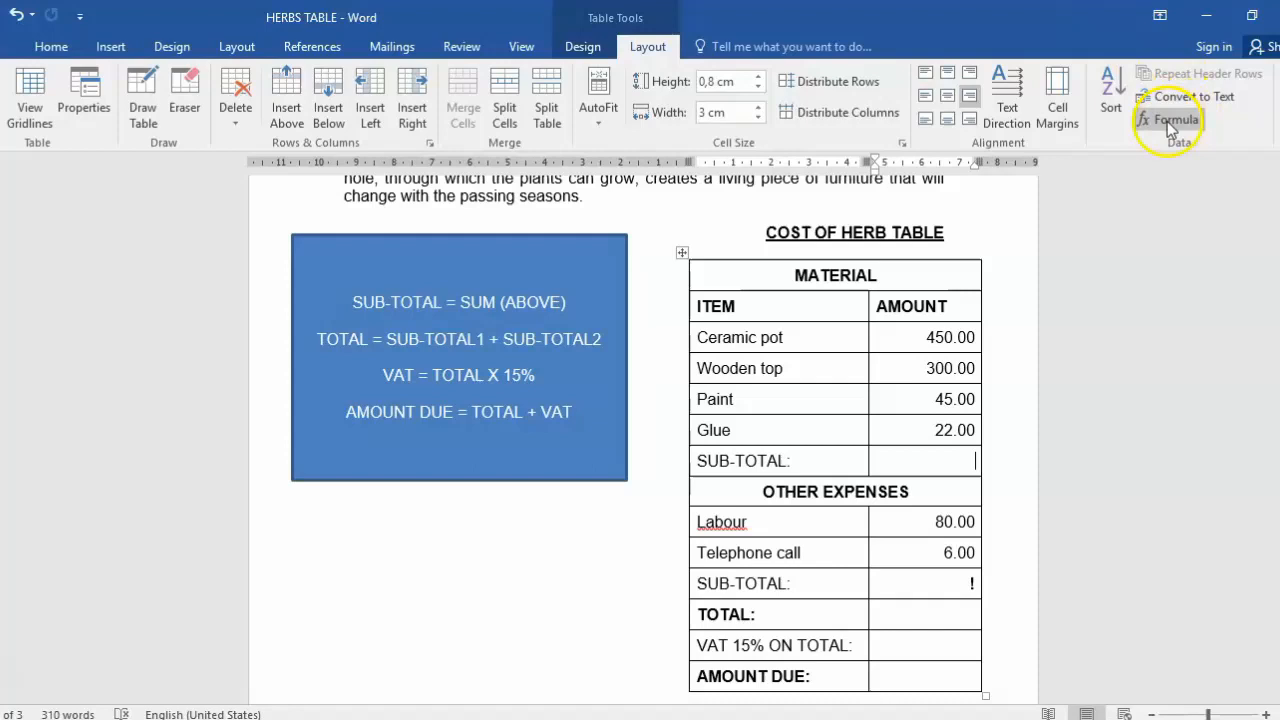
{"action": "mouse_move", "coordinate": [1176, 120]}
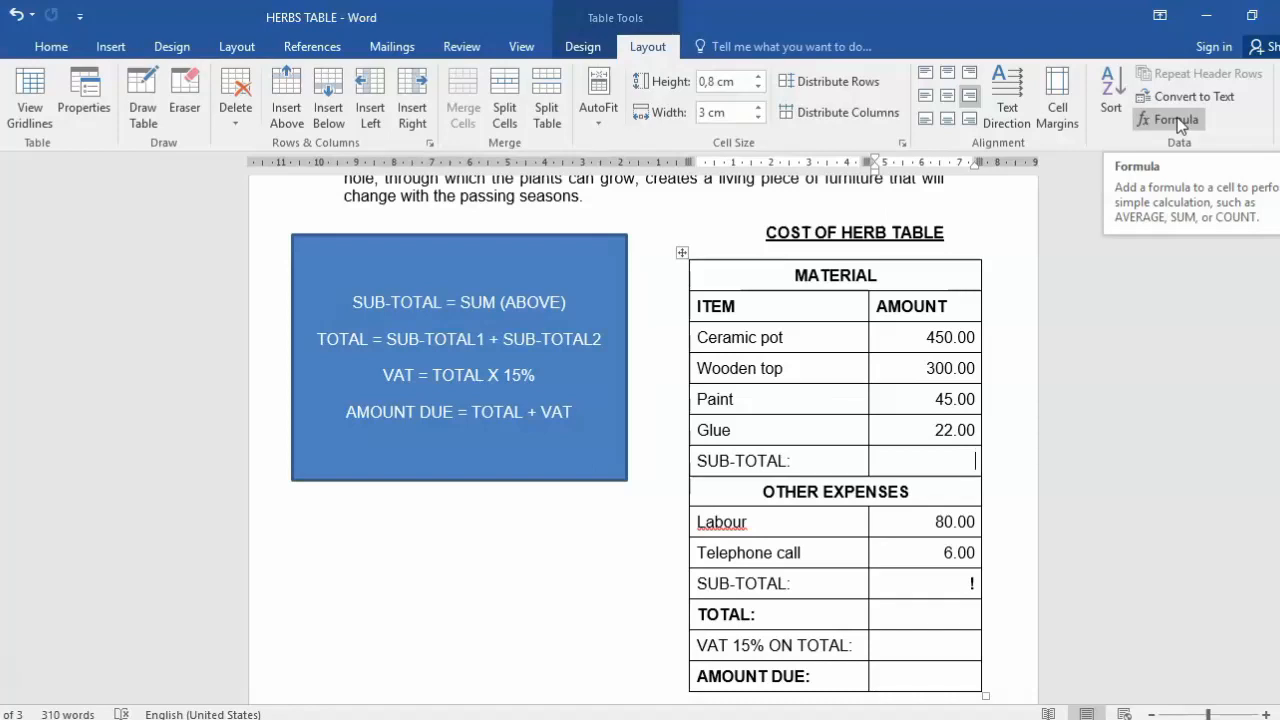
{"action": "mouse_move", "coordinate": [1090, 110]}
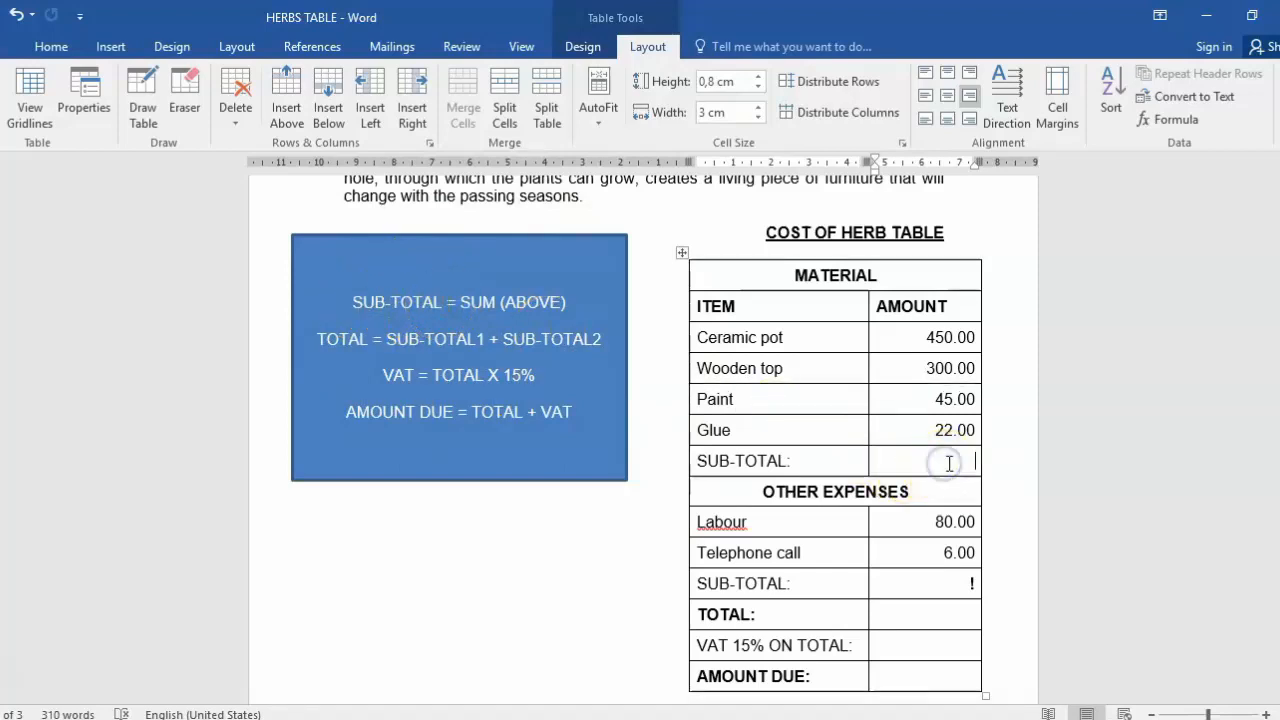
{"action": "mouse_move", "coordinate": [788, 388]}
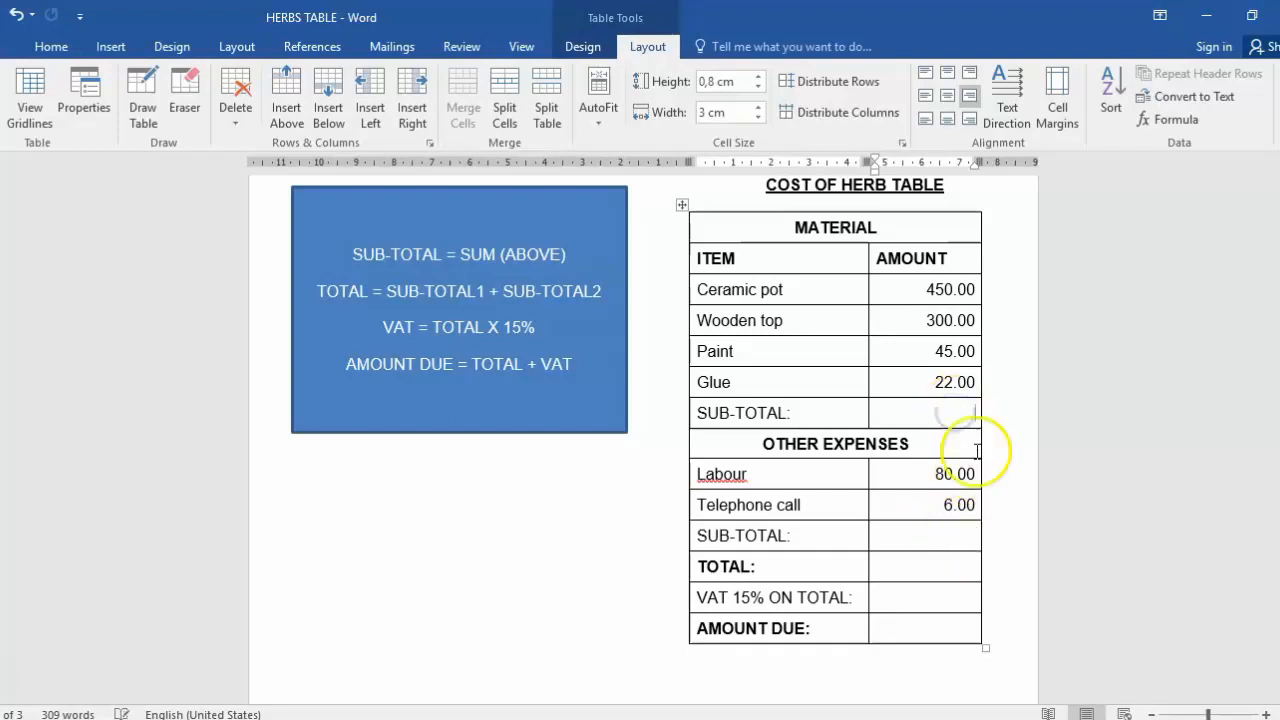
{"action": "scroll", "scroll_direction": "down", "scroll_amount": 3}
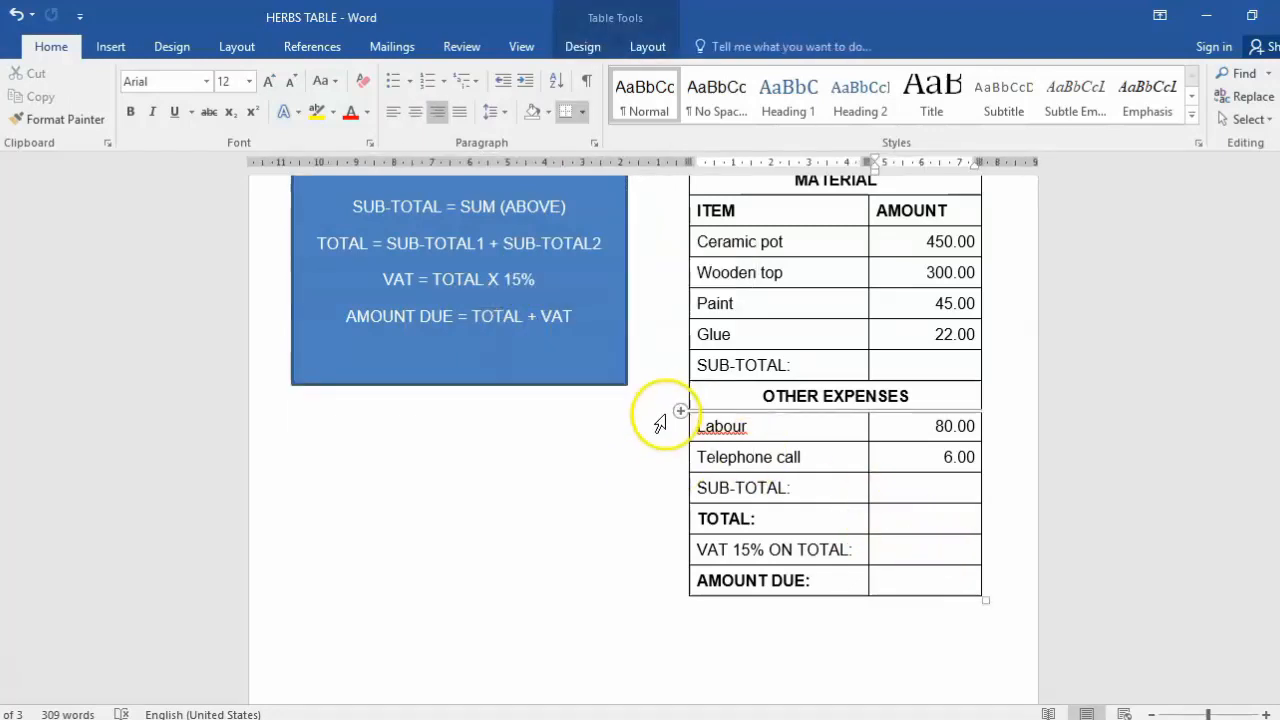
{"action": "left_click", "coordinate": [924, 548]}
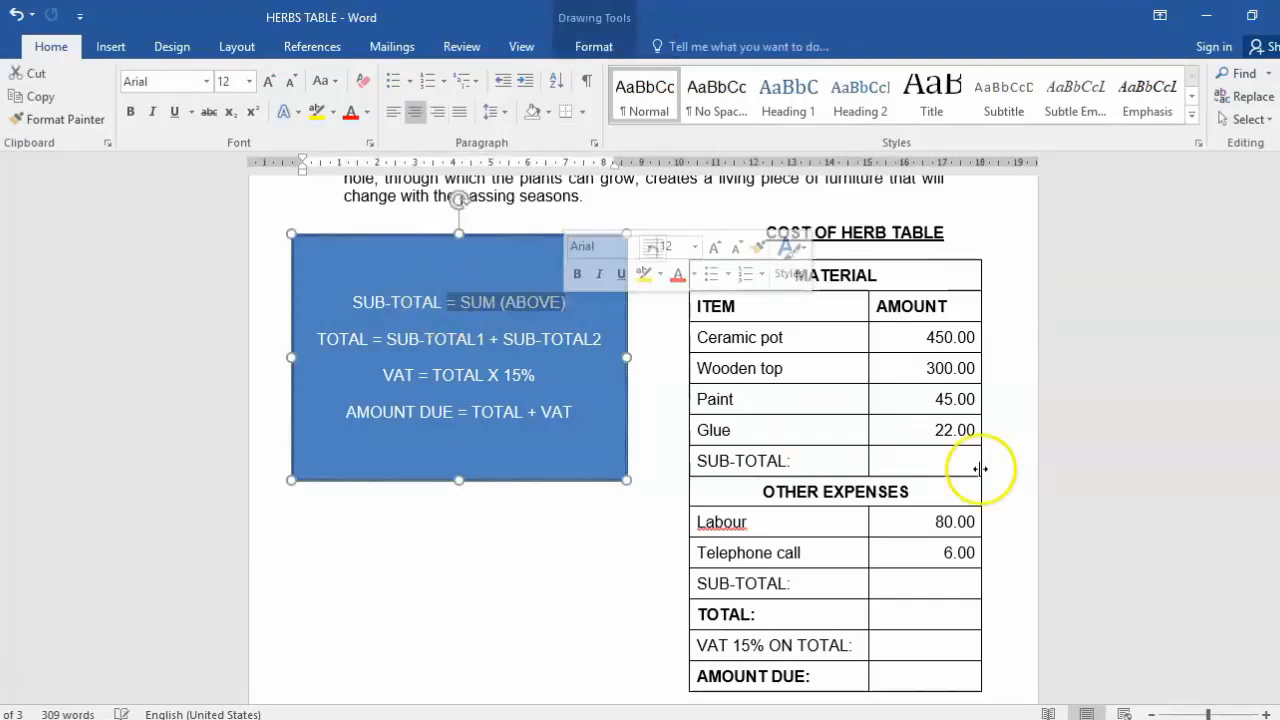
{"action": "left_click", "coordinate": [940, 460]}
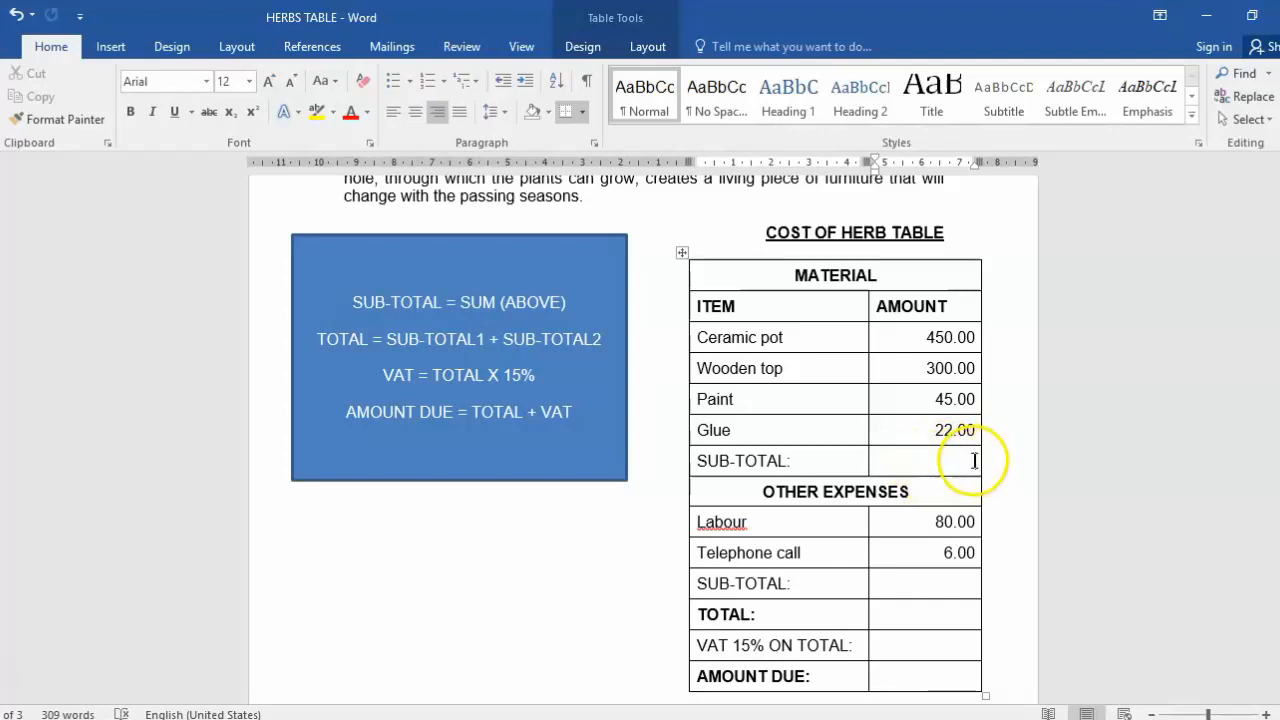
{"action": "mouse_move", "coordinate": [942, 464]}
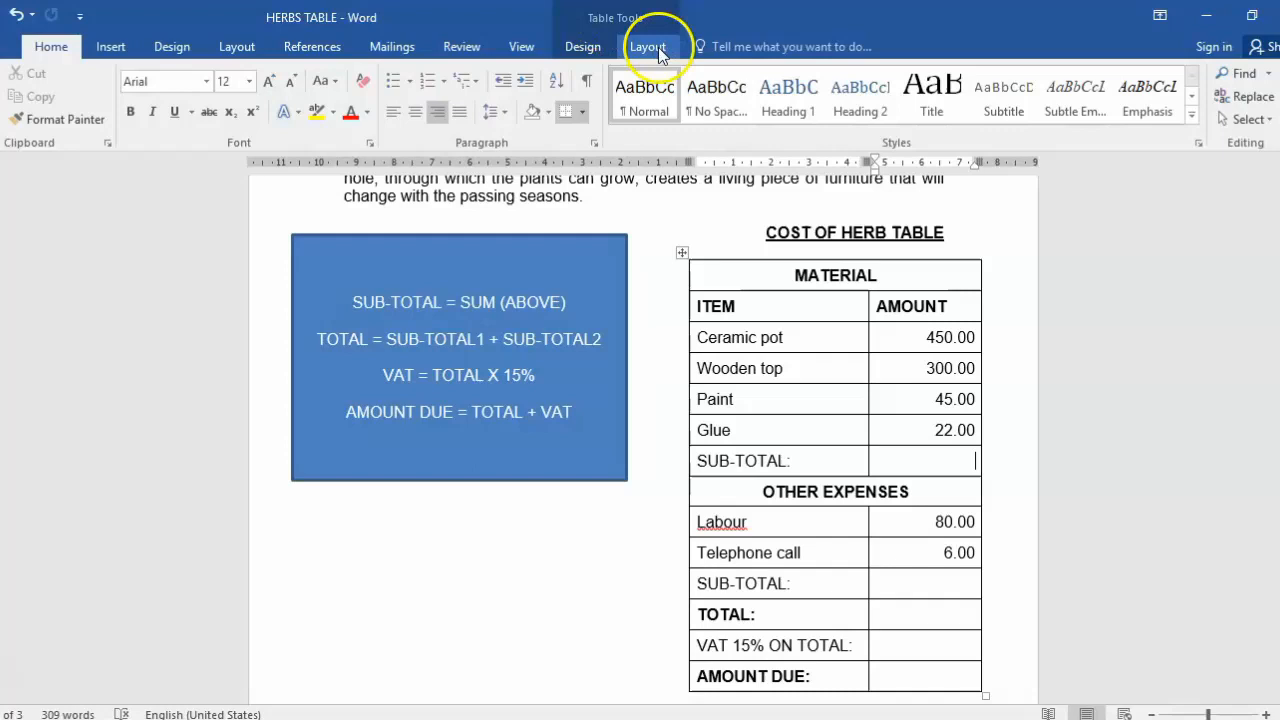
Start a Formula for the material SUB-TOTAL cell and move the dialog clear of the table
{"action": "left_click", "coordinate": [648, 46]}
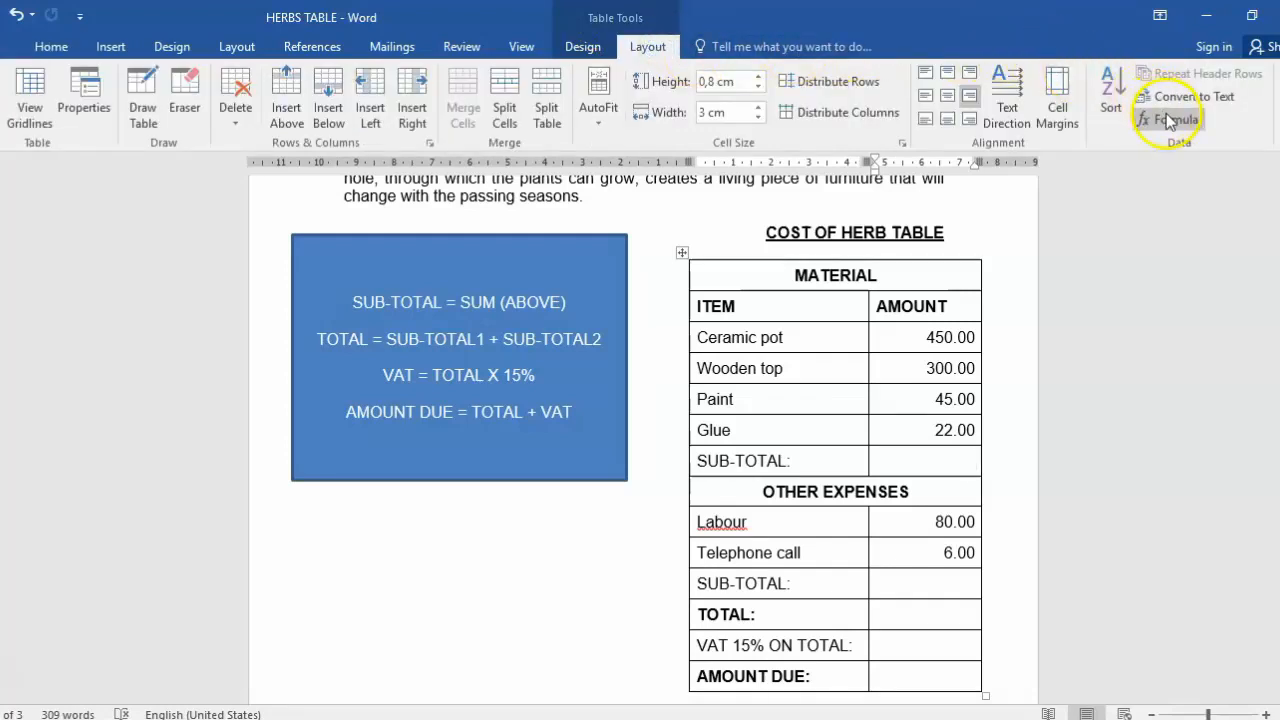
{"action": "left_click", "coordinate": [1168, 120]}
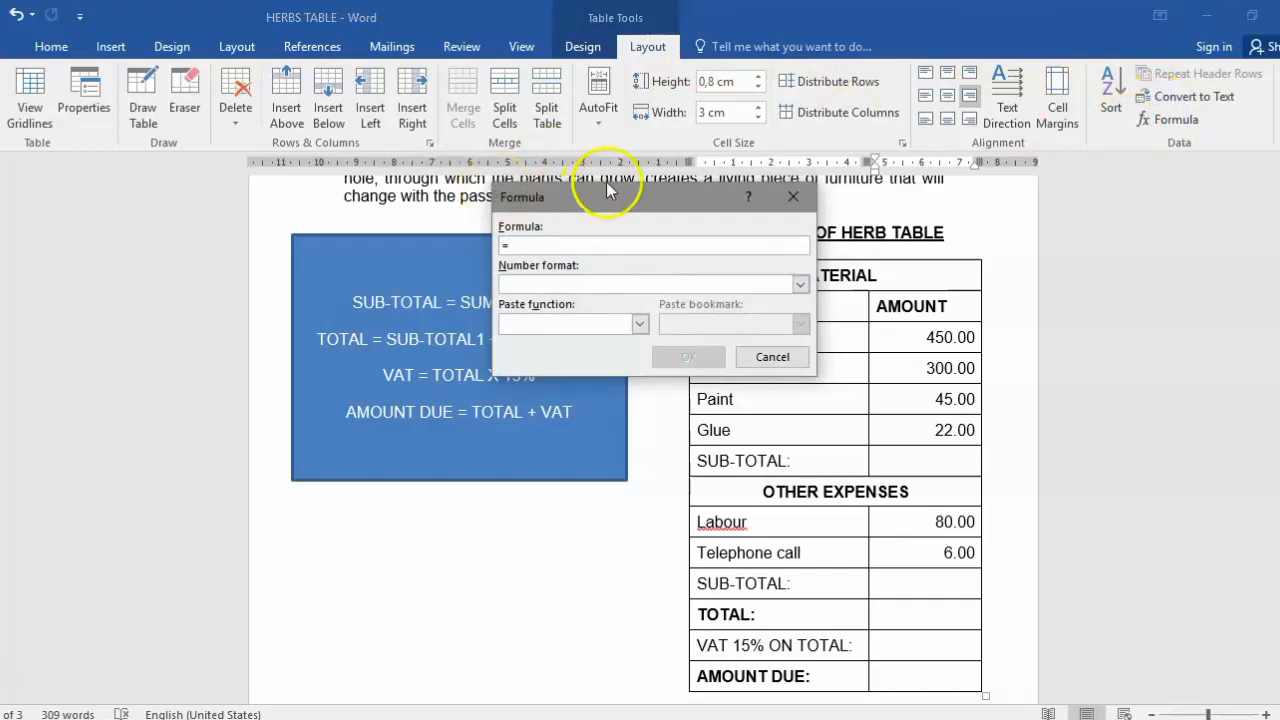
{"action": "left_click_drag", "start_coordinate": [610, 196], "coordinate": [470, 512]}
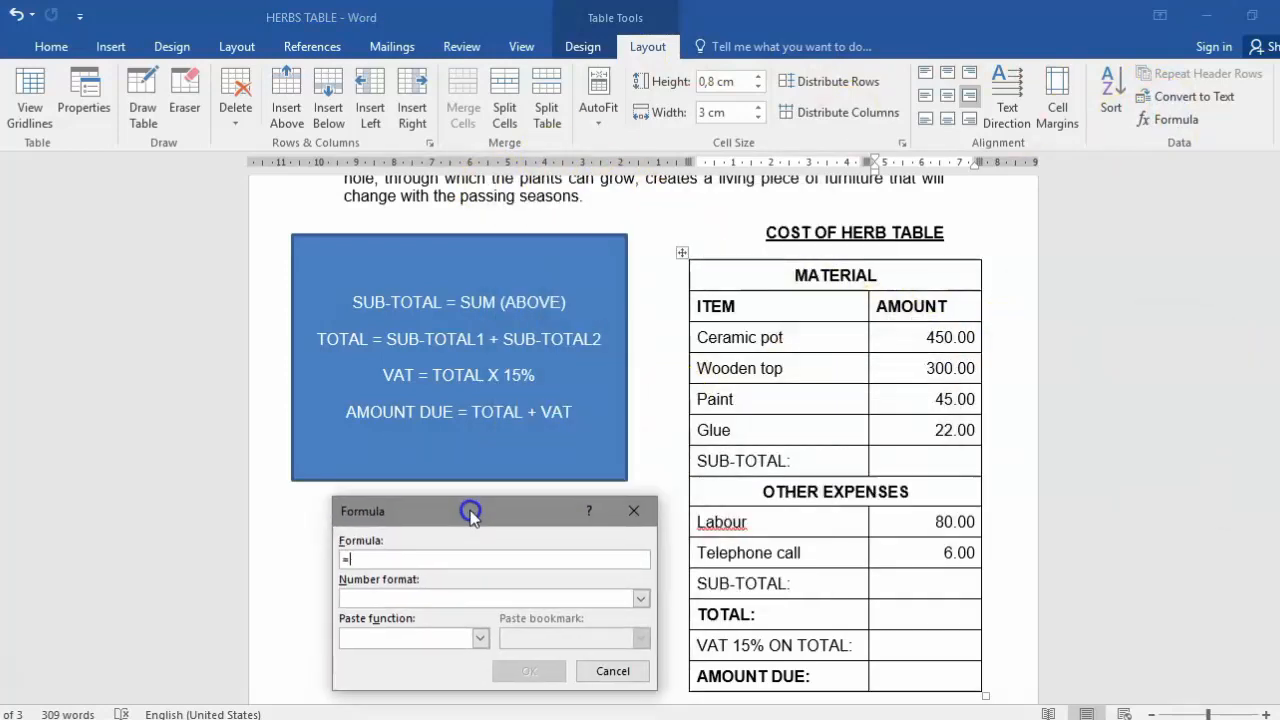
{"action": "left_click_drag", "start_coordinate": [470, 510], "coordinate": [330, 510]}
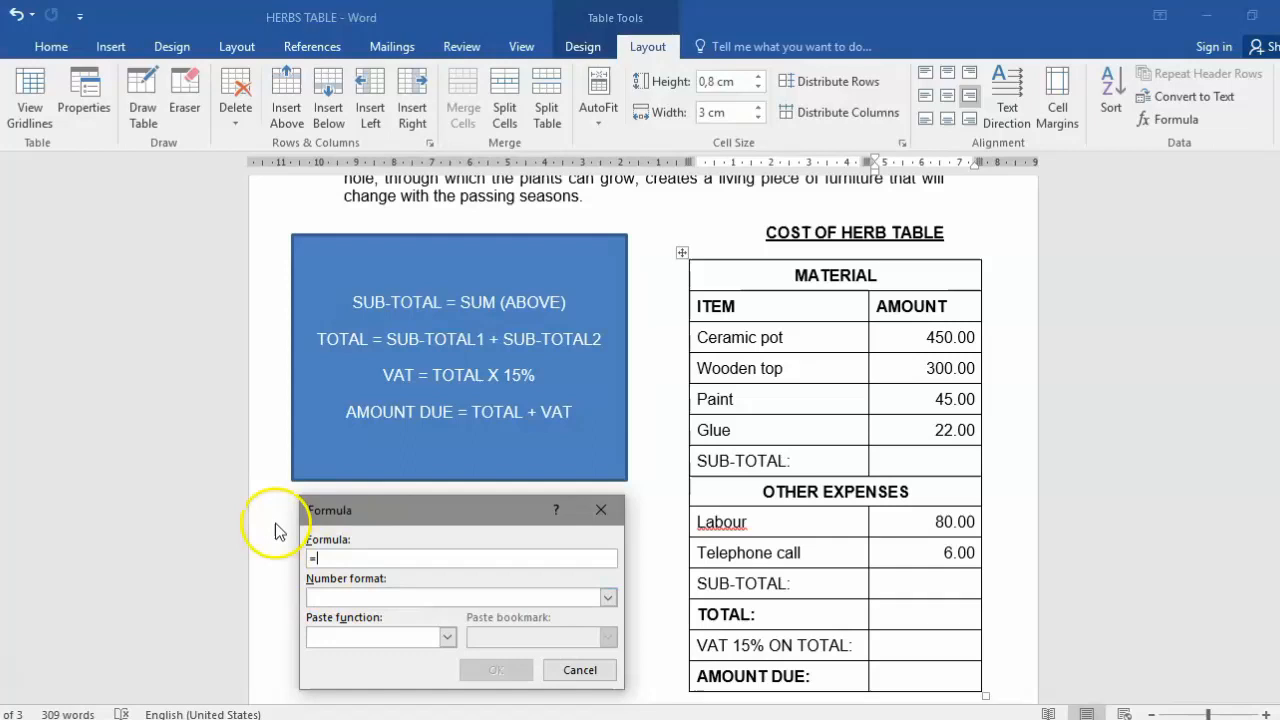
{"action": "mouse_move", "coordinate": [420, 556]}
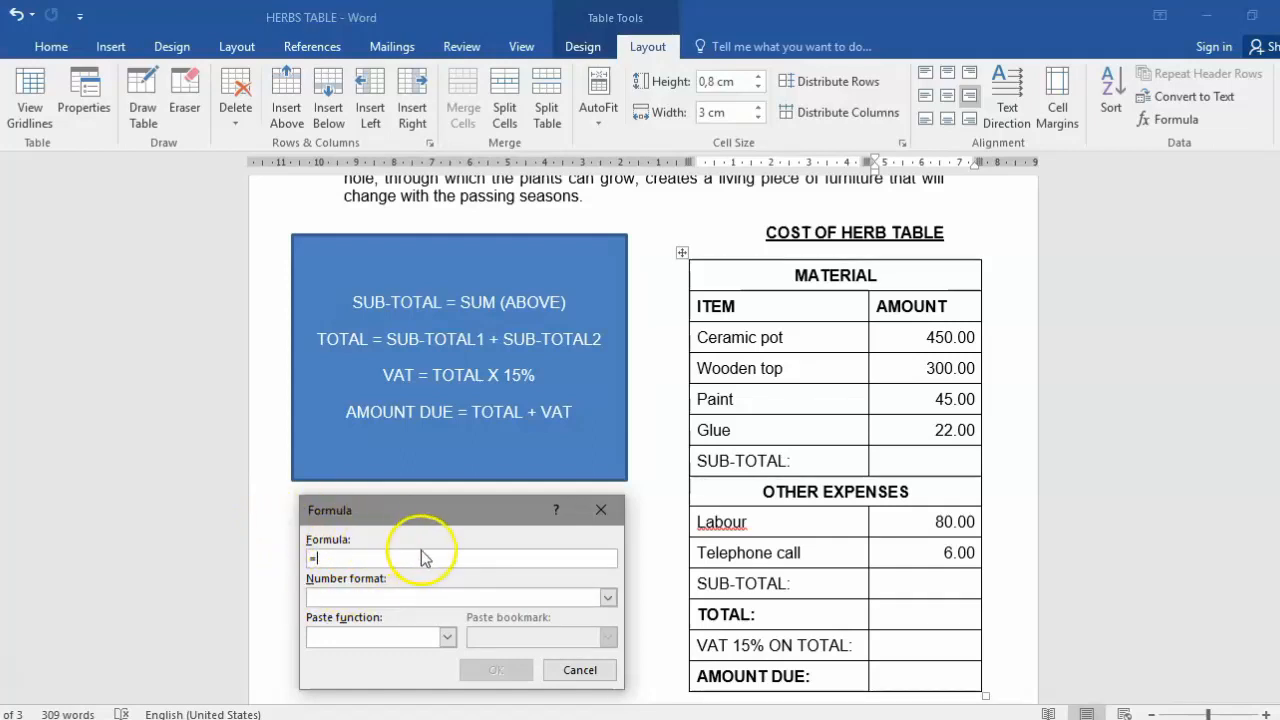
{"action": "mouse_move", "coordinate": [684, 548]}
{"action": "type", "text": "SUM"}
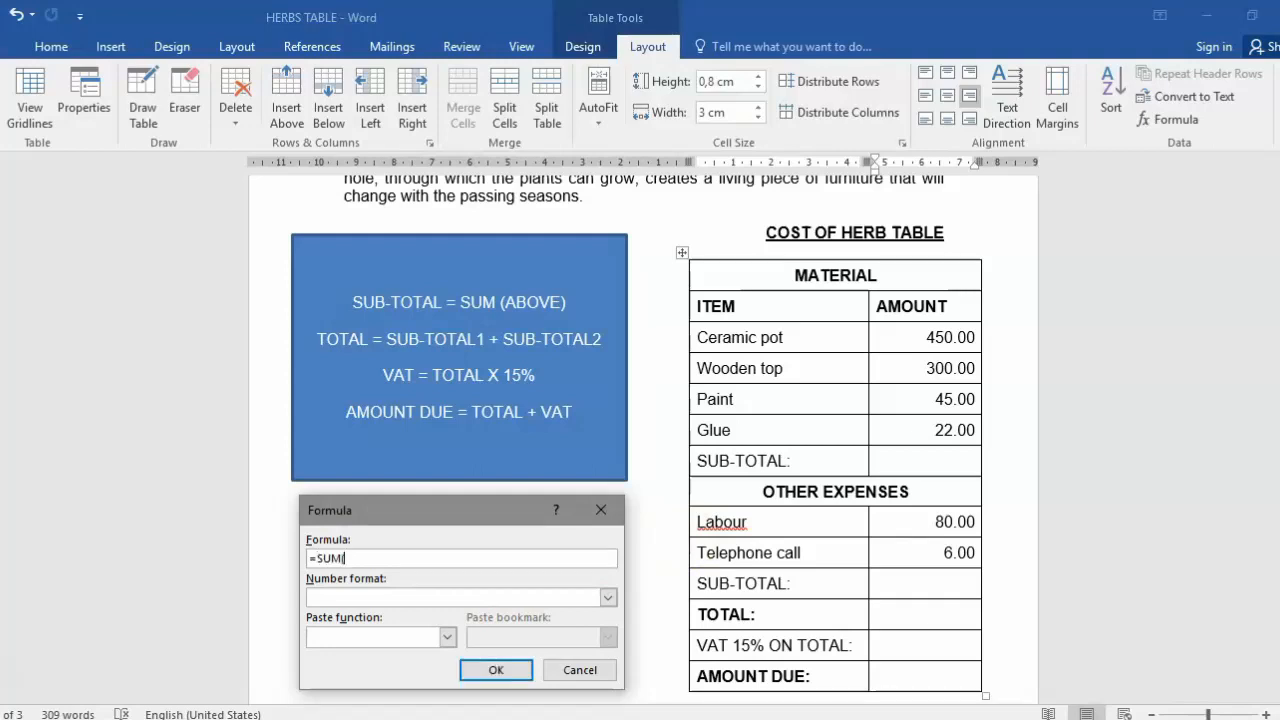
Enter =SUM(ABOVE) as the sub-total formula
{"action": "type", "text": "("}
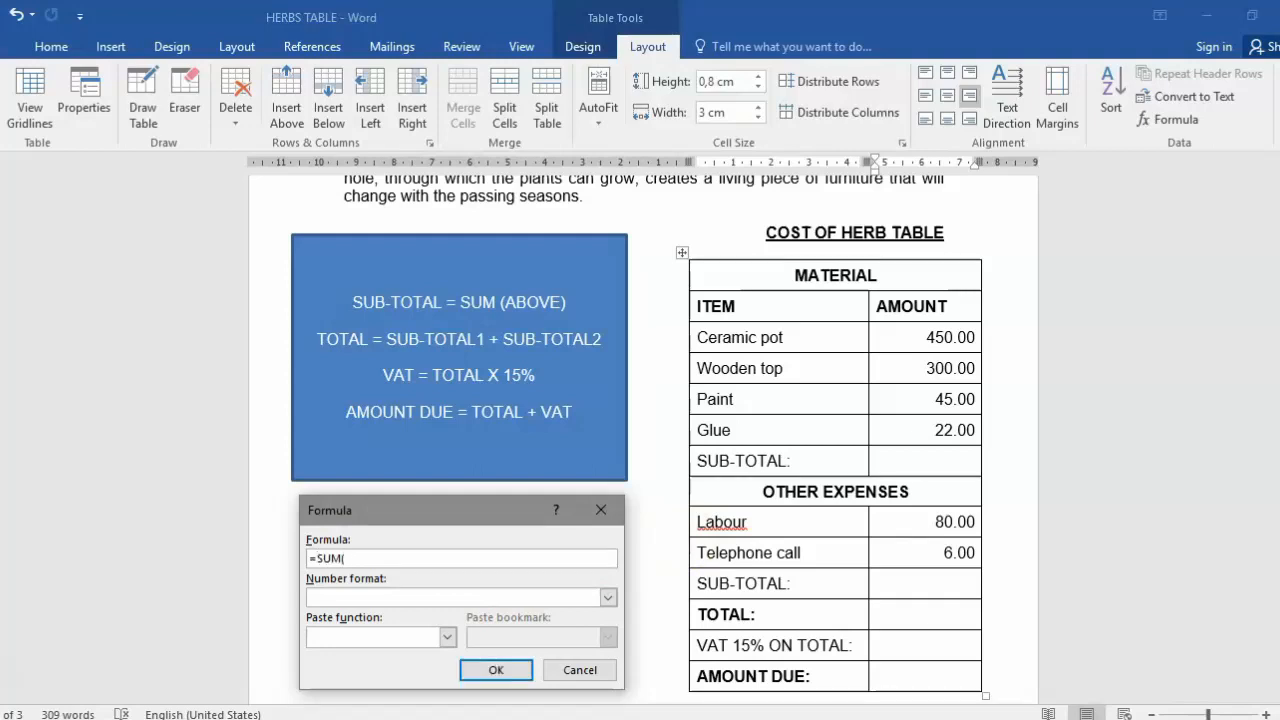
{"action": "type", "text": "ABOV"}
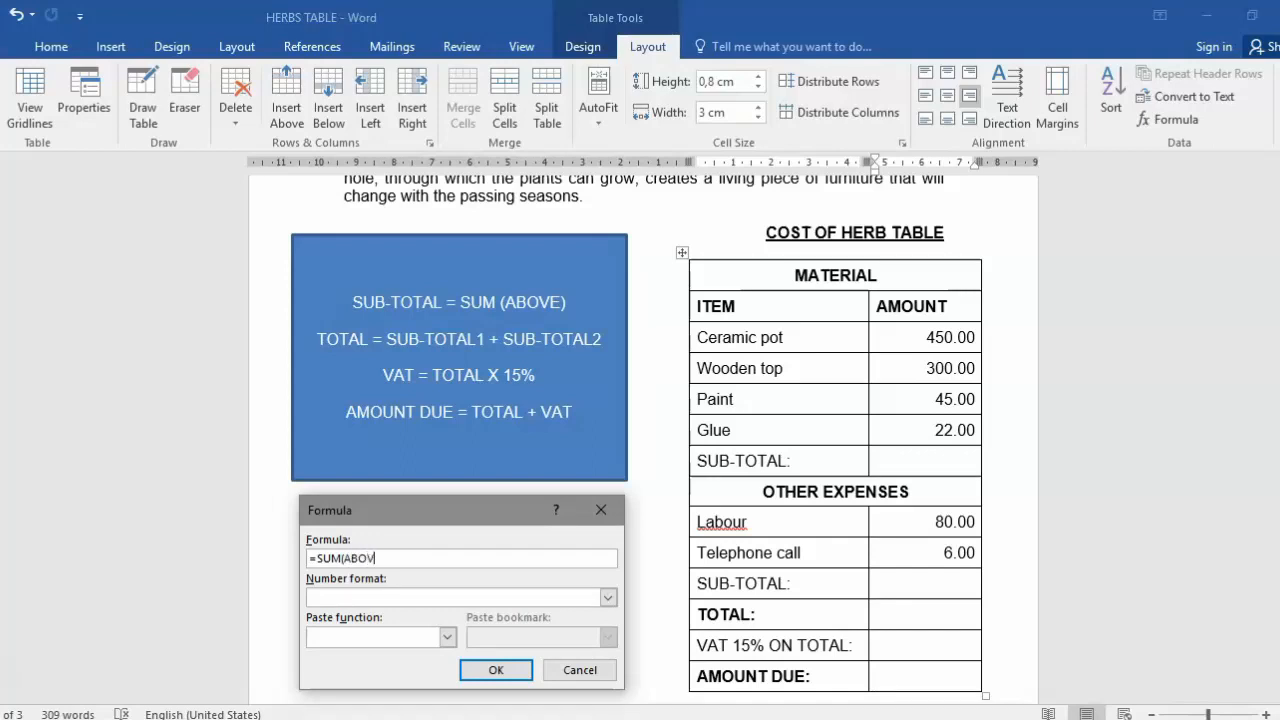
{"action": "type", "text": "E)"}
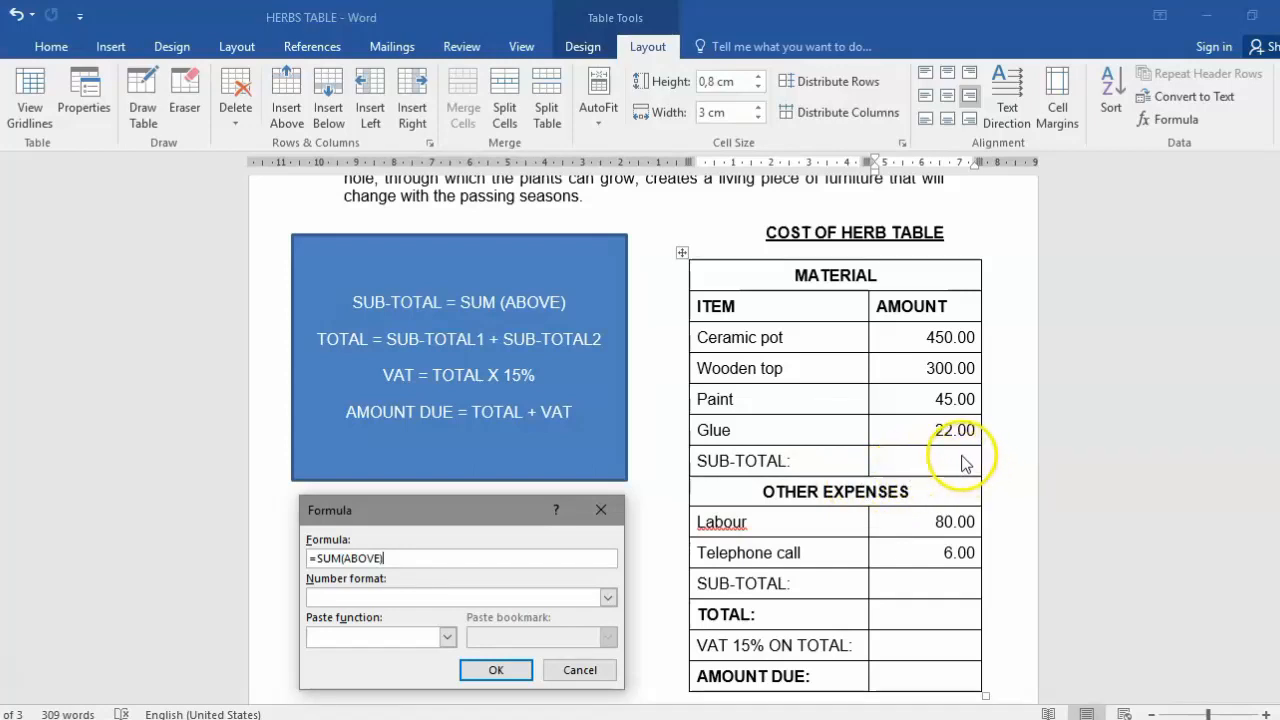
{"action": "mouse_move", "coordinate": [956, 330]}
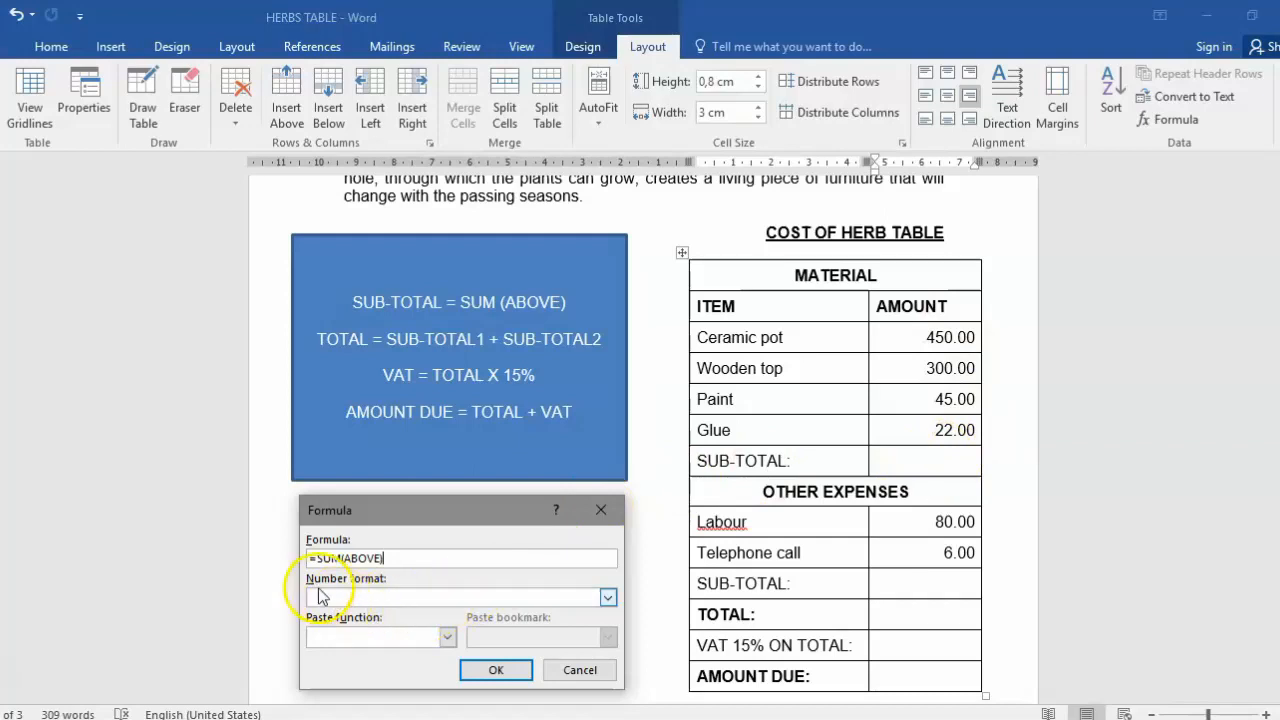
Give the sub-total formula the 0,00 two-decimal number format
{"action": "left_click", "coordinate": [608, 596]}
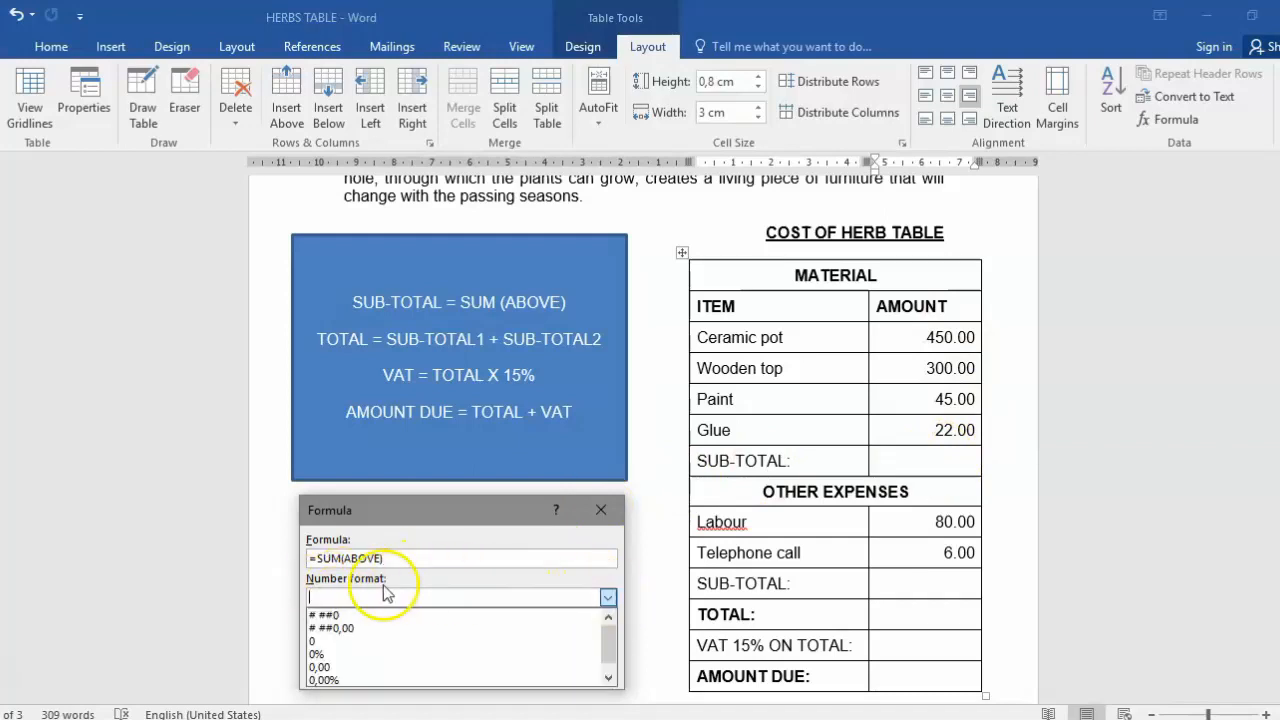
{"action": "left_click", "coordinate": [320, 668]}
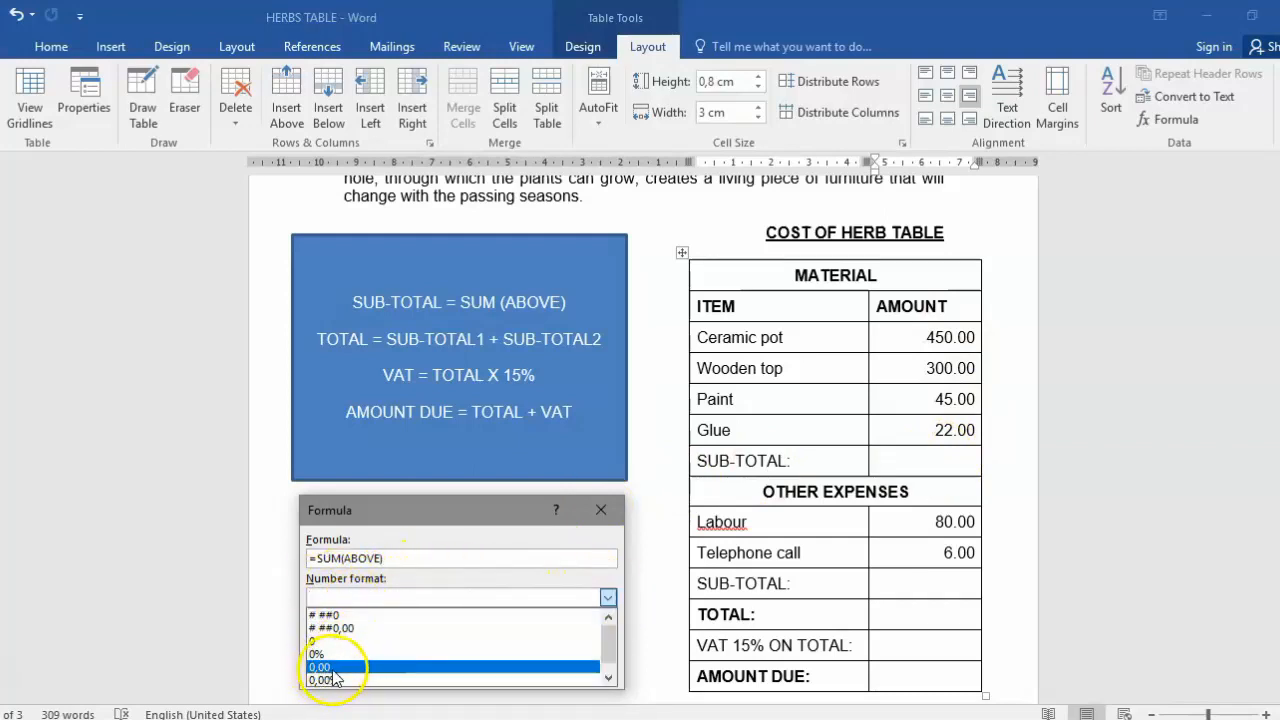
{"action": "left_click", "coordinate": [318, 668]}
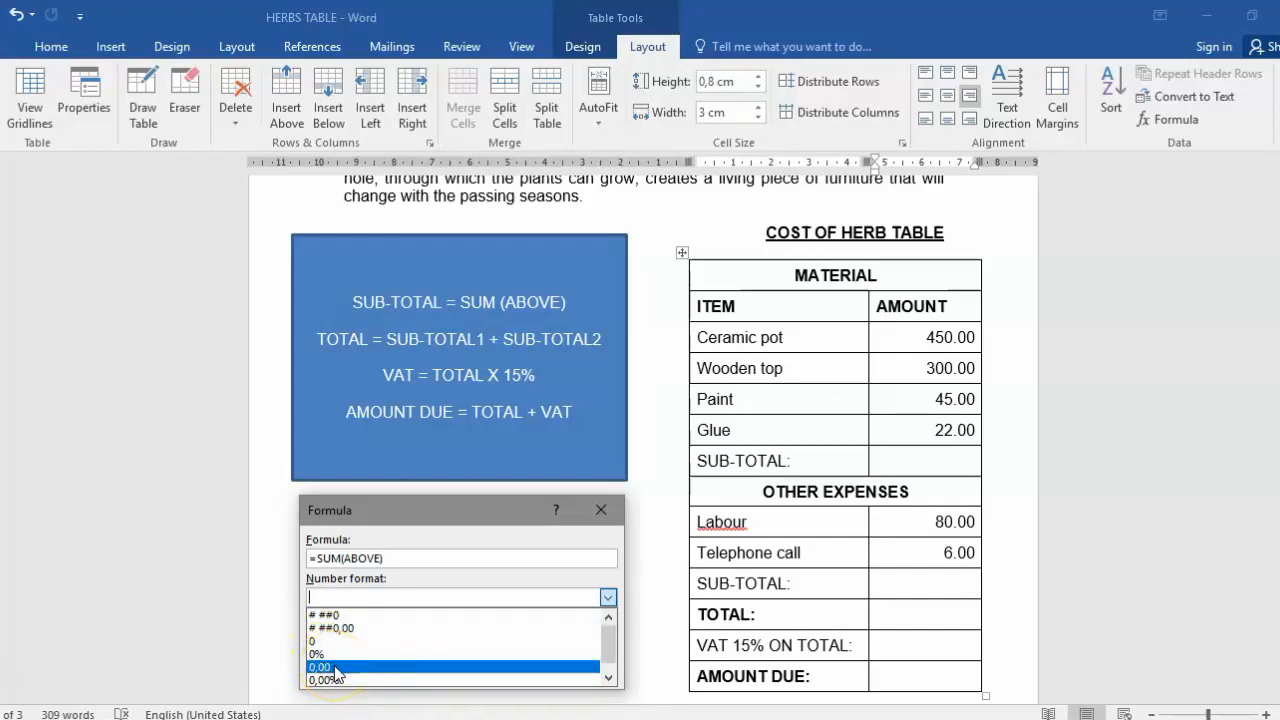
{"action": "left_click", "coordinate": [320, 668]}
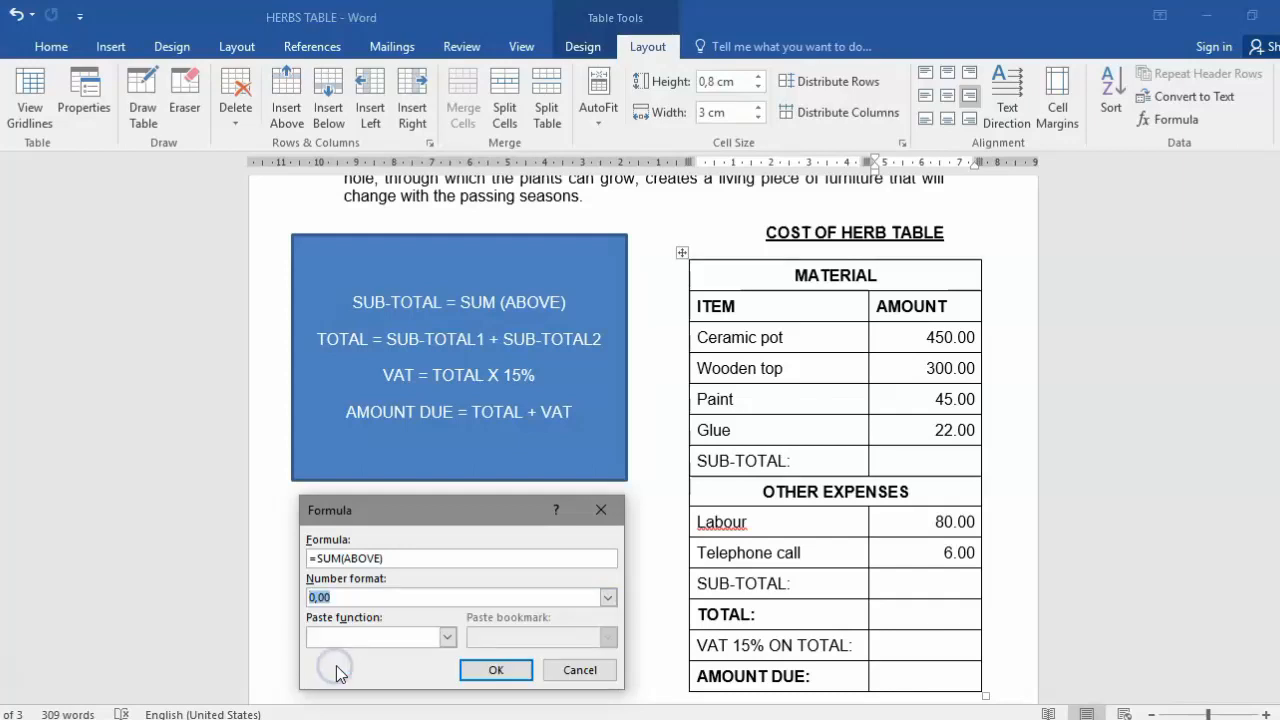
{"action": "mouse_move", "coordinate": [350, 676]}
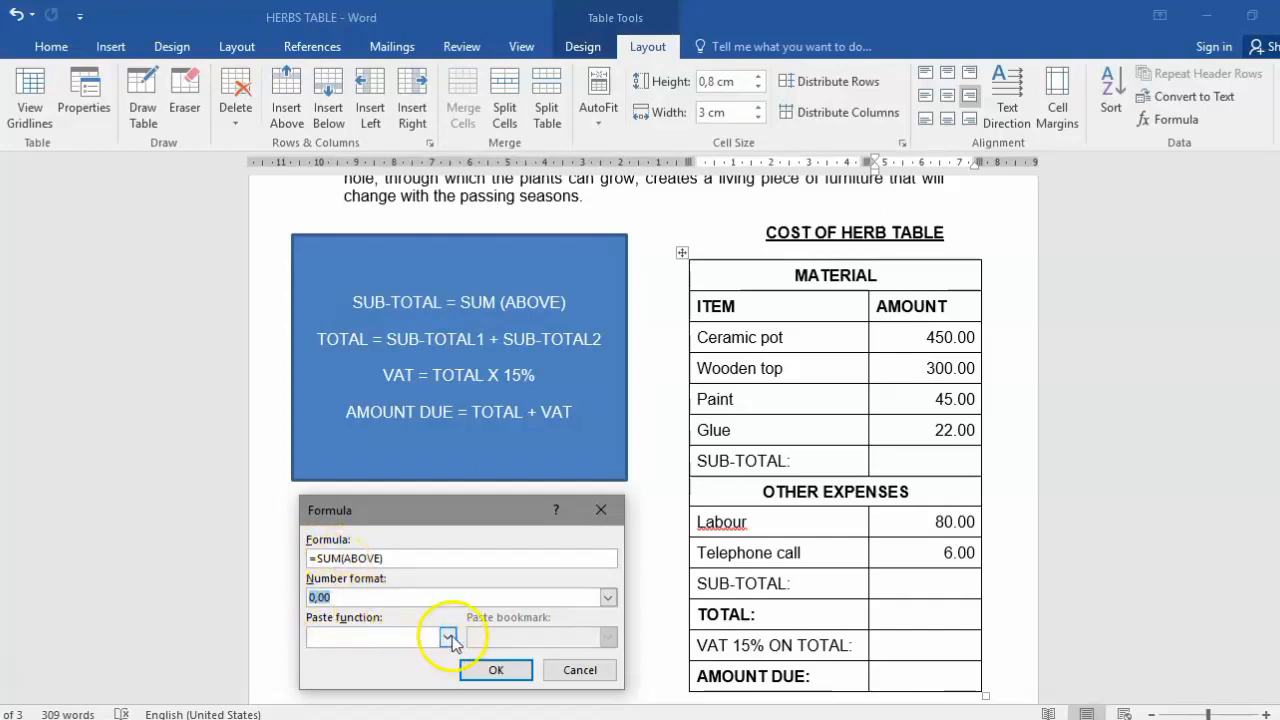
Browse the Paste function list, then confirm the =SUM(ABOVE) sub-total formula
{"action": "left_click", "coordinate": [446, 636]}
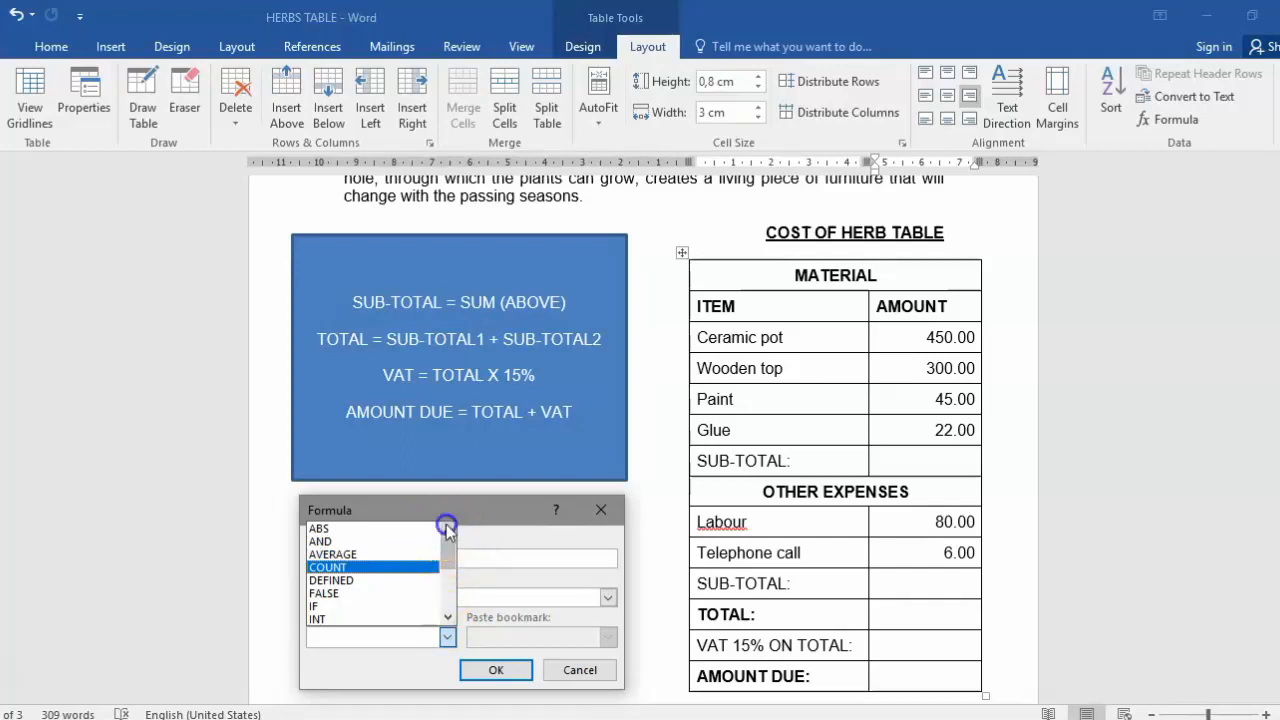
{"action": "mouse_move", "coordinate": [416, 688]}
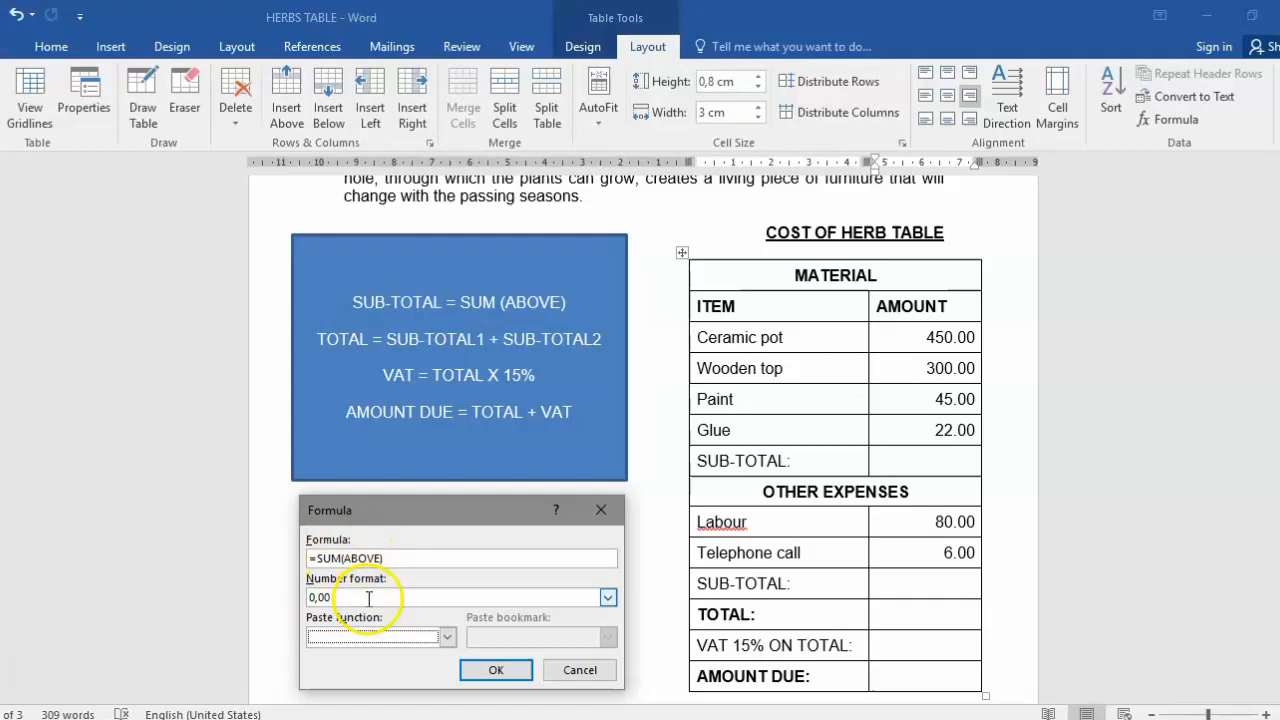
{"action": "left_click", "coordinate": [496, 668]}
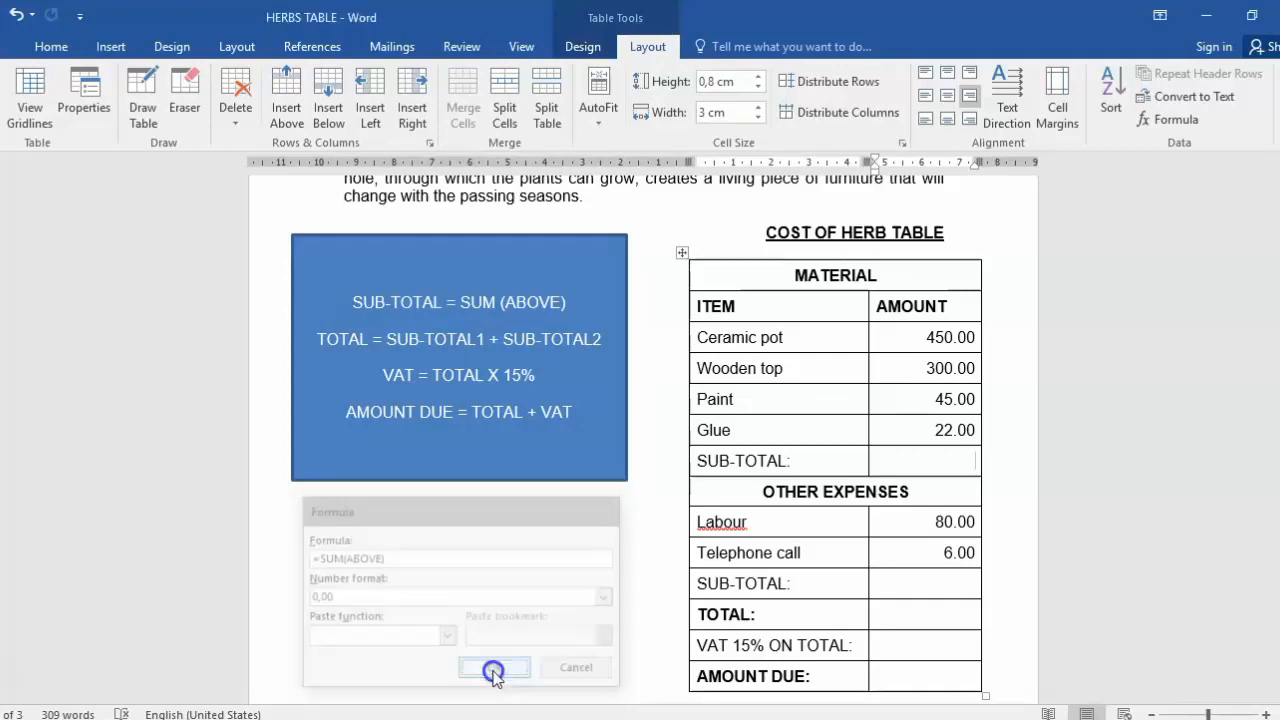
Delete the 817,00 result, leaving the material sub-total cell empty
{"action": "left_click", "coordinate": [494, 668]}
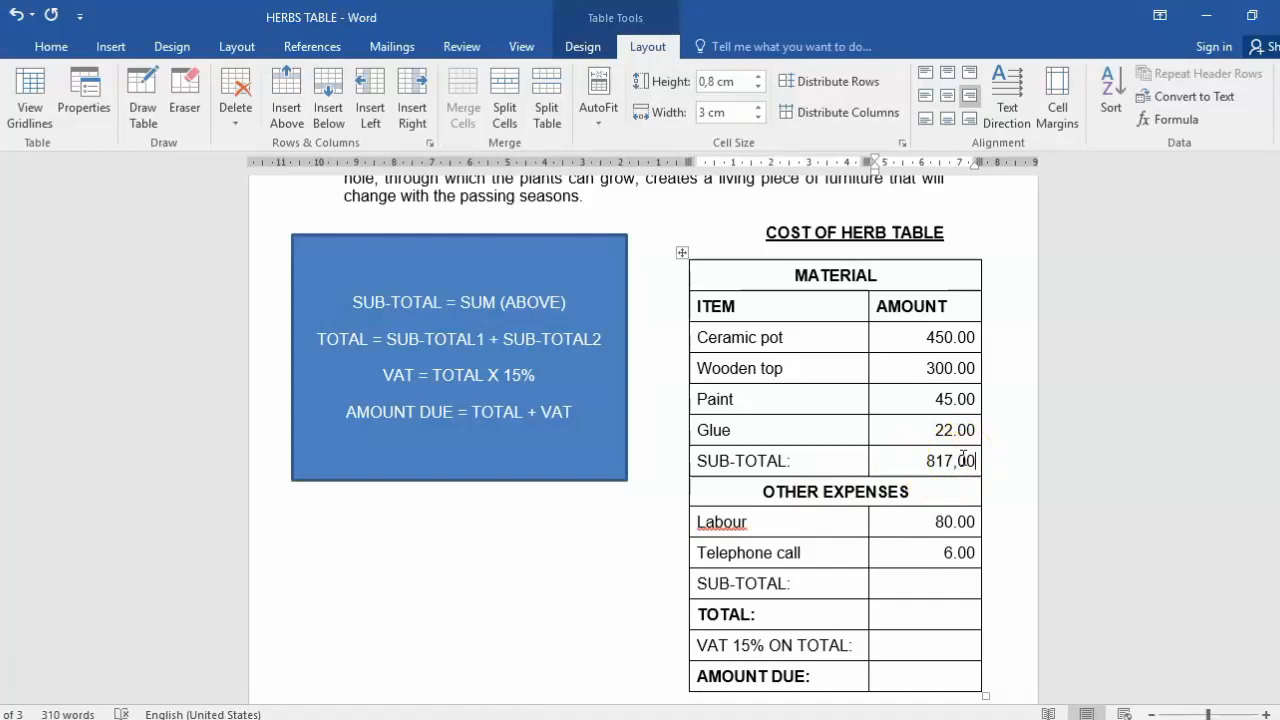
{"action": "double_click", "coordinate": [948, 460]}
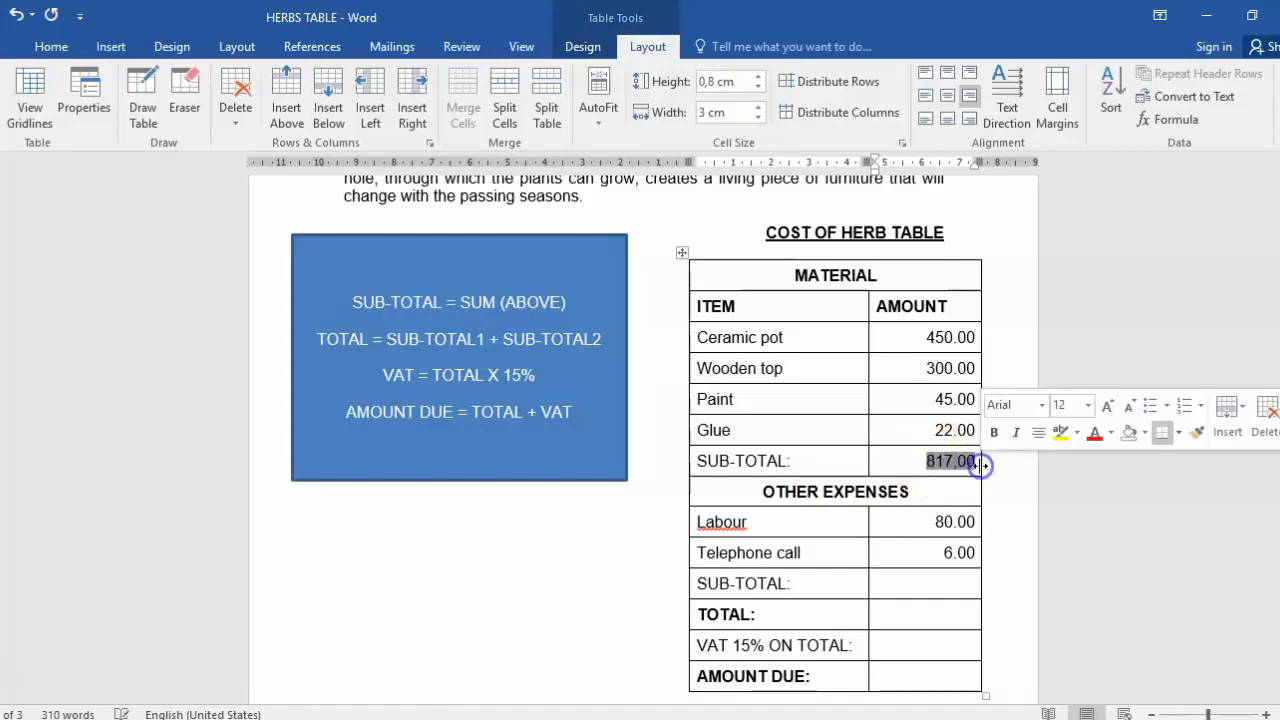
{"action": "key", "text": "Delete"}
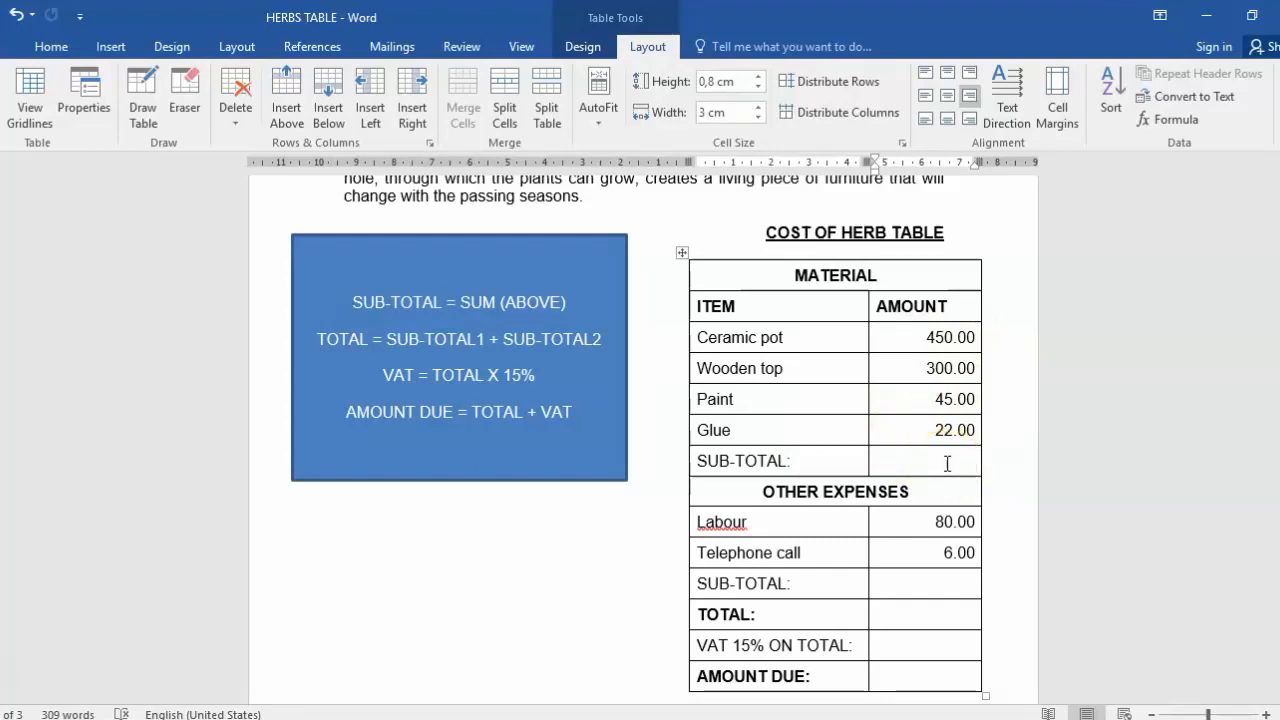
{"action": "left_click", "coordinate": [970, 460]}
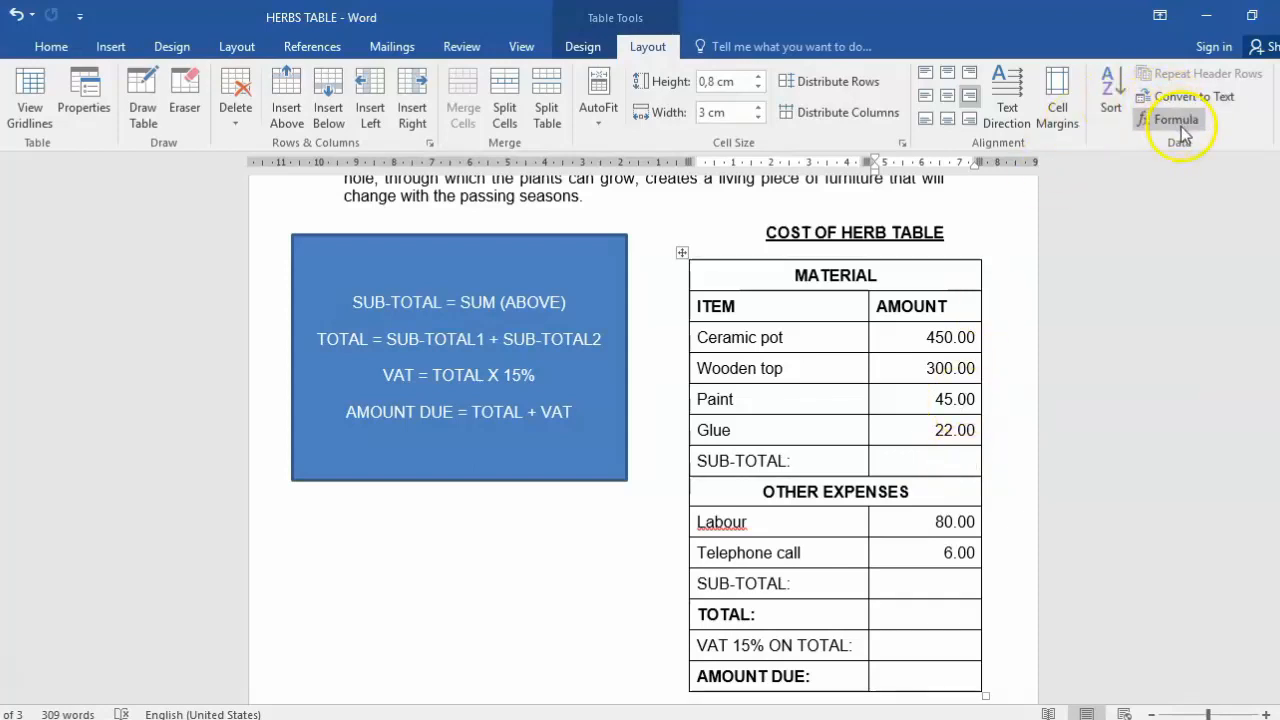
Insert the formula =450+300+45+22 so the material sub-total shows 817,00
{"action": "left_click", "coordinate": [1176, 120]}
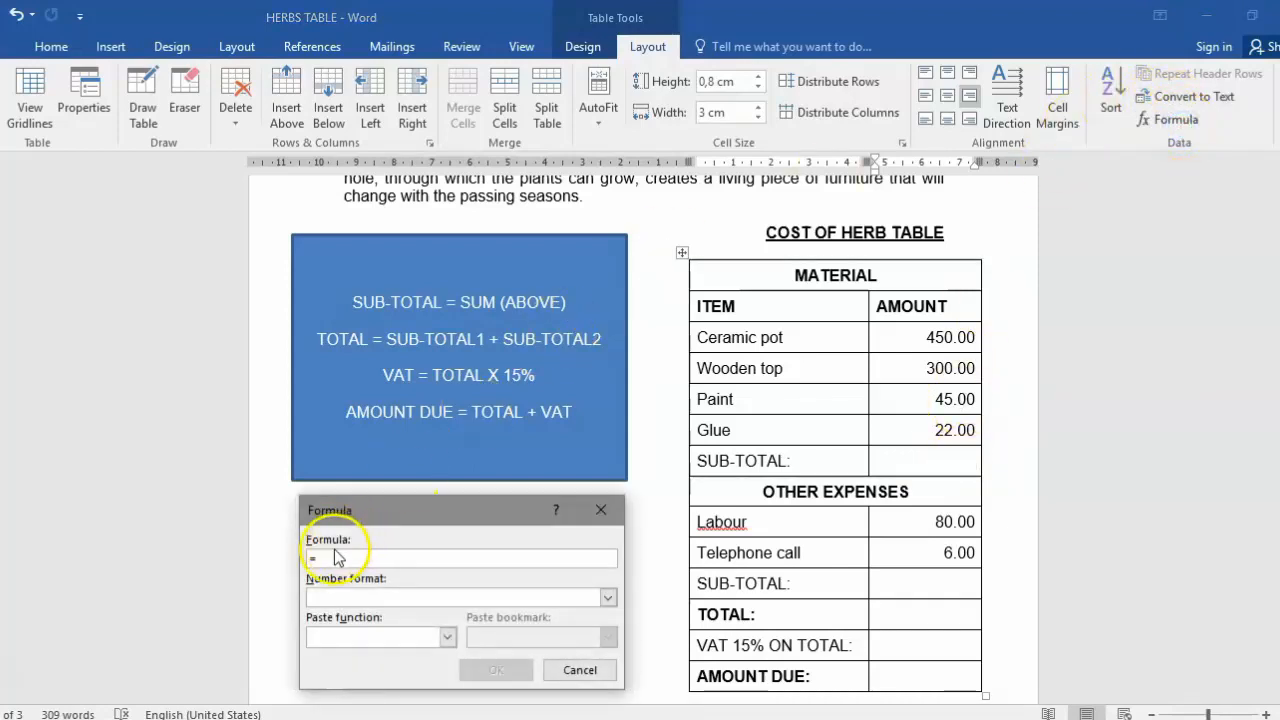
{"action": "type", "text": "=450+300+"}
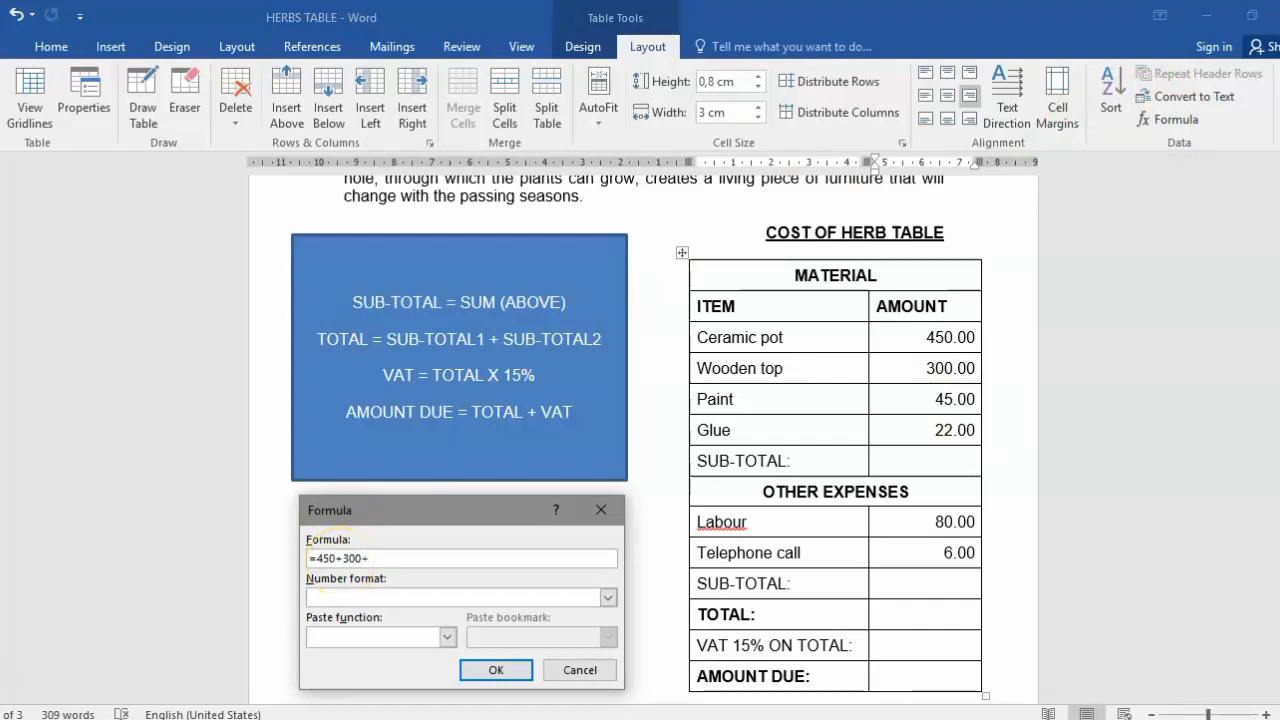
{"action": "type", "text": "45+"}
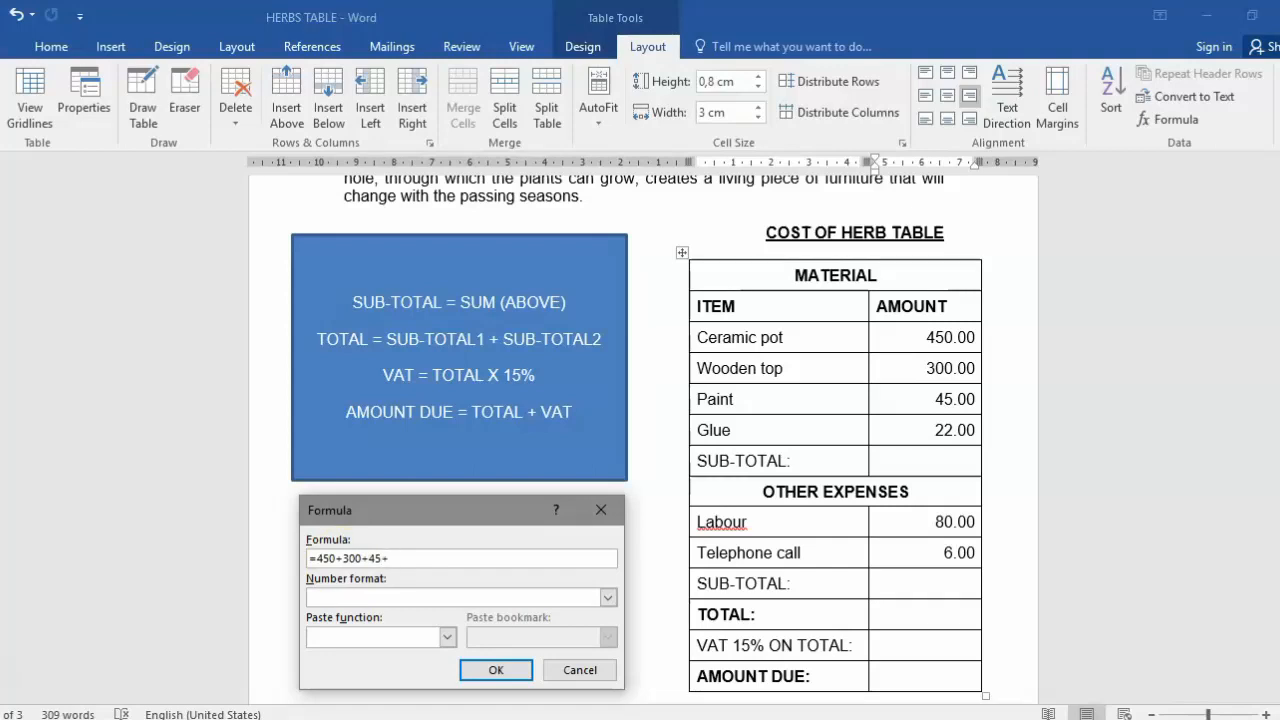
{"action": "type", "text": "22"}
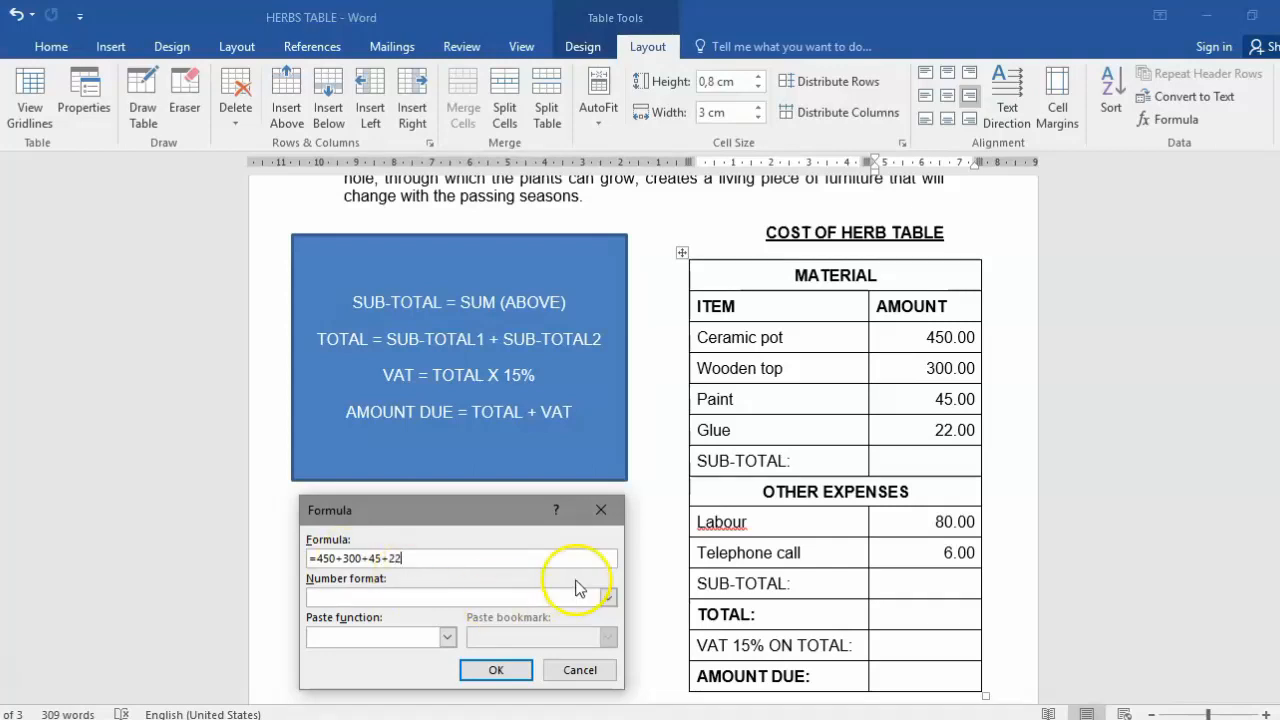
{"action": "left_click", "coordinate": [608, 596]}
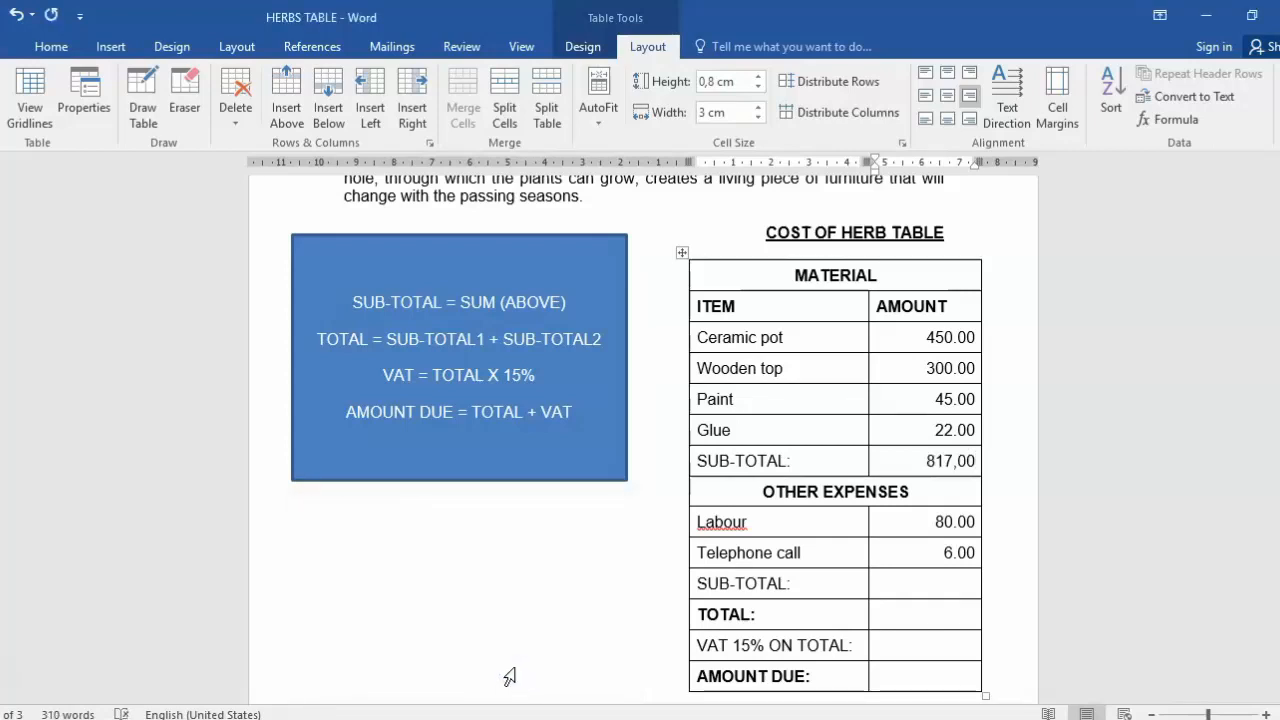
Undo the sub-total result and return the insertion point to the blank Material SUB-TOTAL cell
{"action": "left_click", "coordinate": [924, 460]}
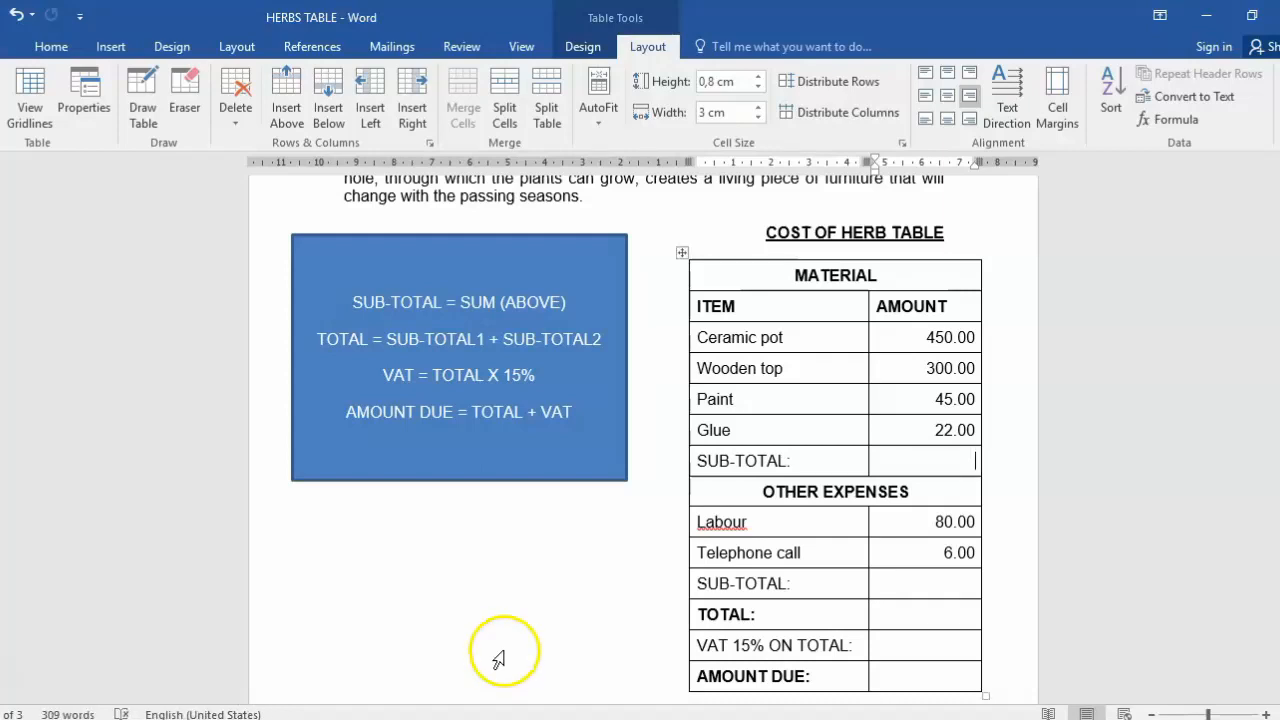
{"action": "mouse_move", "coordinate": [780, 220]}
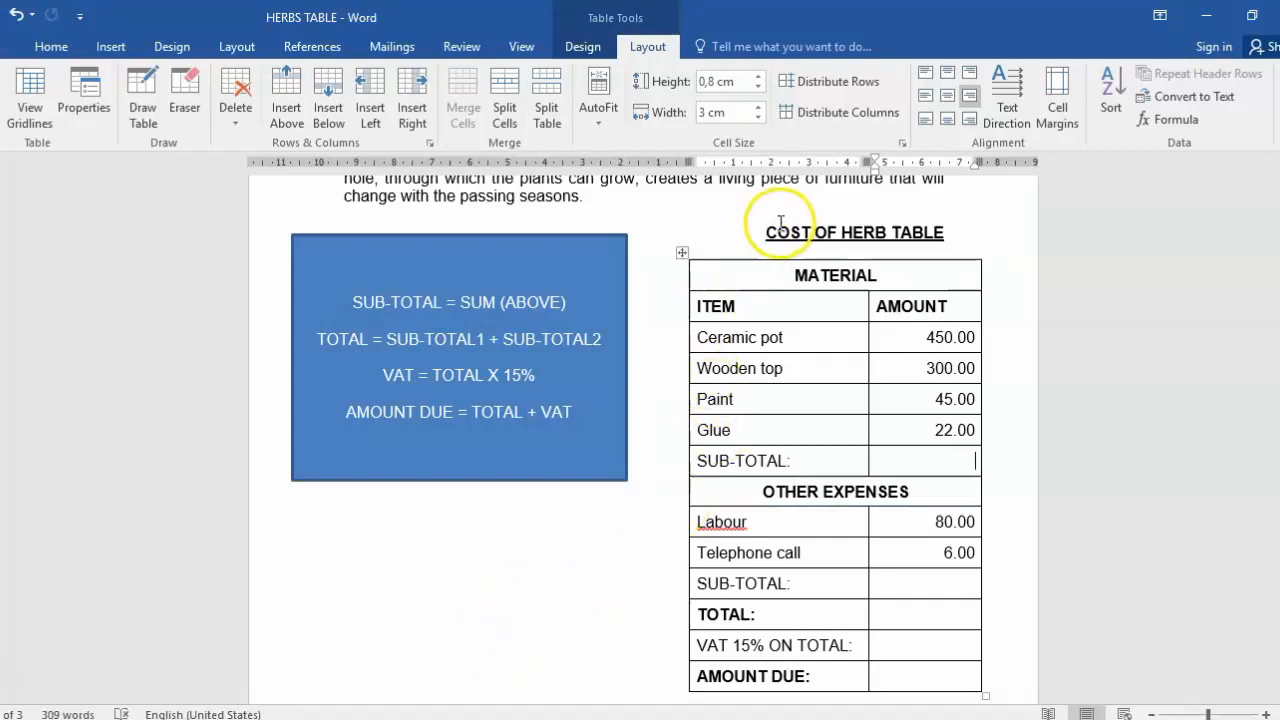
{"action": "mouse_move", "coordinate": [824, 308]}
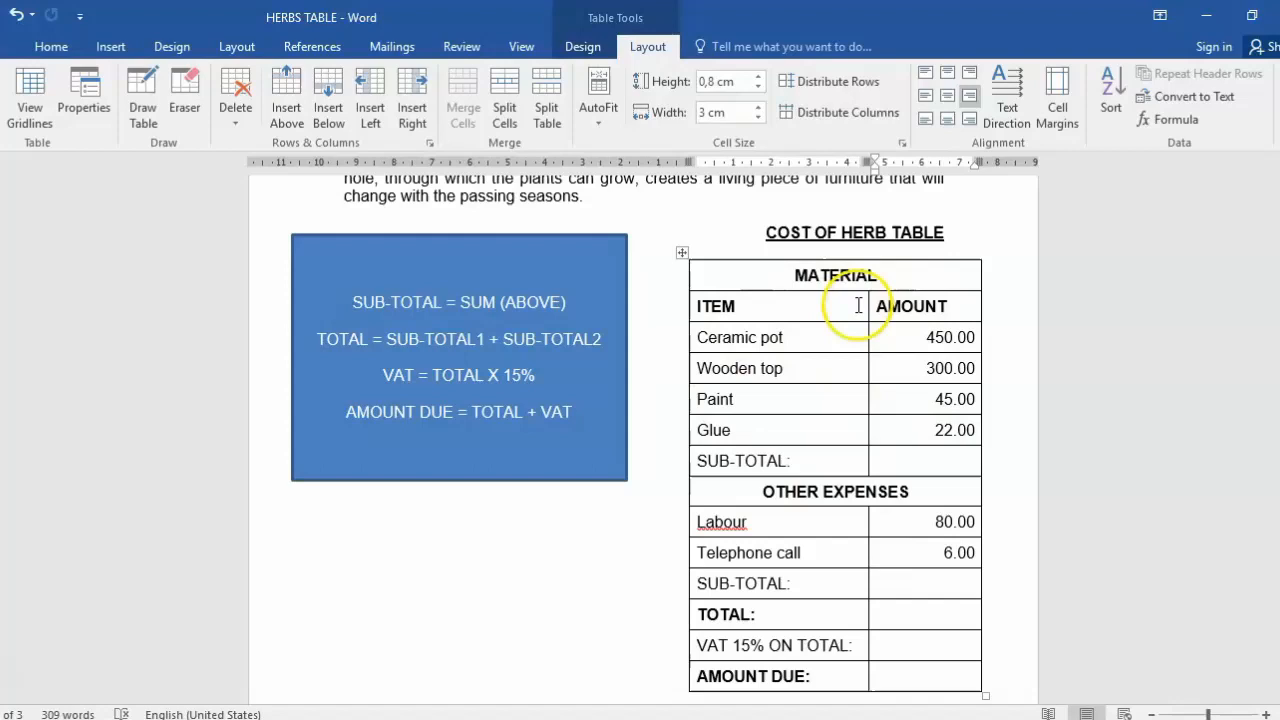
{"action": "mouse_move", "coordinate": [890, 232]}
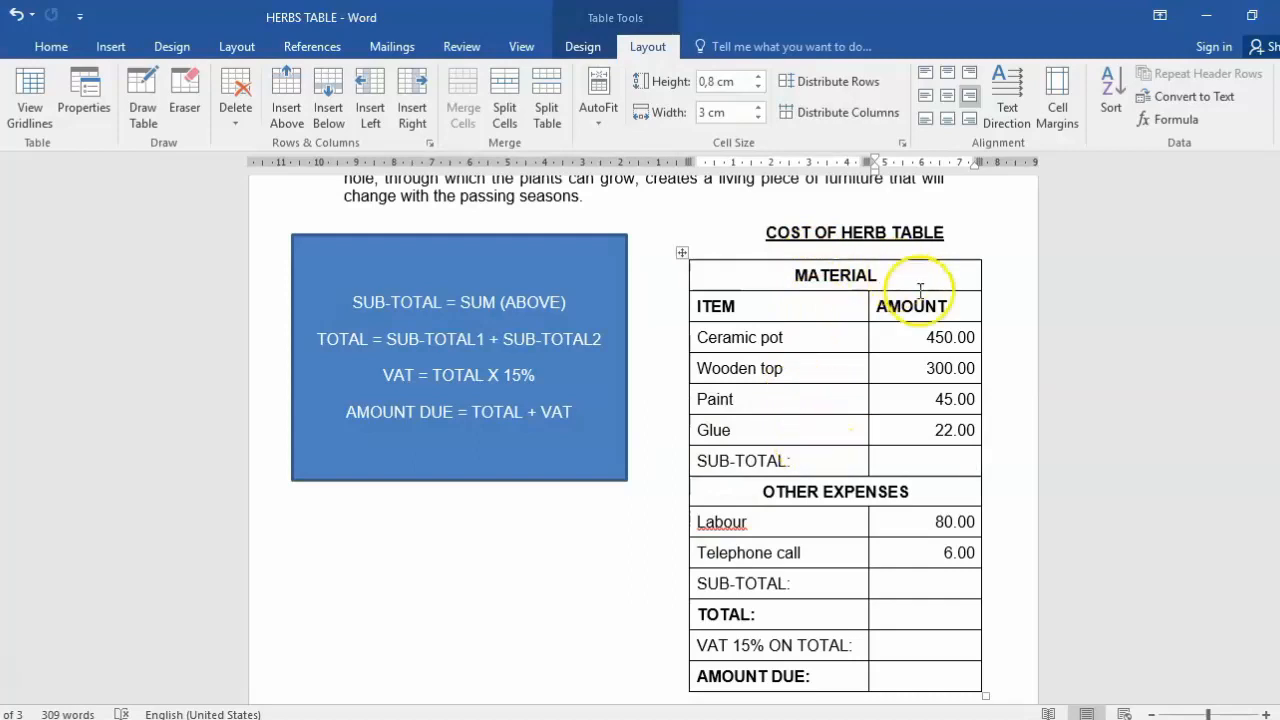
{"action": "mouse_move", "coordinate": [848, 312]}
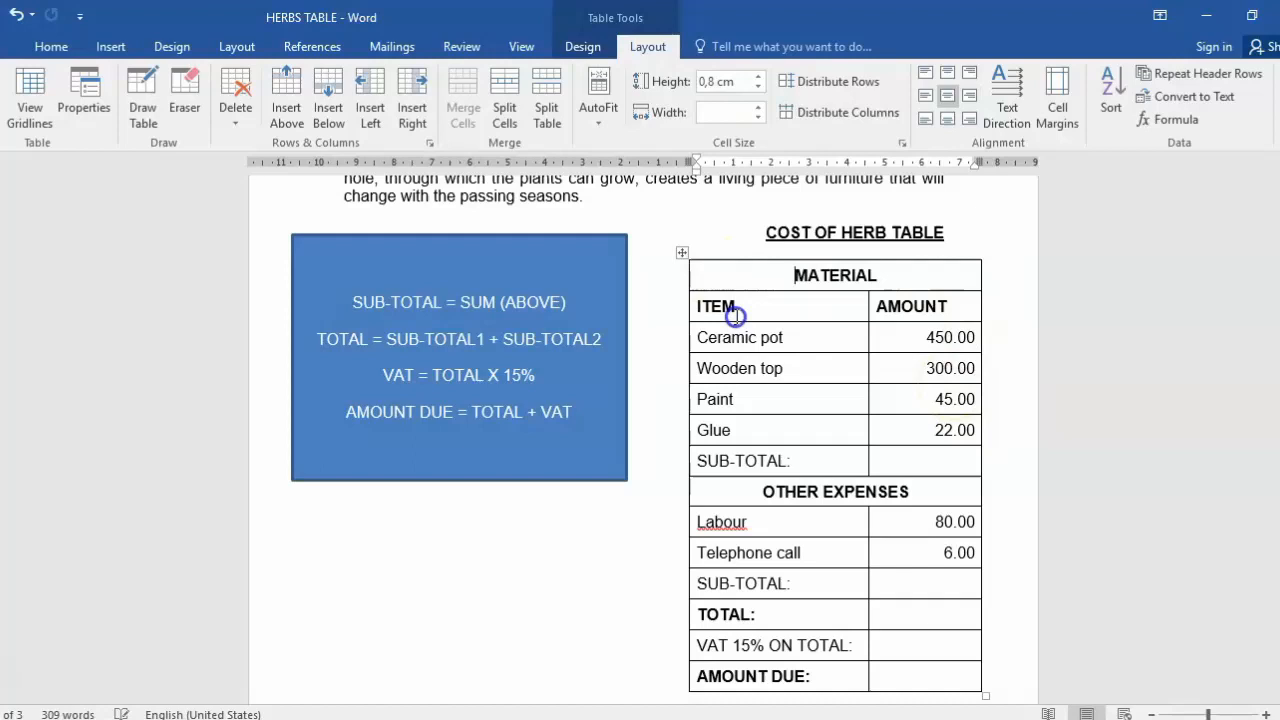
{"action": "left_click", "coordinate": [776, 400]}
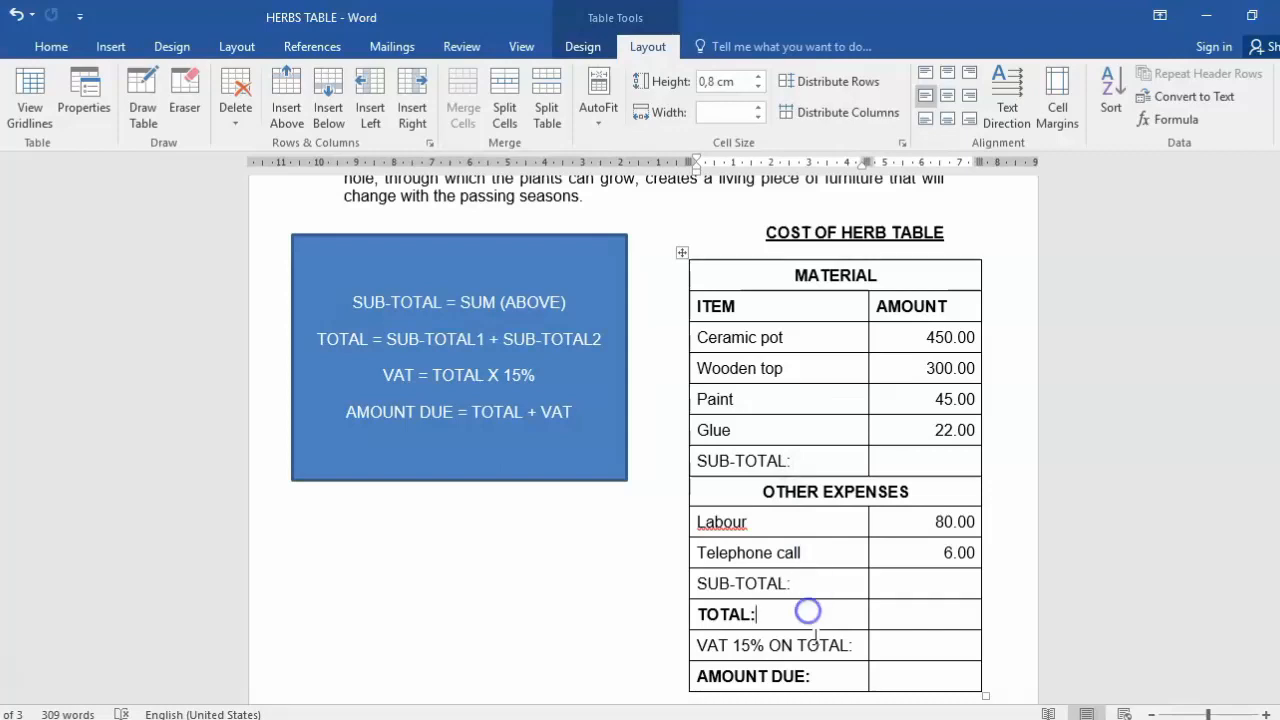
{"action": "left_click", "coordinate": [820, 676]}
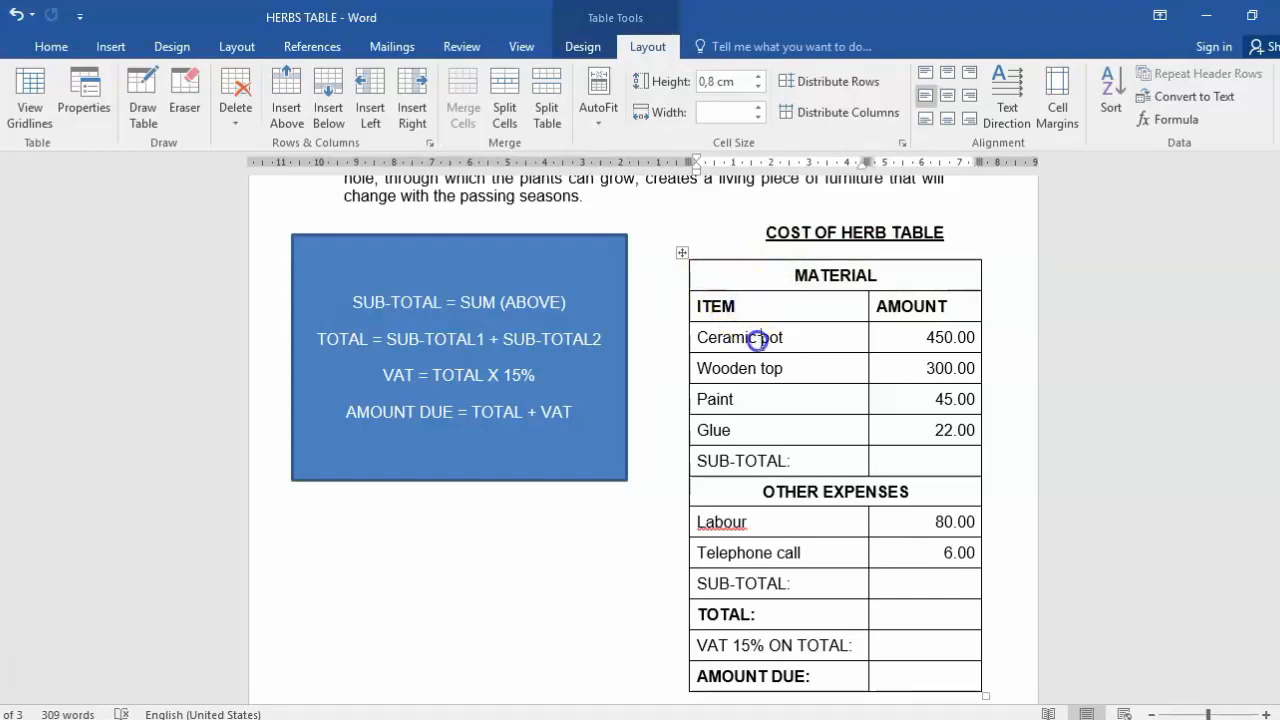
{"action": "left_click", "coordinate": [716, 430]}
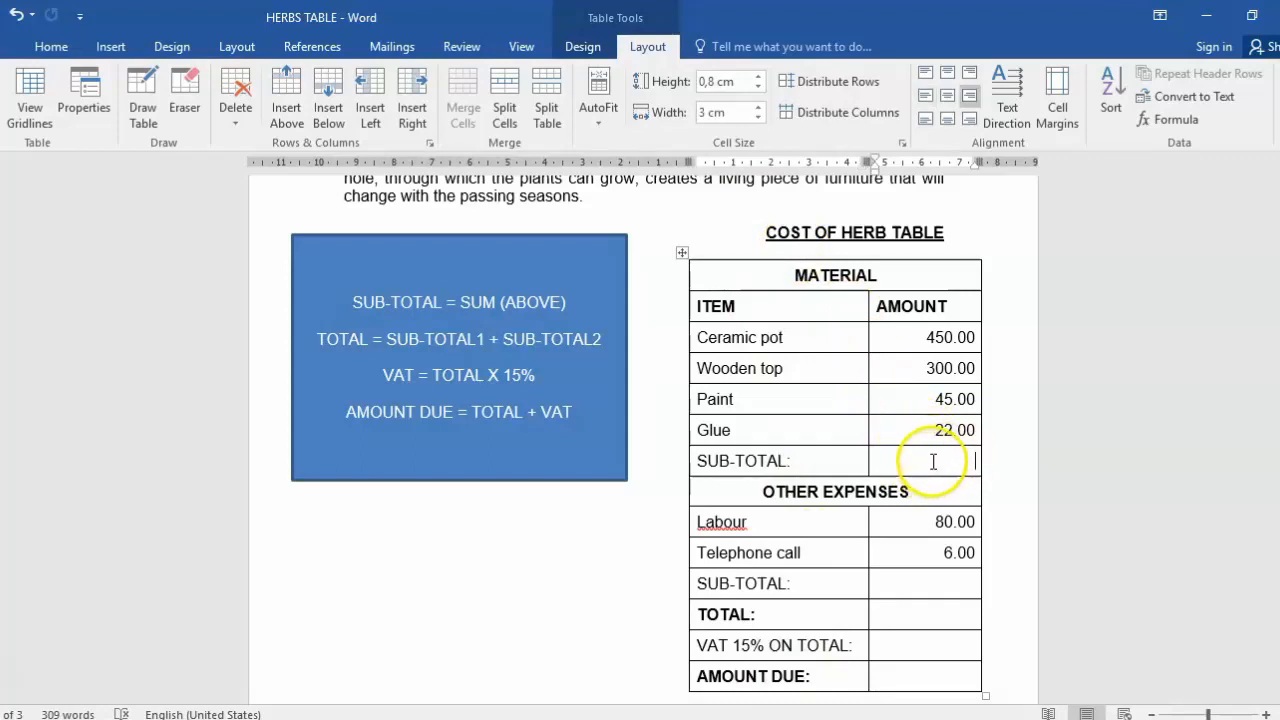
{"action": "mouse_move", "coordinate": [776, 320]}
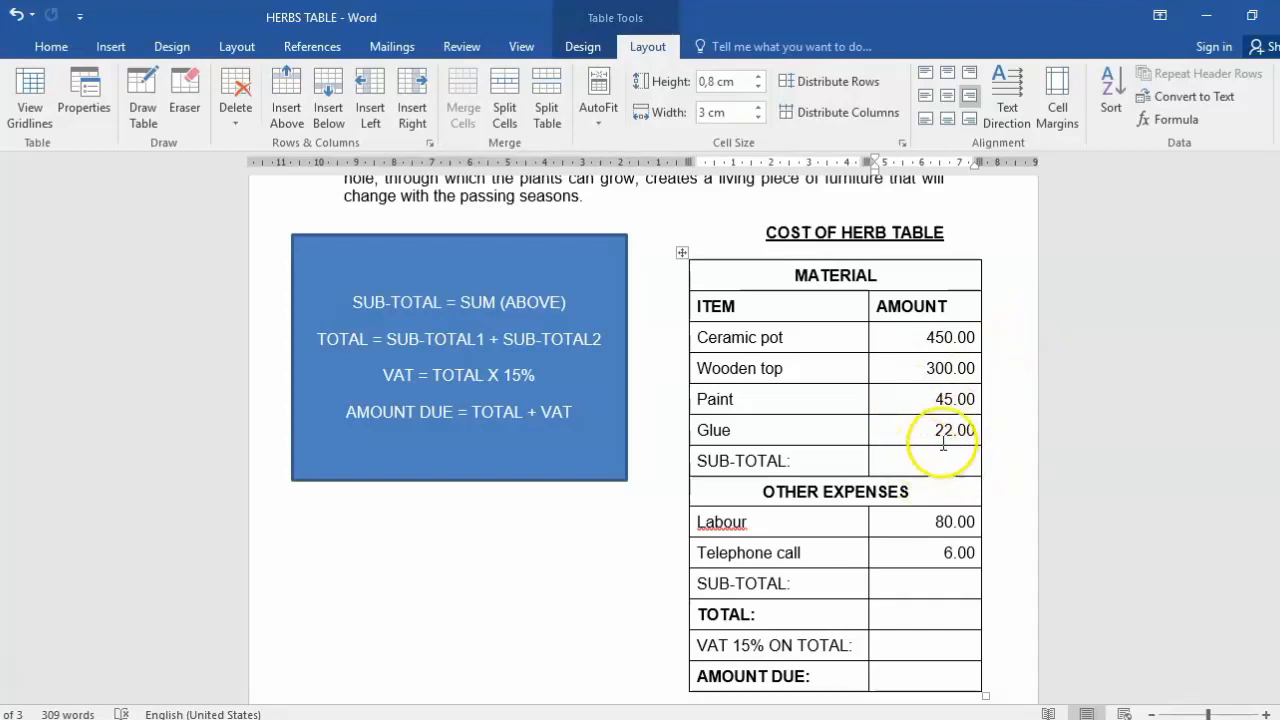
{"action": "left_click", "coordinate": [1166, 120]}
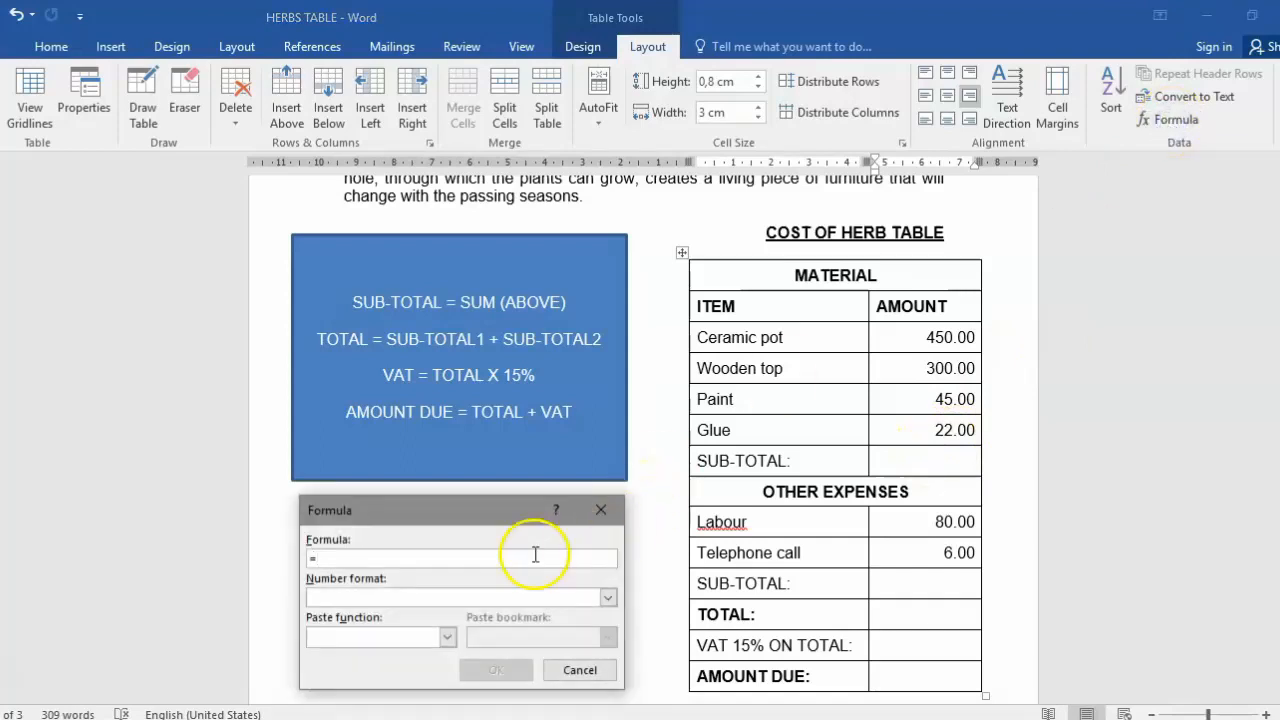
{"action": "mouse_move", "coordinate": [390, 544]}
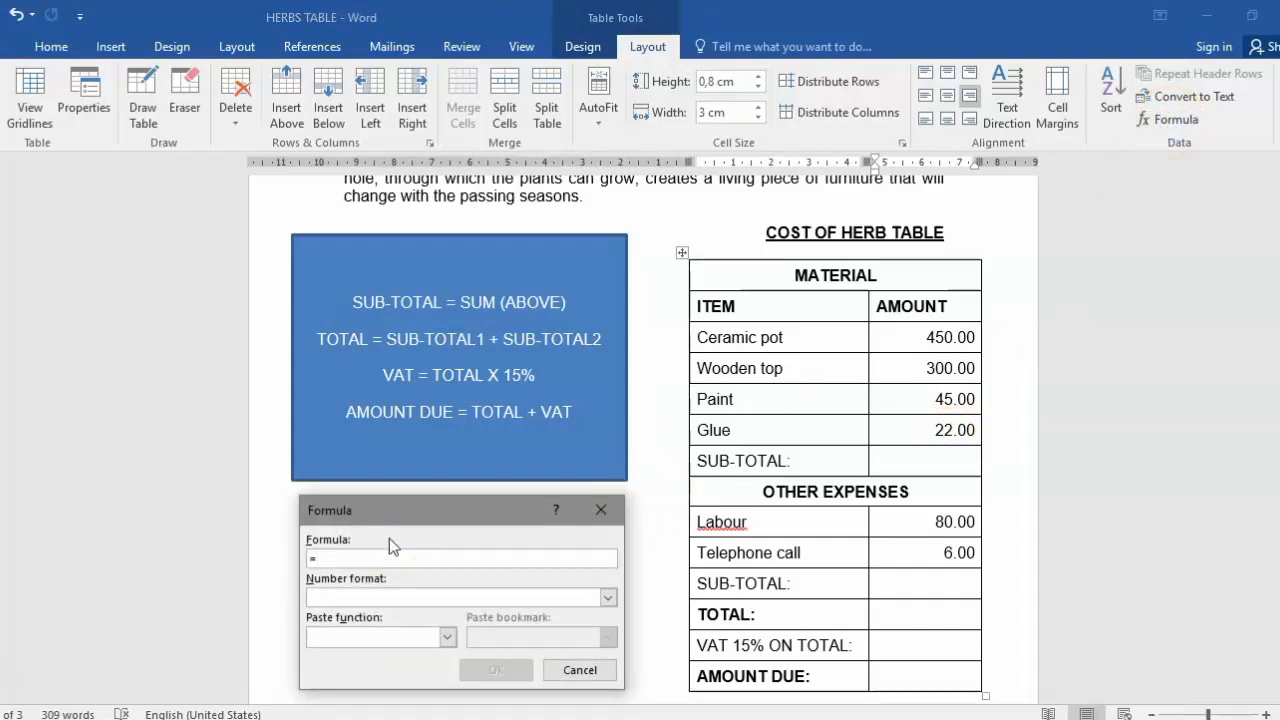
{"action": "type", "text": "B3+"}
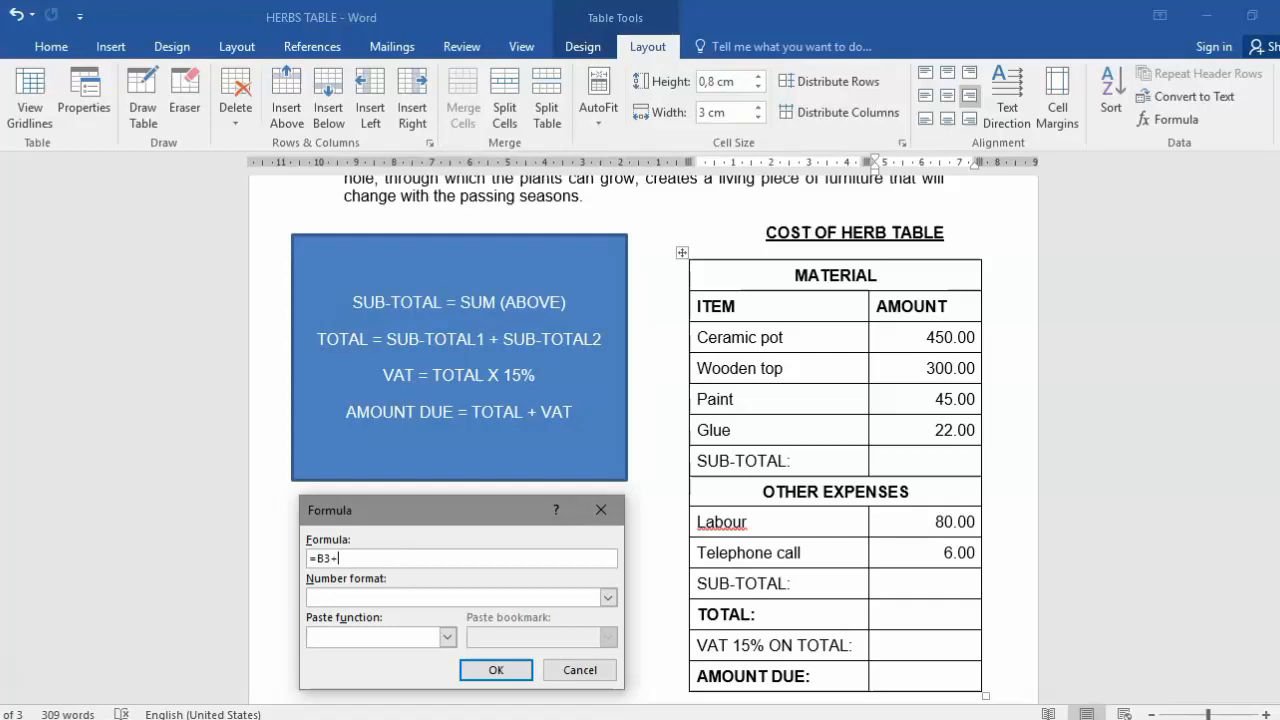
{"action": "type", "text": "B4+B"}
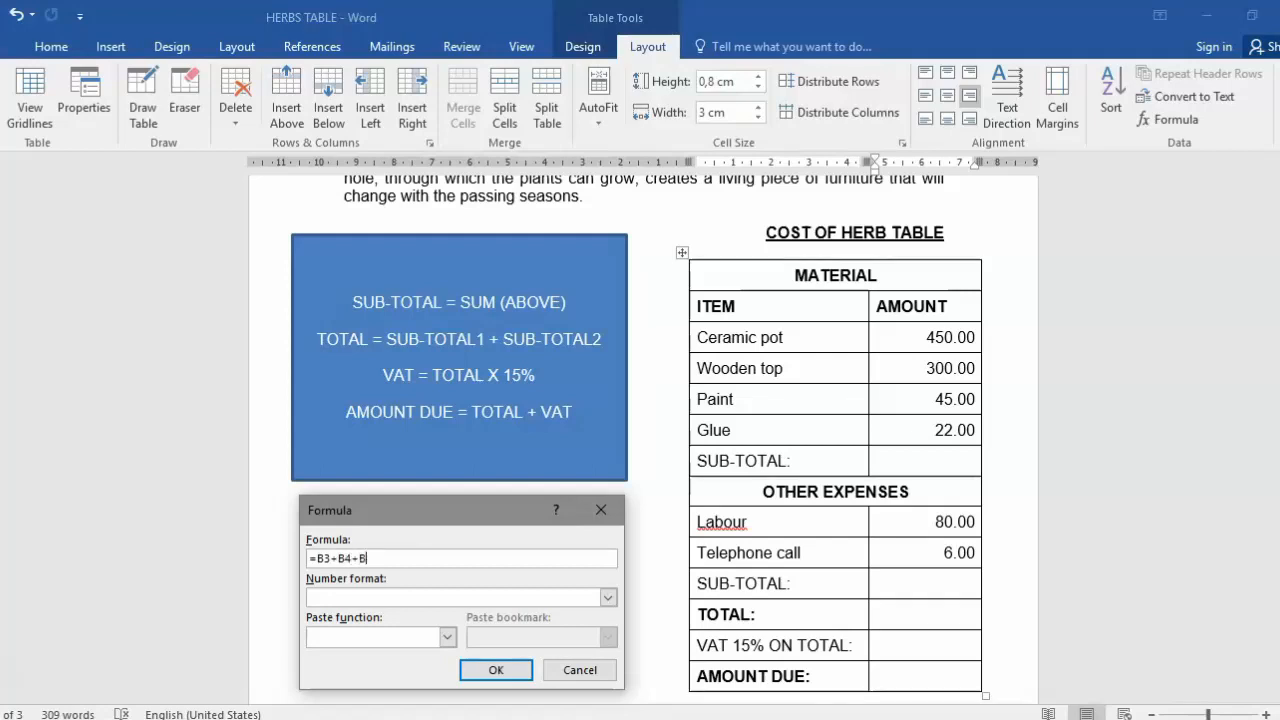
{"action": "type", "text": "5+"}
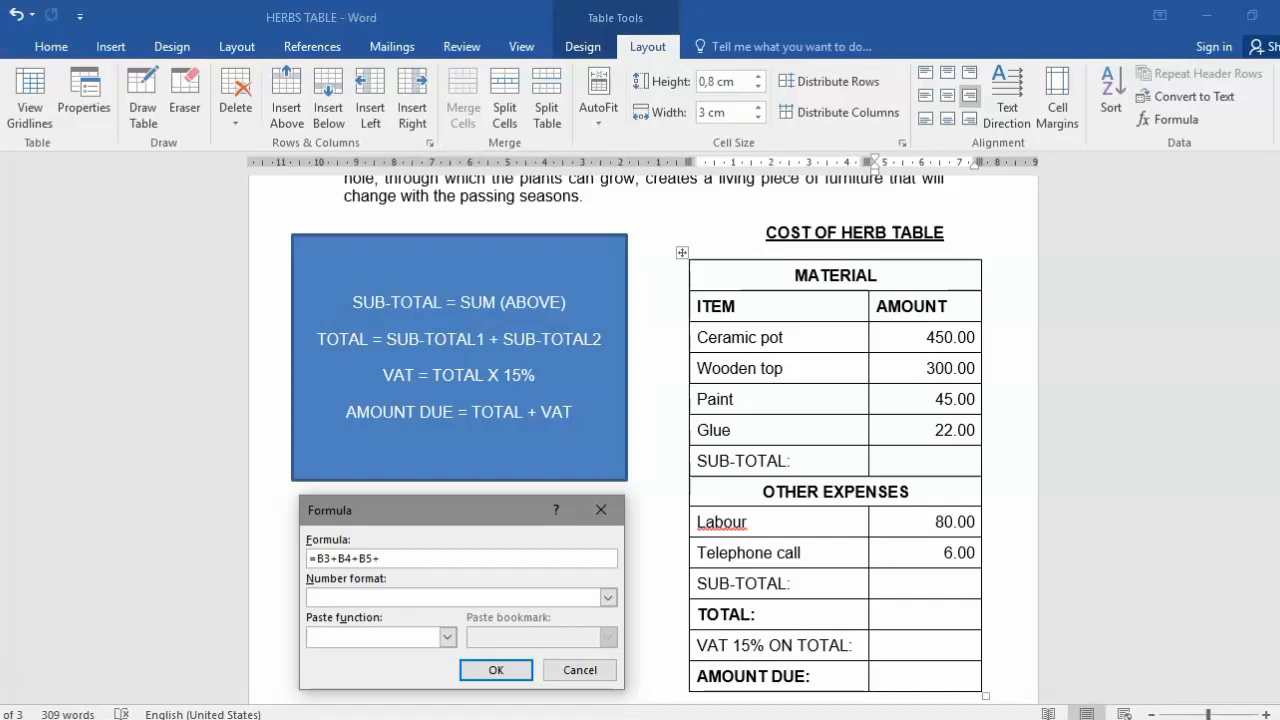
{"action": "type", "text": "B6"}
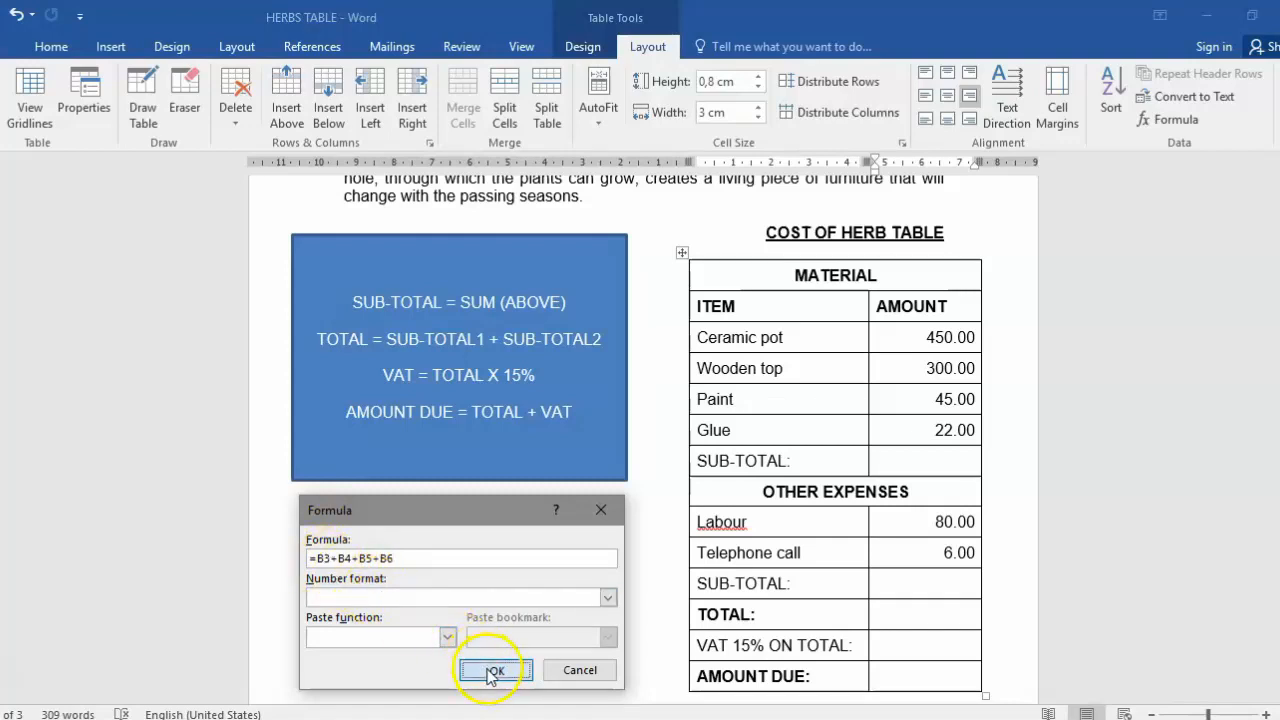
{"action": "left_click", "coordinate": [490, 670]}
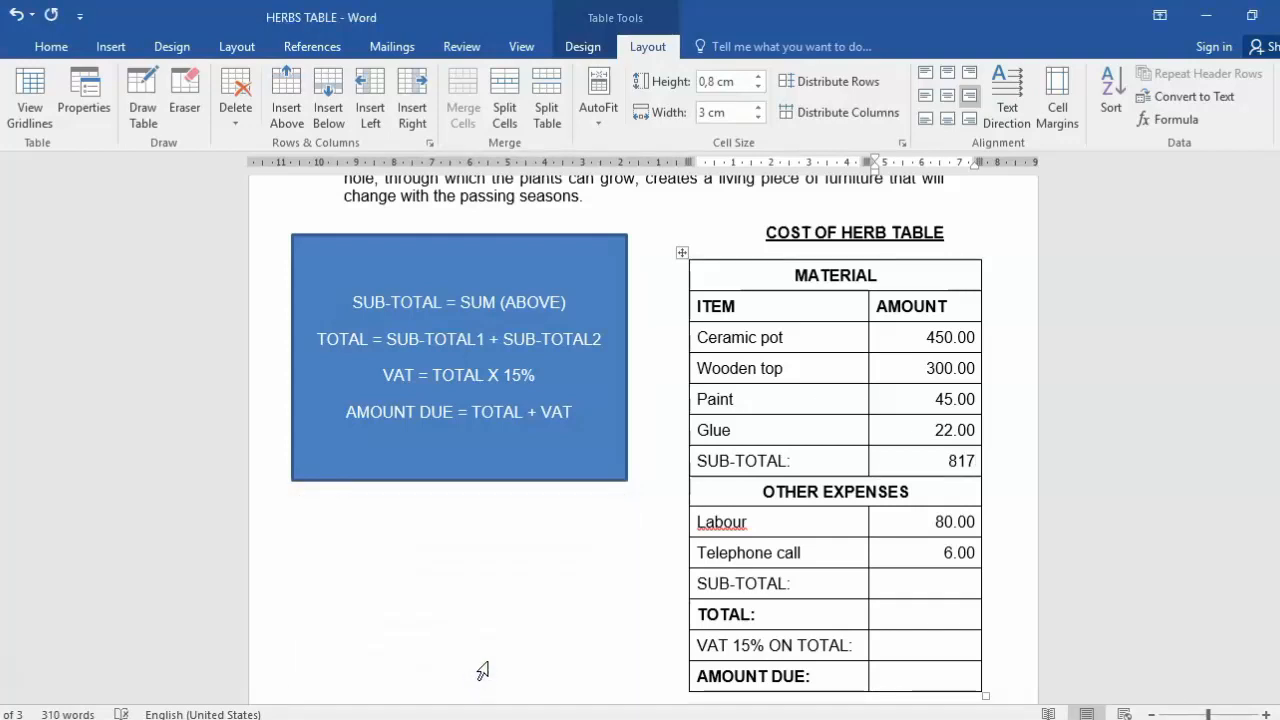
{"action": "left_click", "coordinate": [924, 460]}
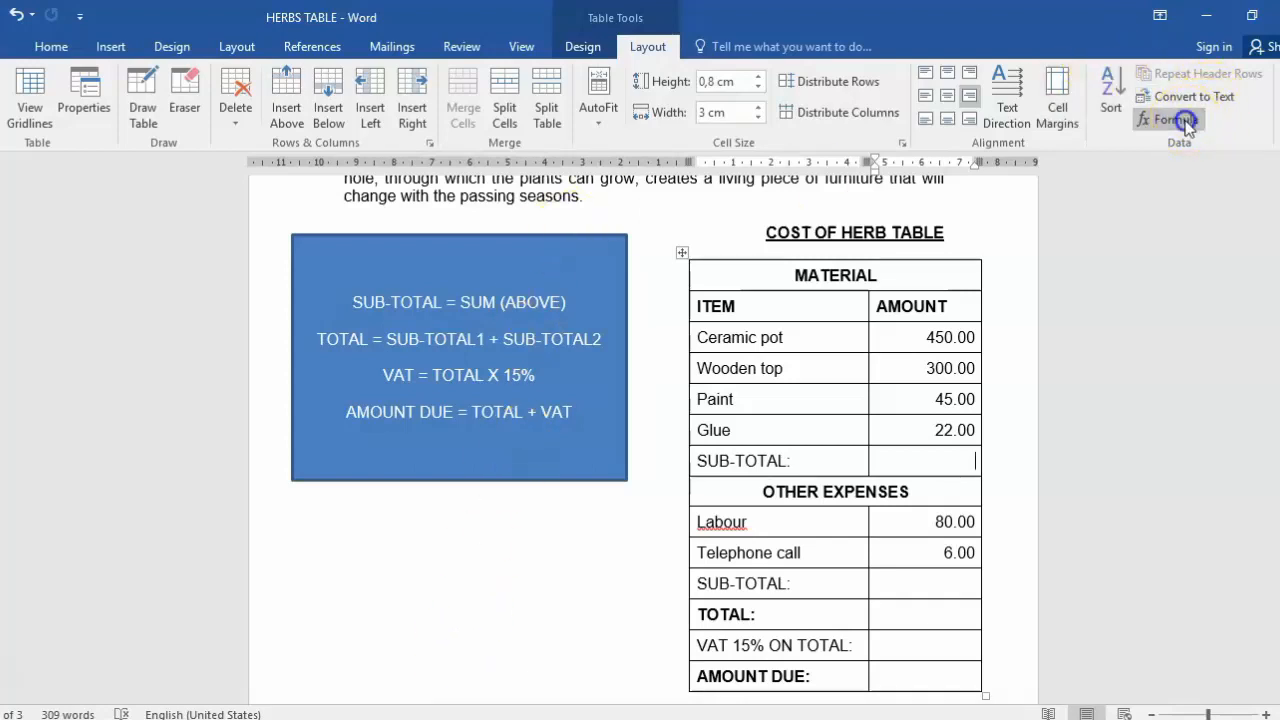
Insert =SUM(ABOVE) with 0,00 format so the material sub-total shows 817,00
{"action": "left_click", "coordinate": [1168, 120]}
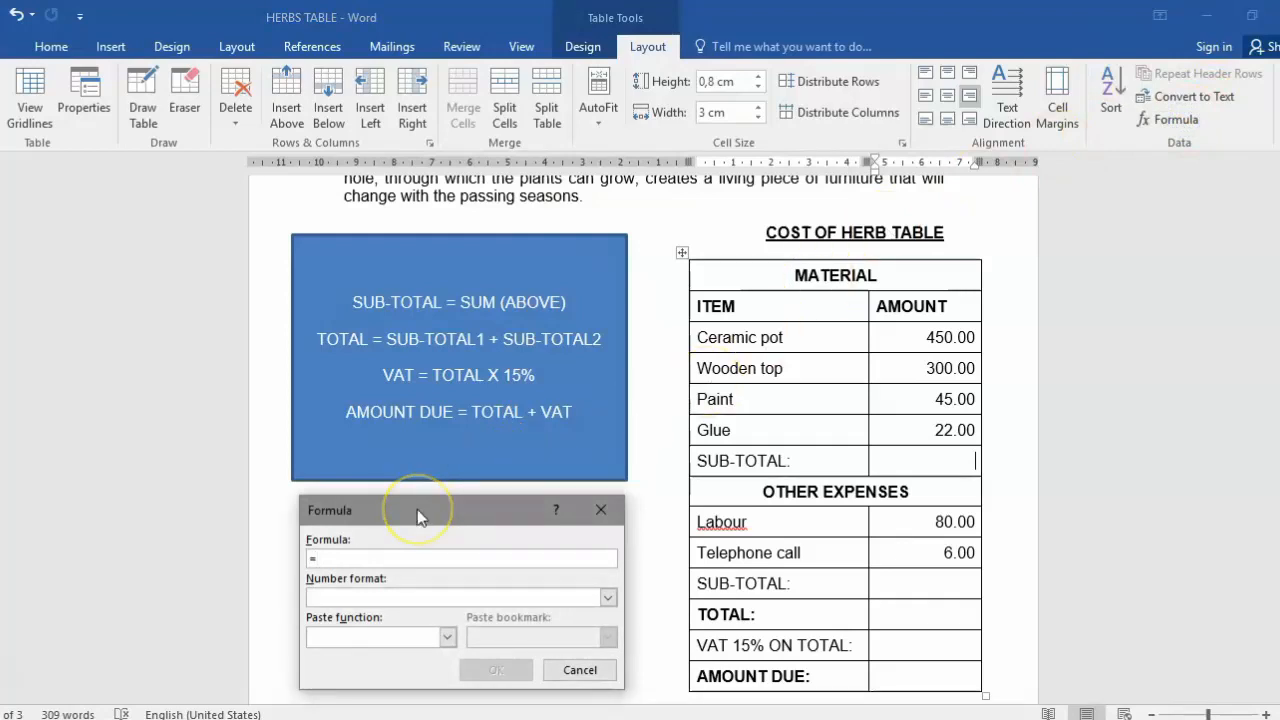
{"action": "type", "text": "SUM"}
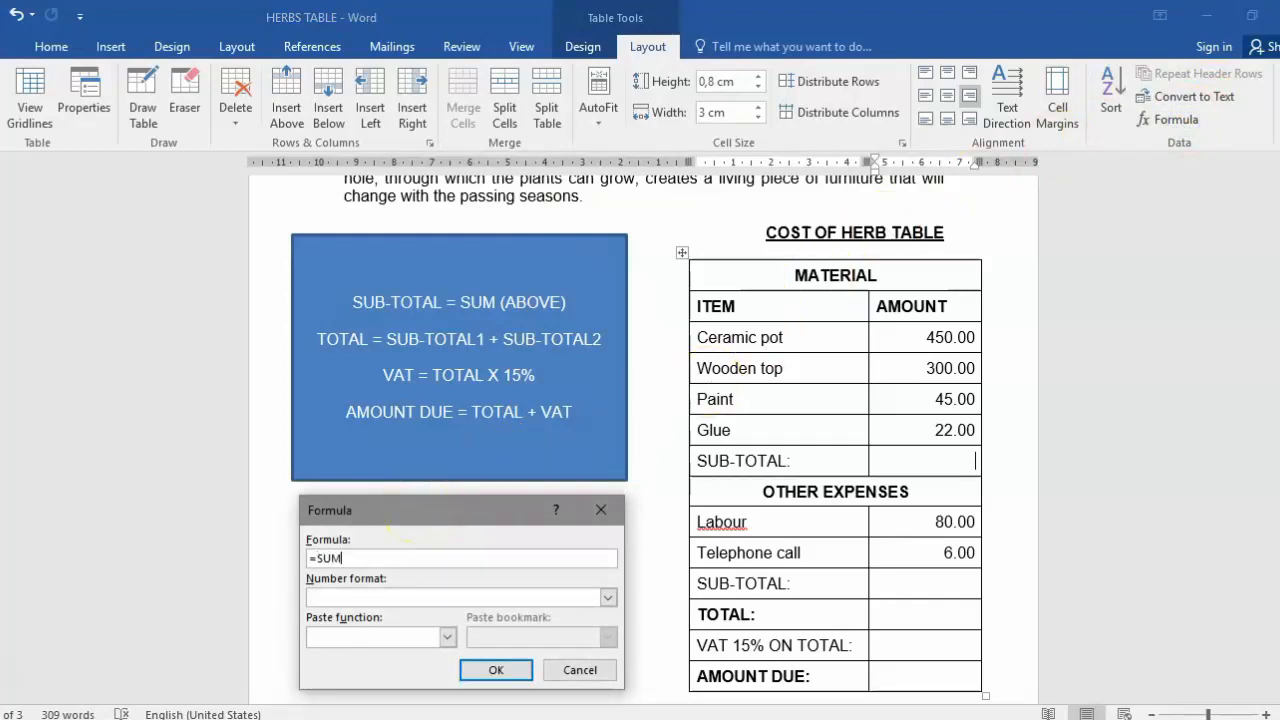
{"action": "type", "text": "(ABOVE"}
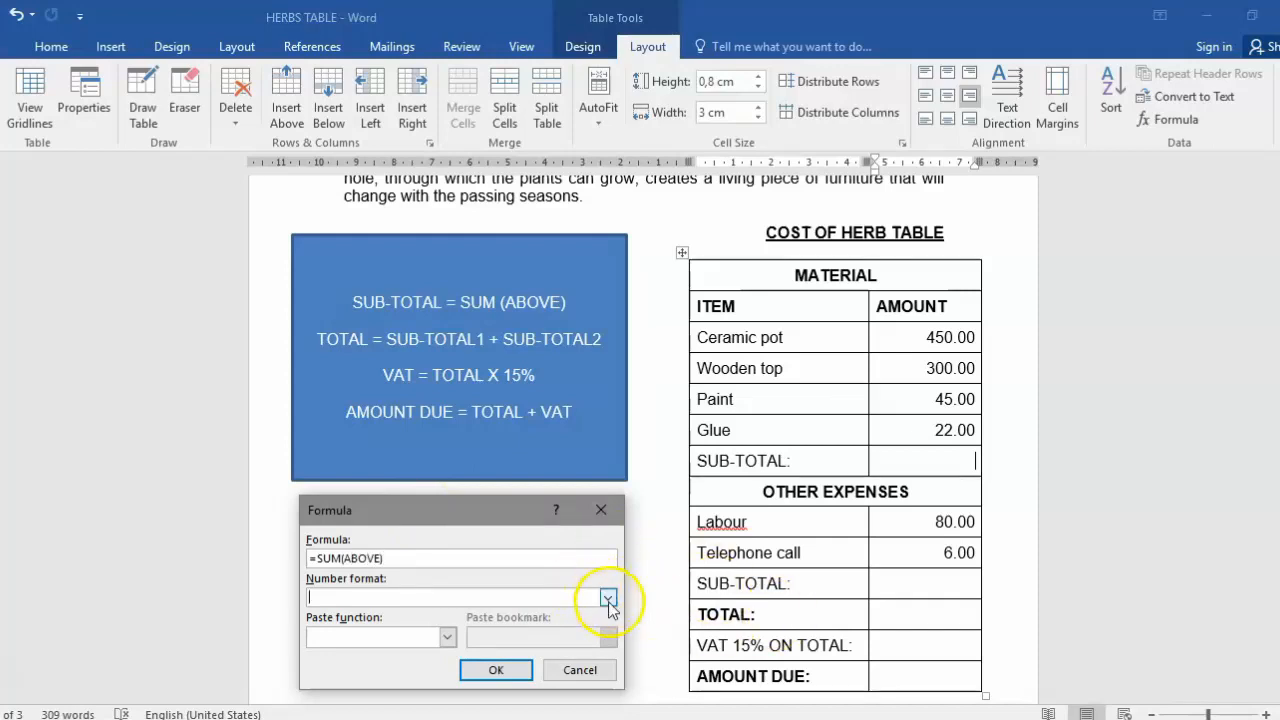
{"action": "left_click", "coordinate": [608, 596]}
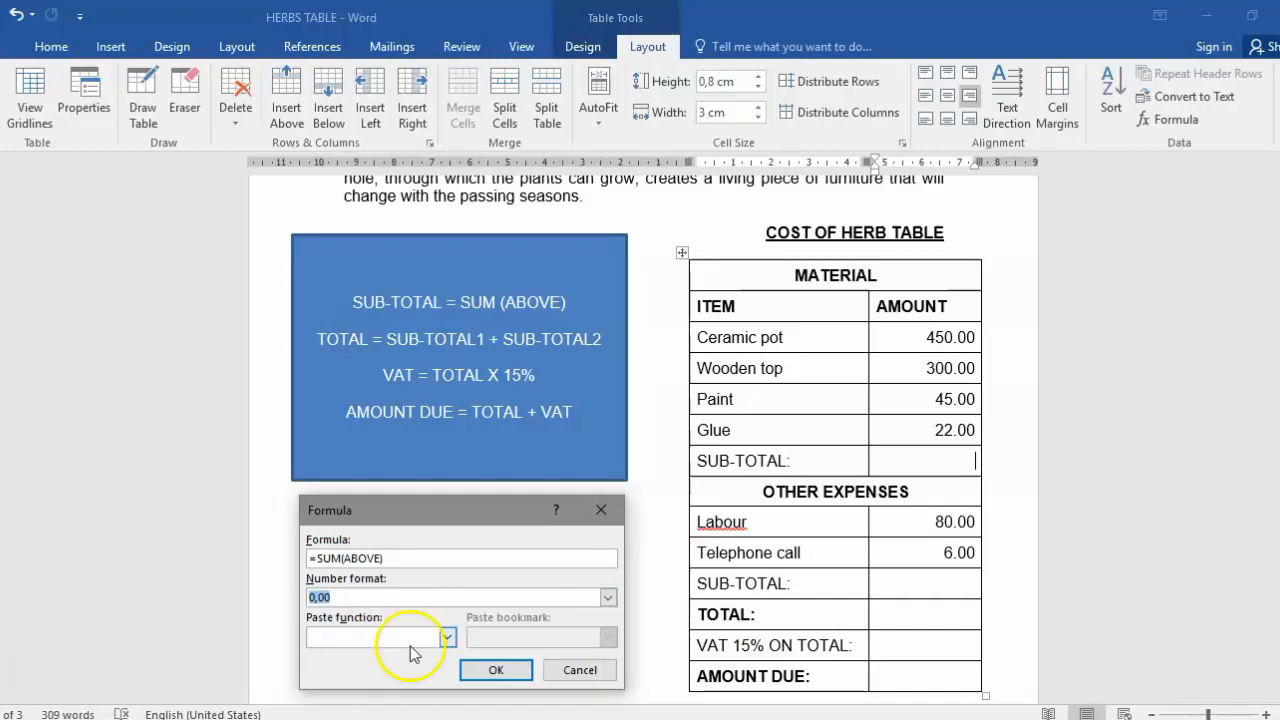
{"action": "left_click", "coordinate": [496, 670]}
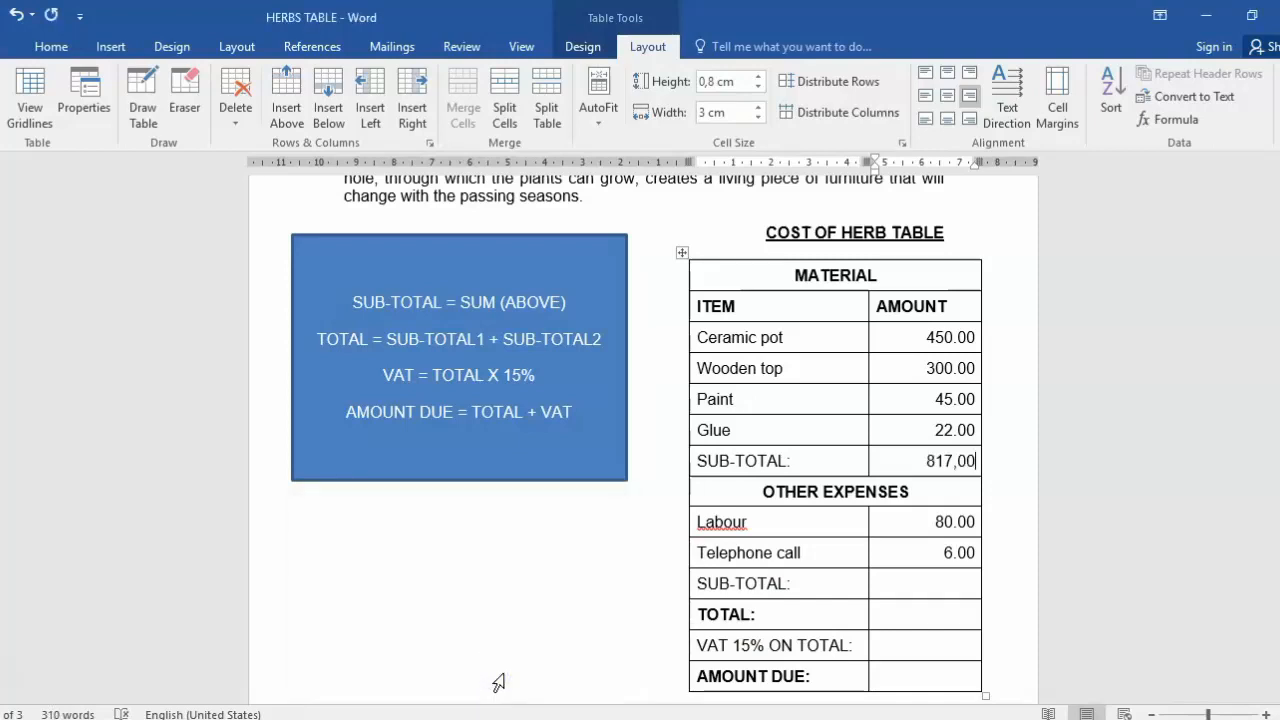
{"action": "mouse_move", "coordinate": [538, 676]}
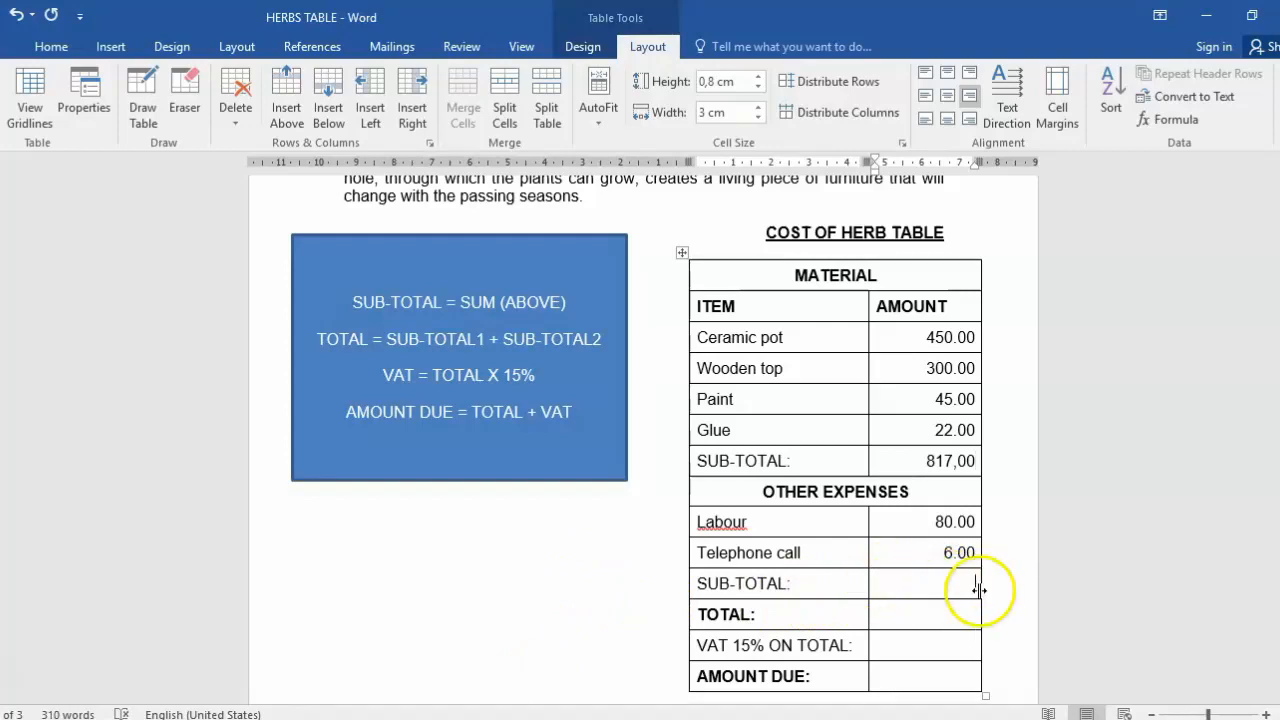
{"action": "left_click", "coordinate": [944, 584]}
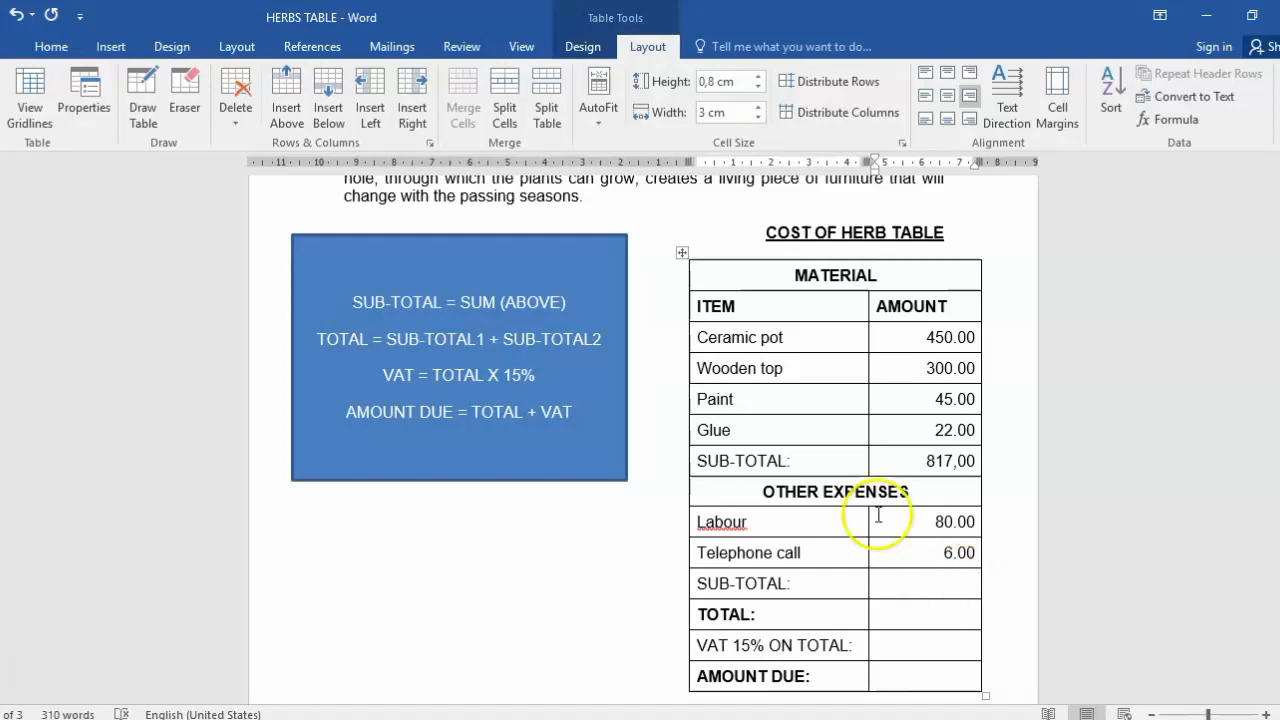
{"action": "left_click", "coordinate": [1176, 120]}
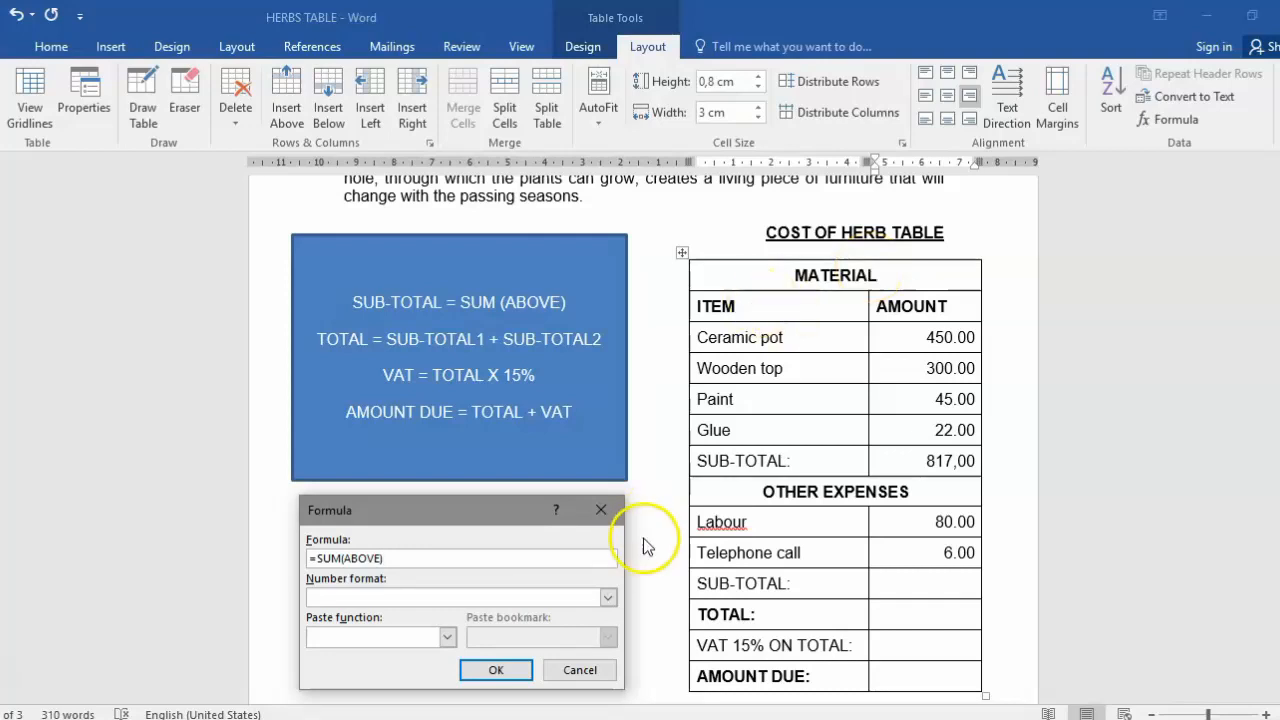
{"action": "left_click", "coordinate": [608, 596]}
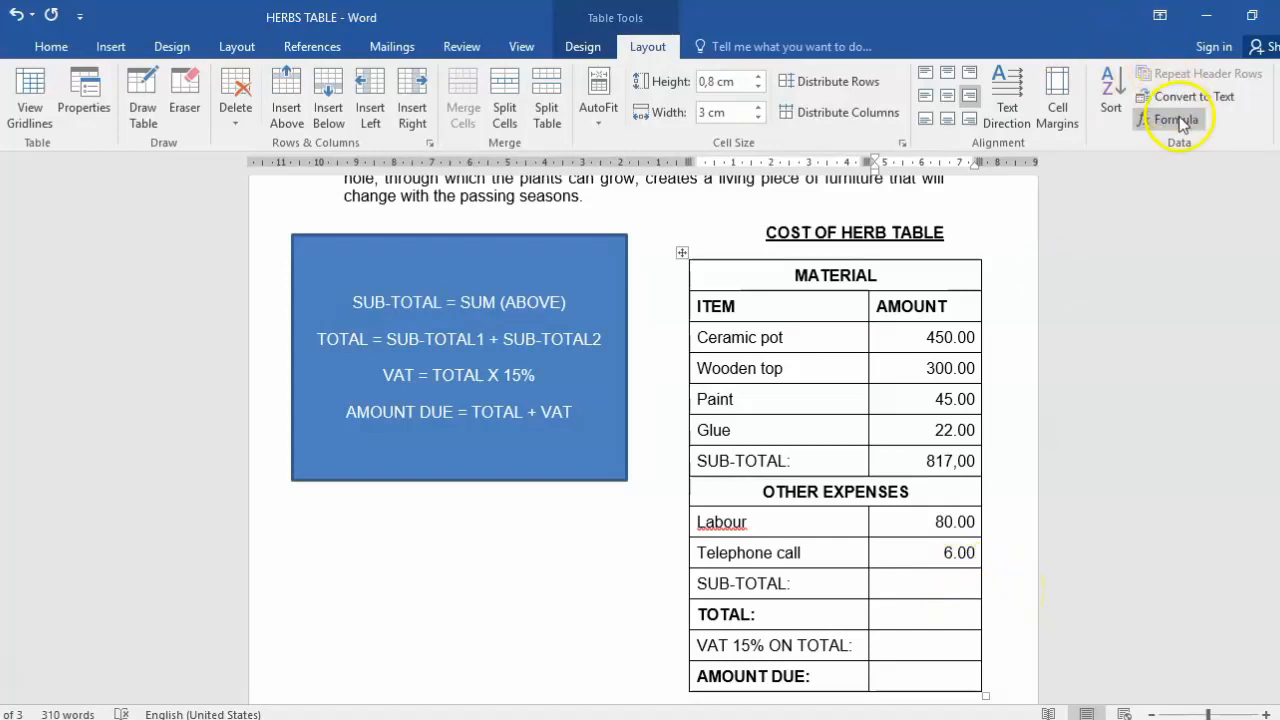
{"action": "mouse_move", "coordinate": [1176, 120]}
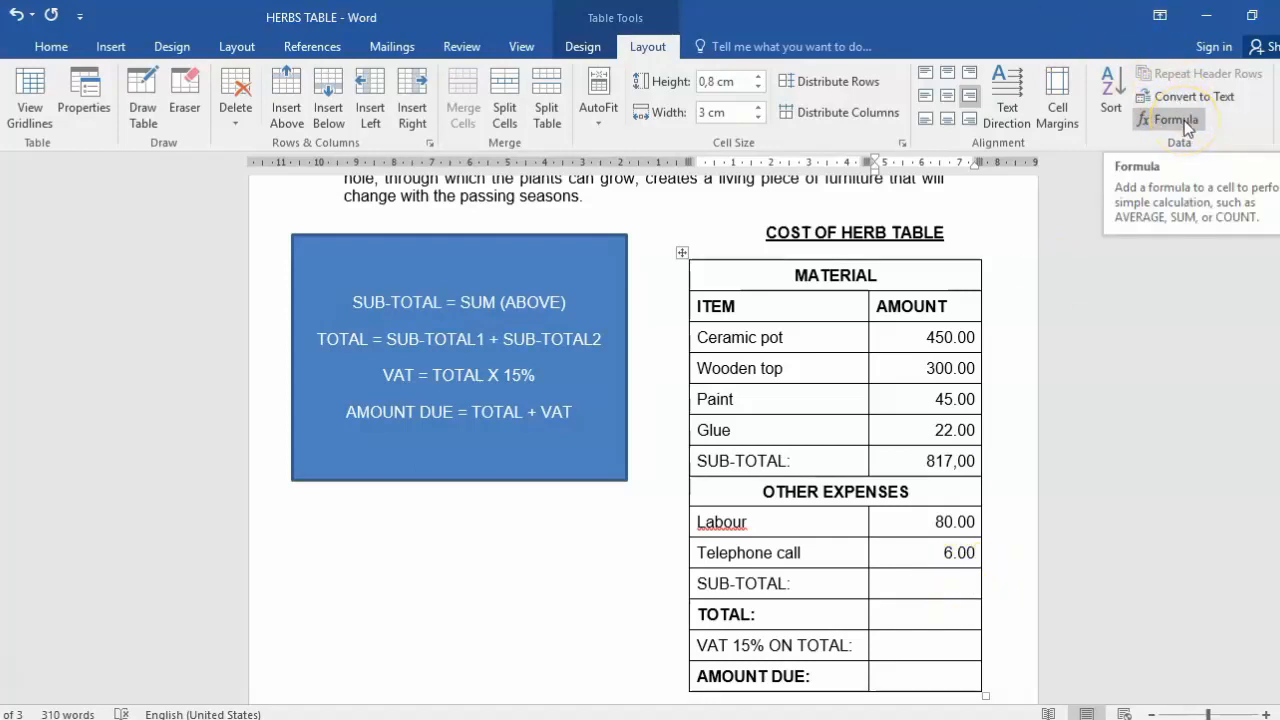
{"action": "left_click", "coordinate": [1176, 120]}
{"action": "type", "text": "=S"}
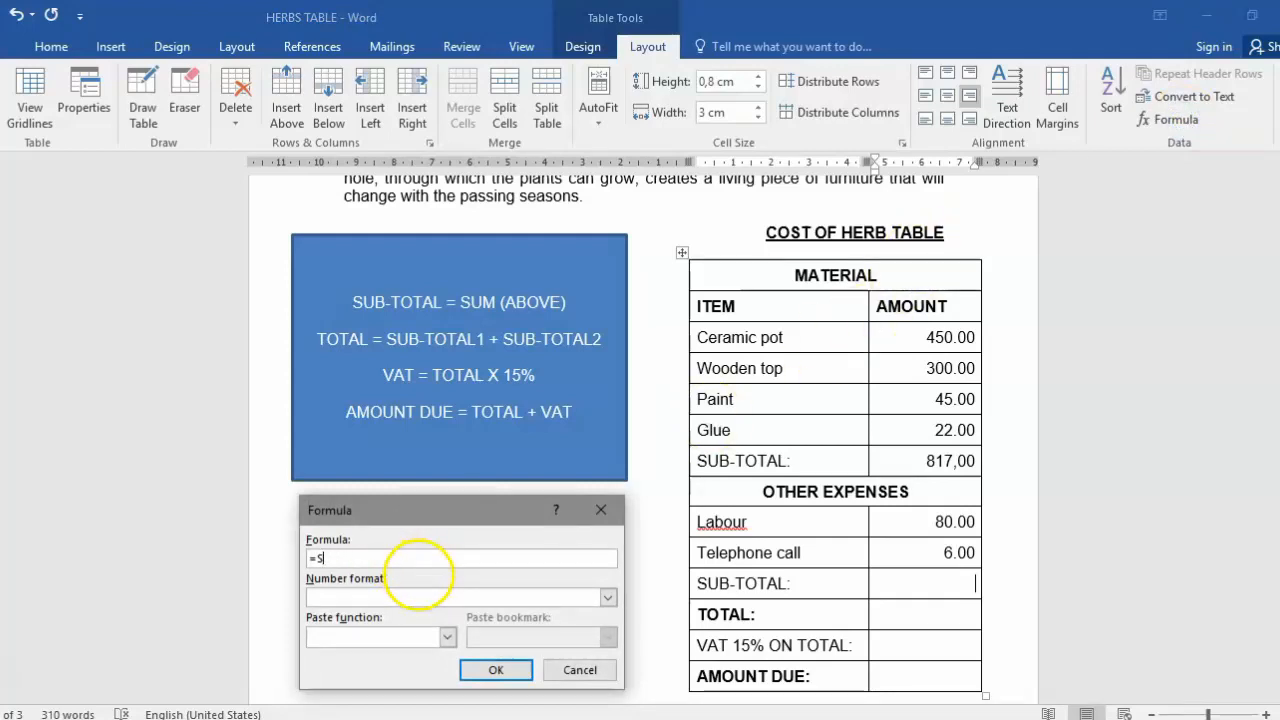
{"action": "key", "text": "Backspace"}
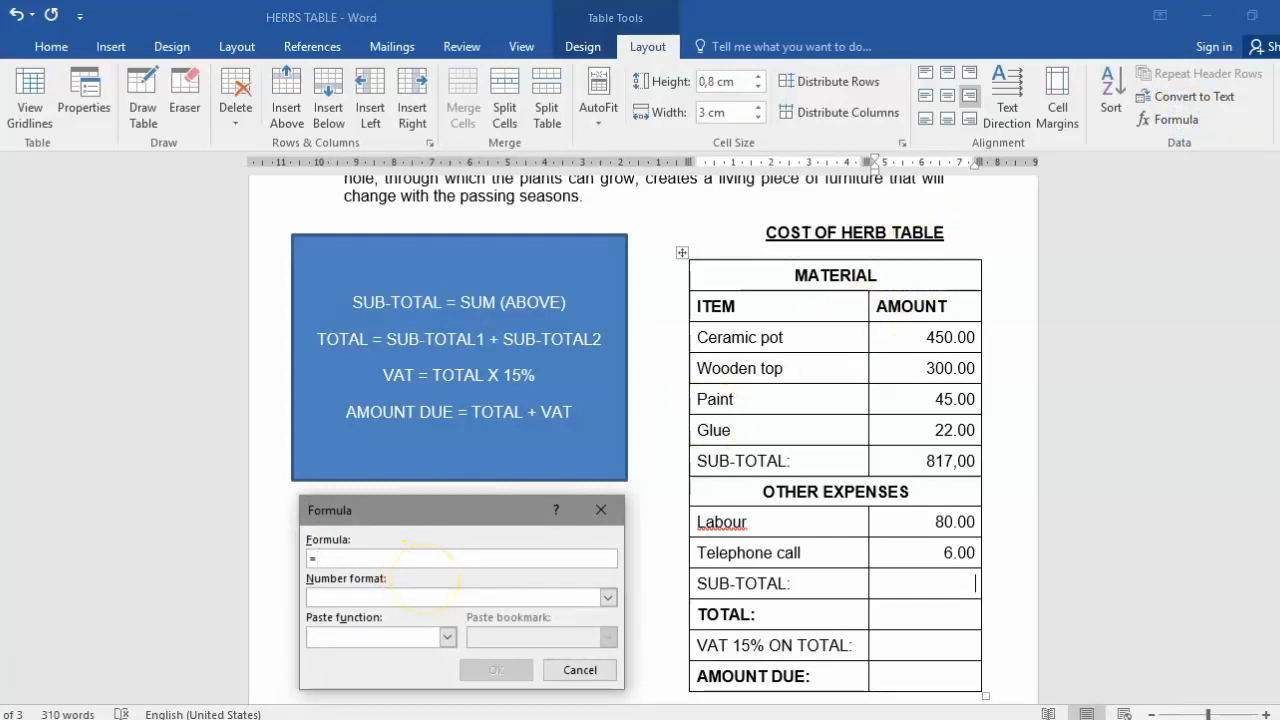
{"action": "type", "text": "80"}
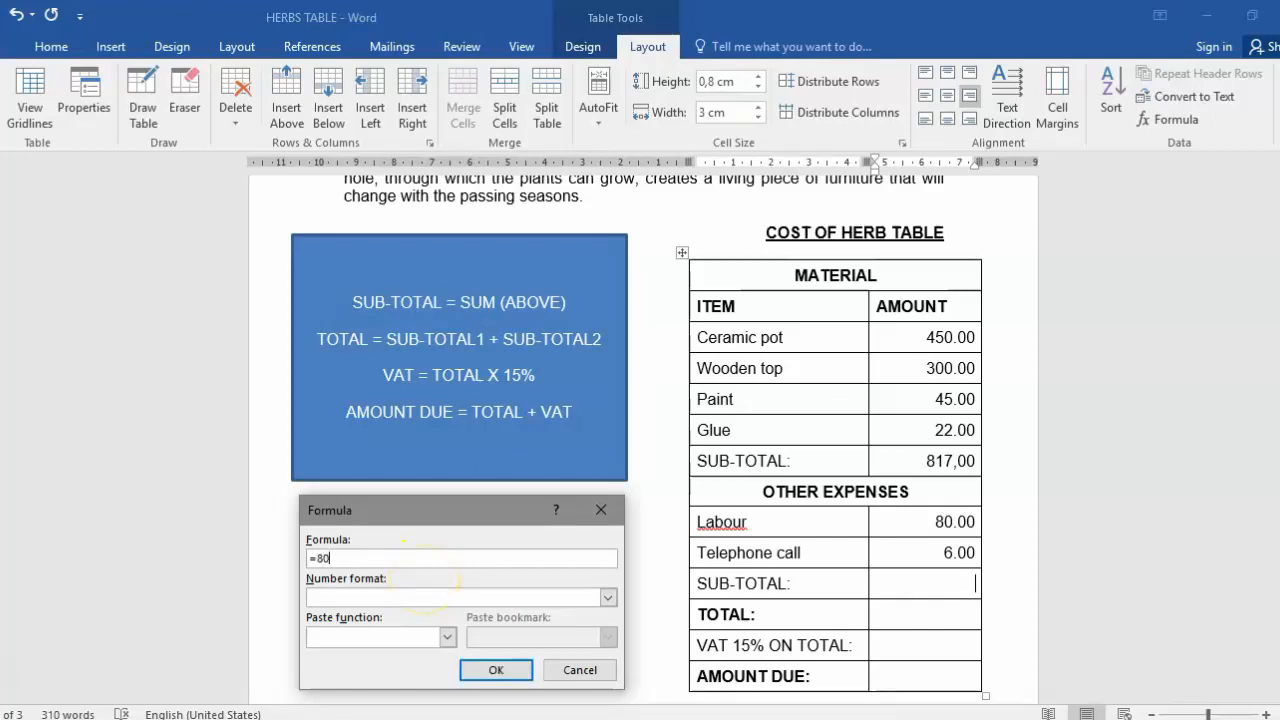
{"action": "type", "text": "+6"}
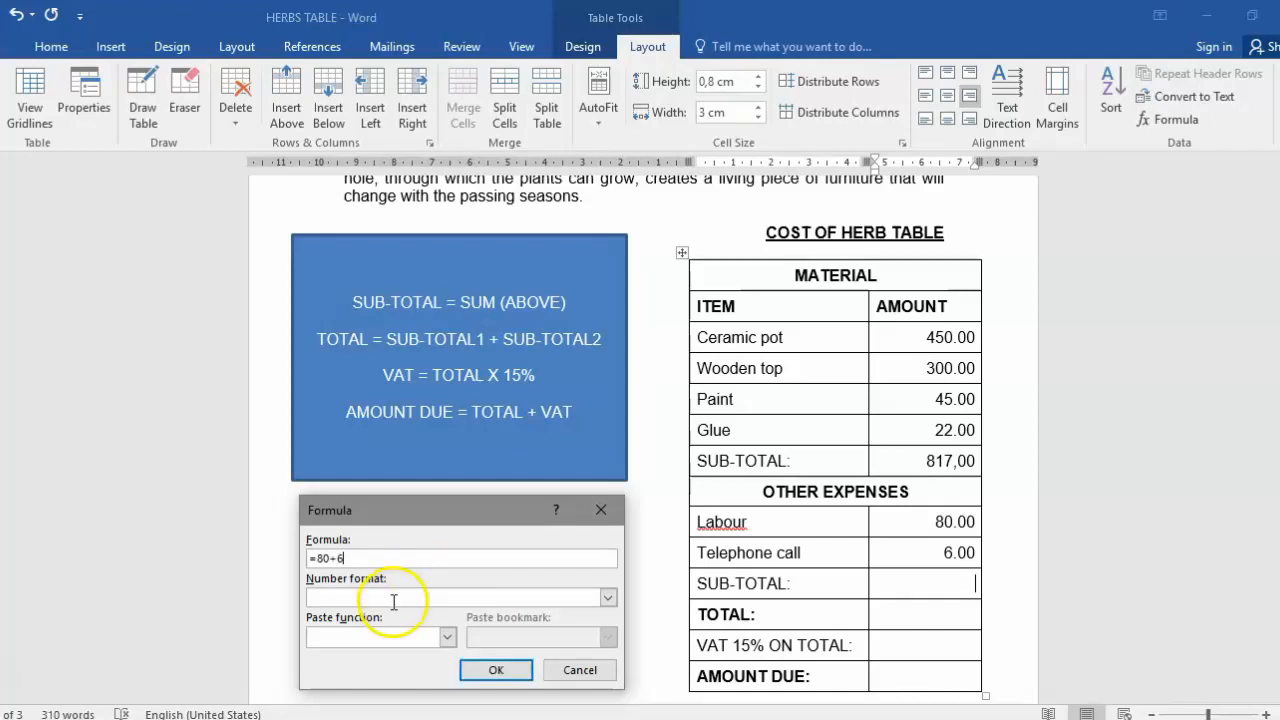
{"action": "left_click", "coordinate": [608, 596]}
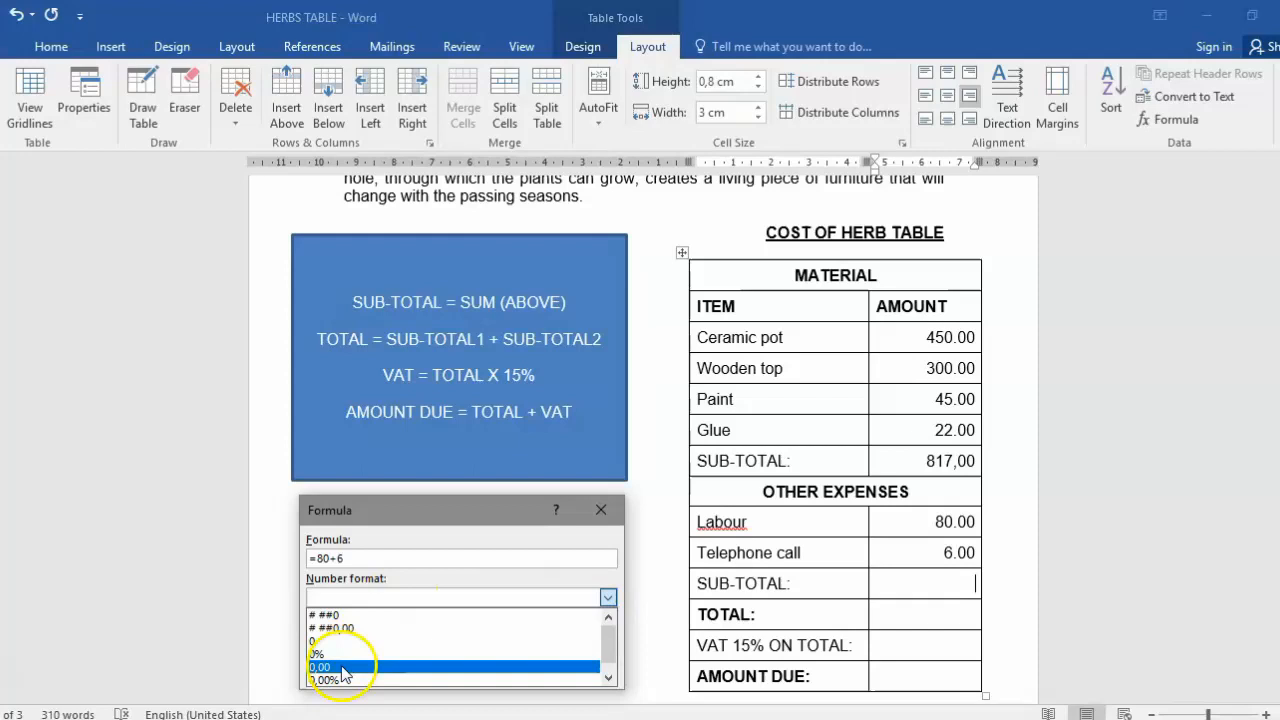
{"action": "left_click", "coordinate": [320, 666]}
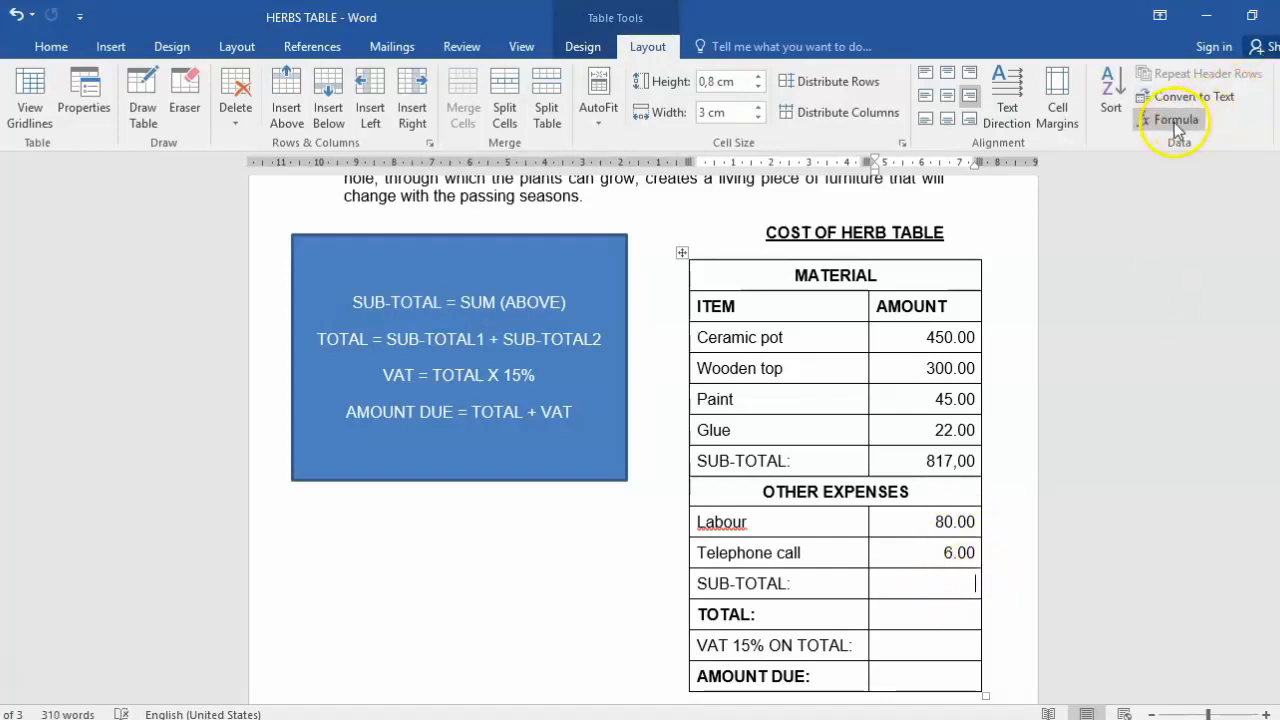
Insert =B9+B10 so the Other Expenses sub-total shows 86,00
{"action": "left_click", "coordinate": [1176, 120]}
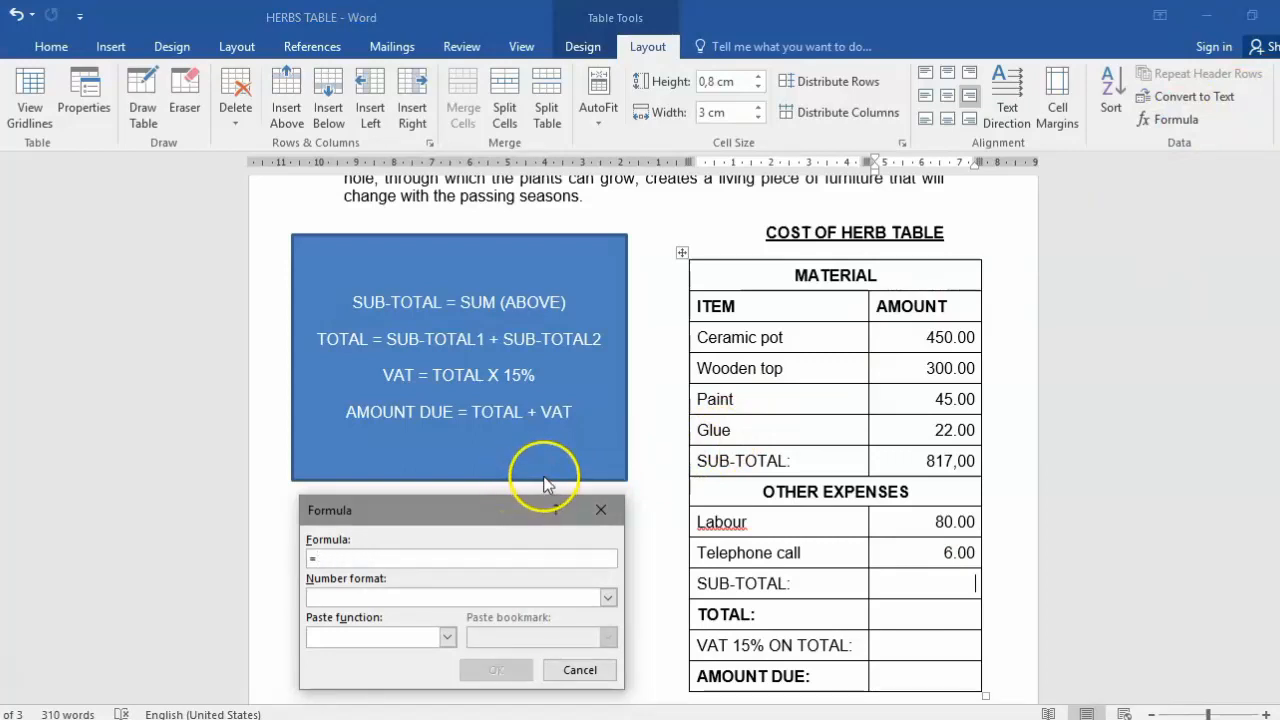
{"action": "type", "text": "B9+"}
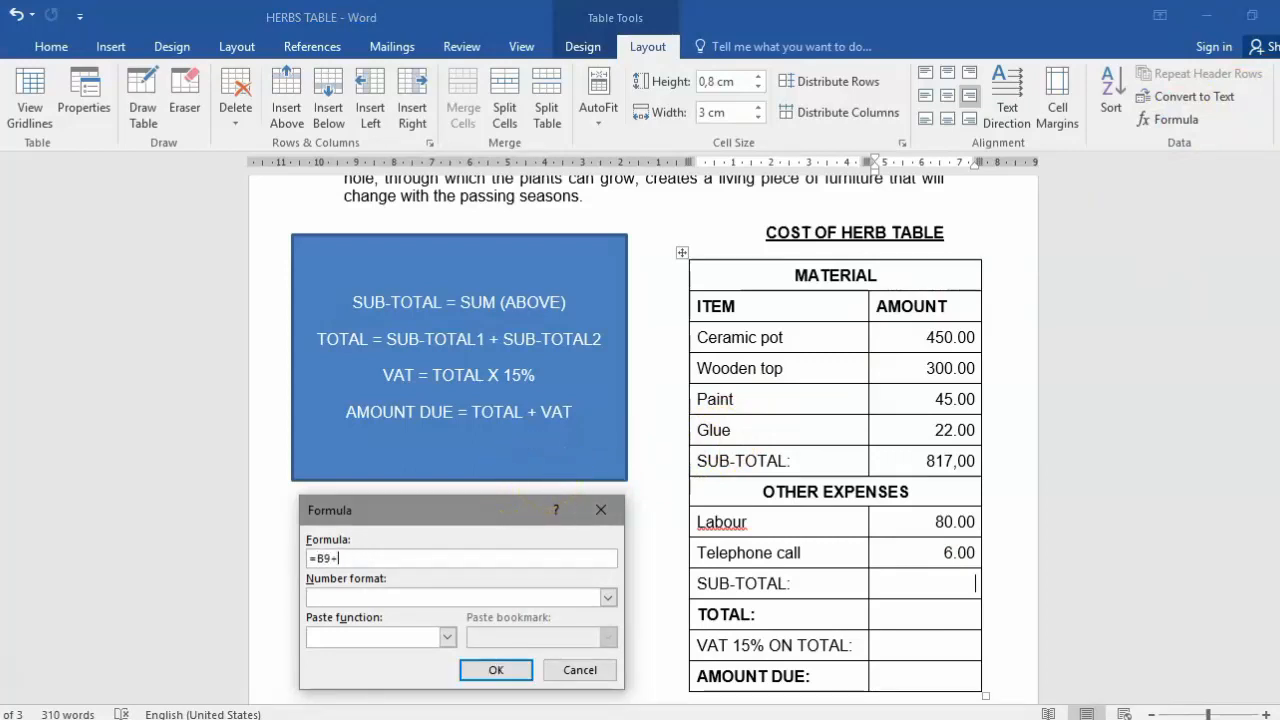
{"action": "type", "text": "B10"}
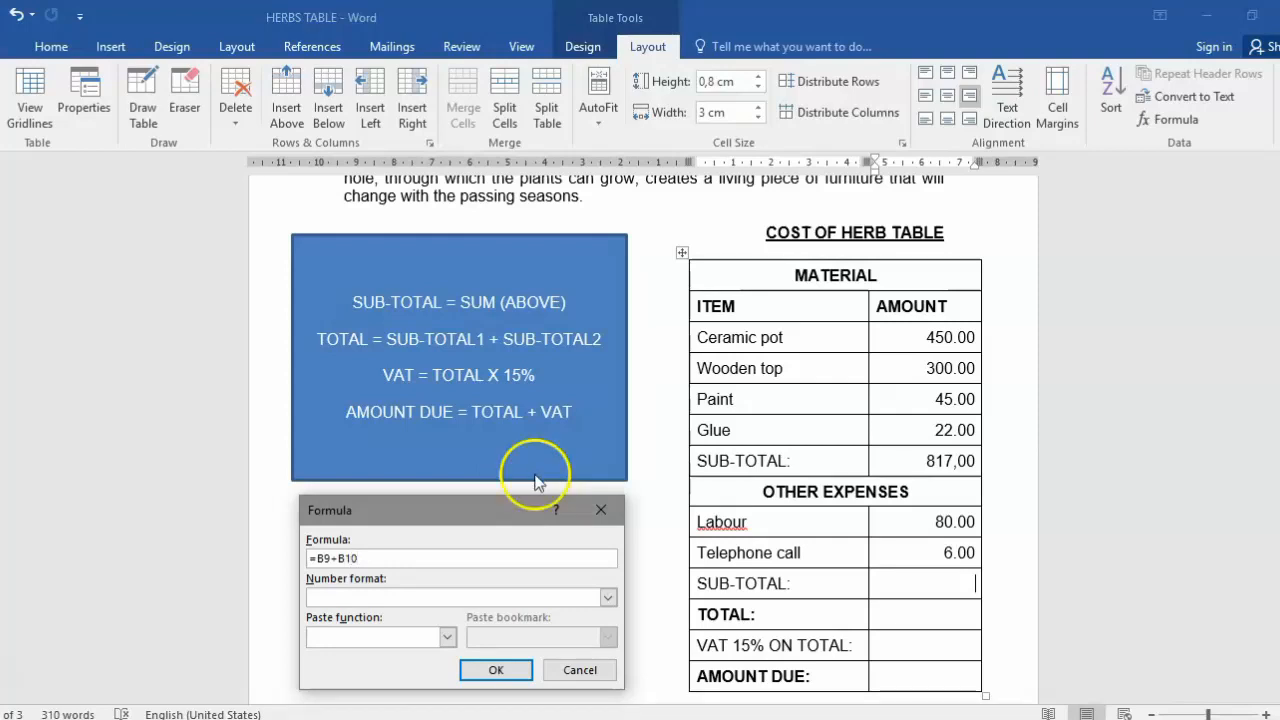
{"action": "left_click", "coordinate": [608, 596]}
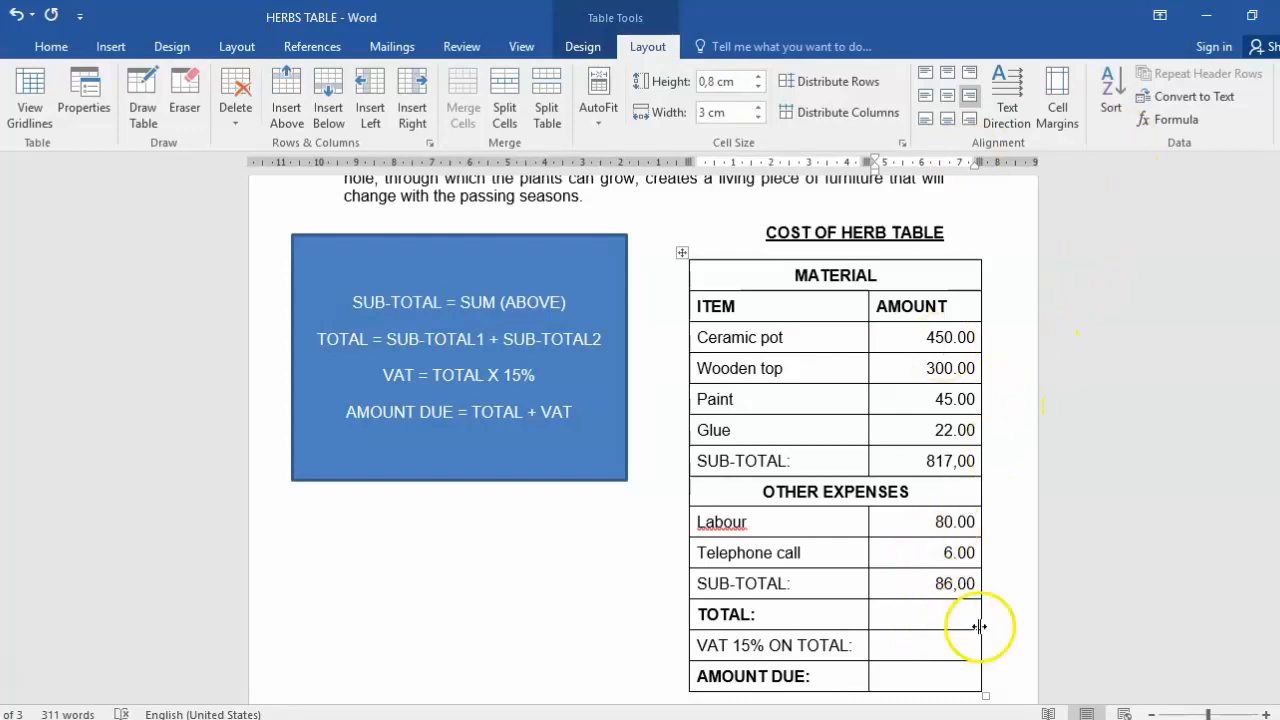
{"action": "left_click", "coordinate": [1176, 120]}
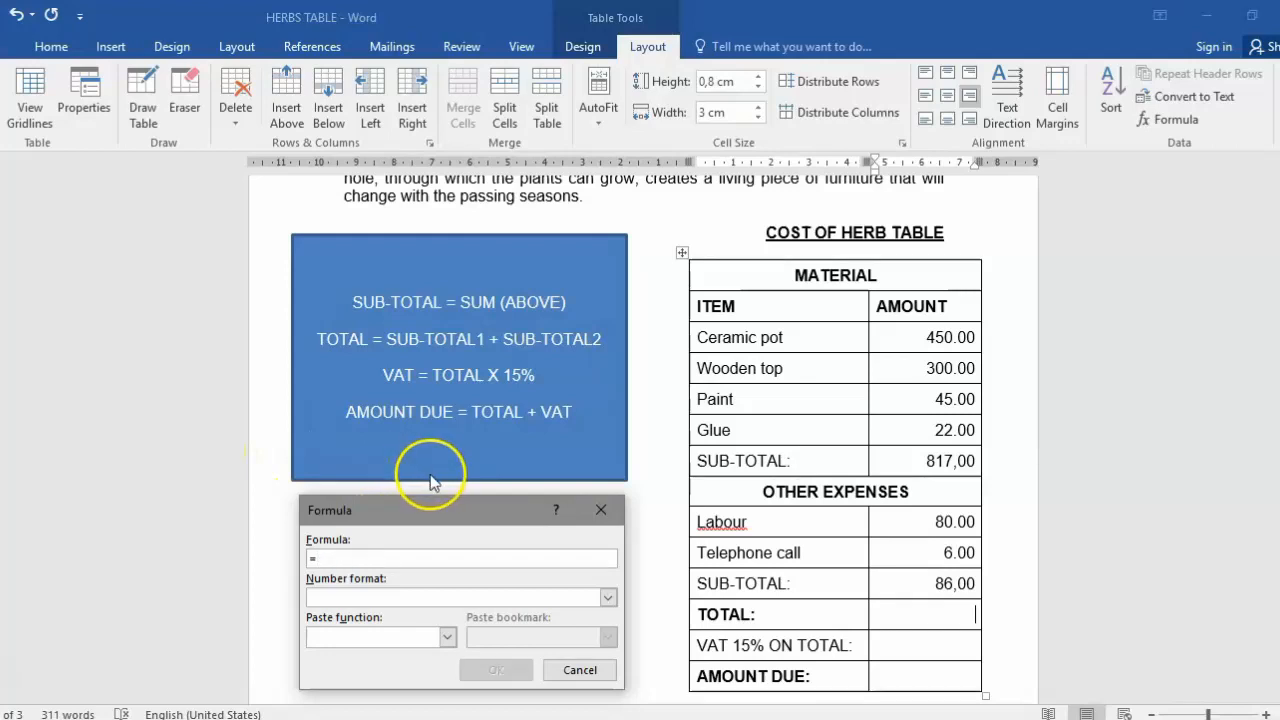
Insert =817+86 with 0,00 format so the TOTAL row shows 903,00
{"action": "type", "text": "817"}
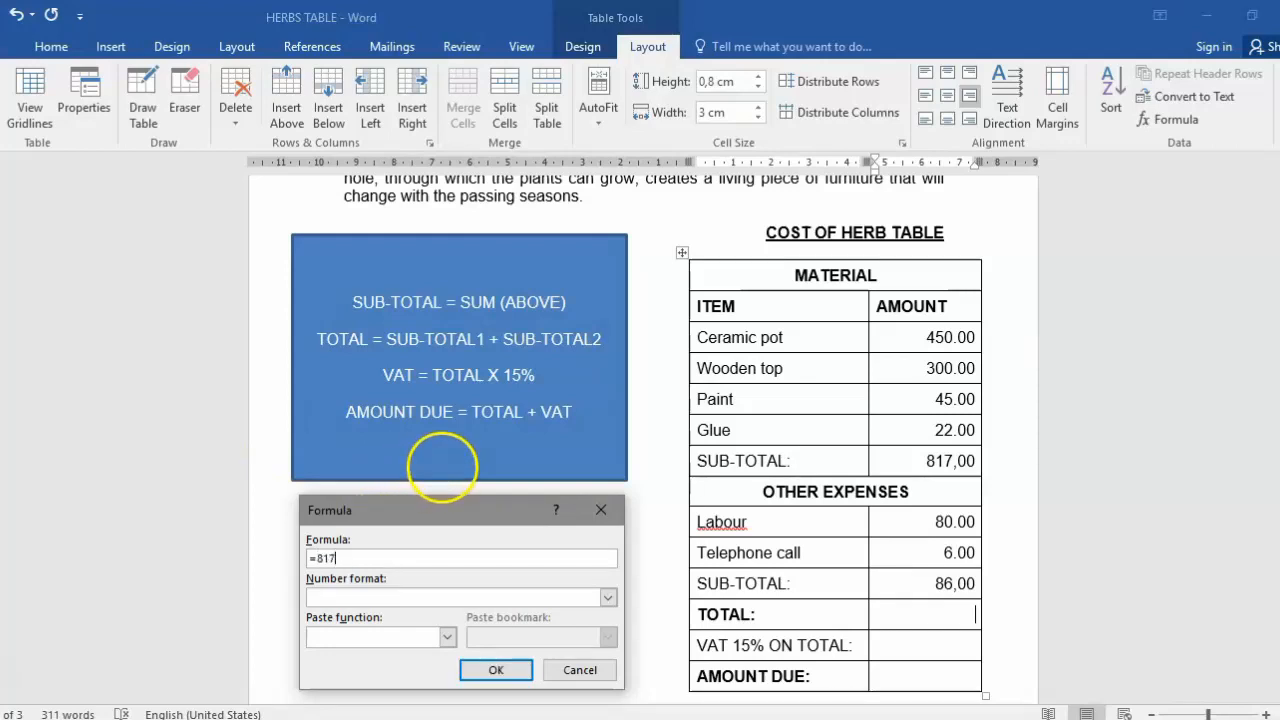
{"action": "type", "text": "+"}
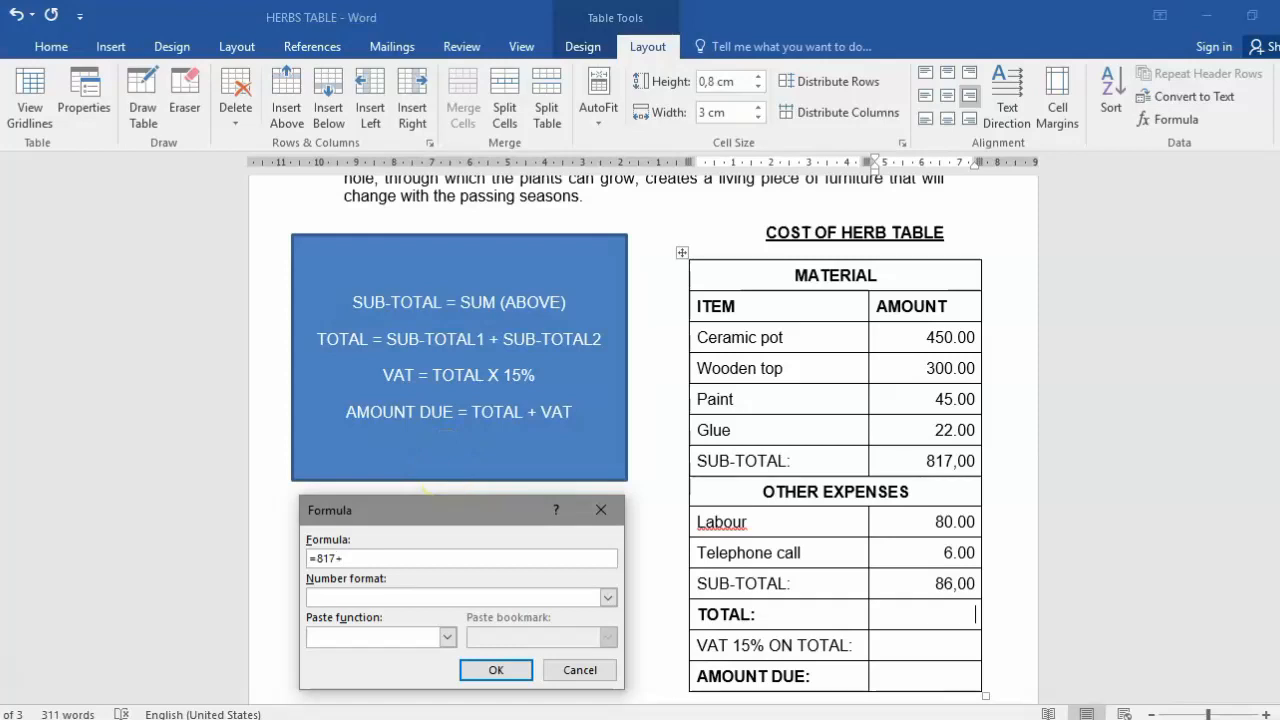
{"action": "type", "text": "86"}
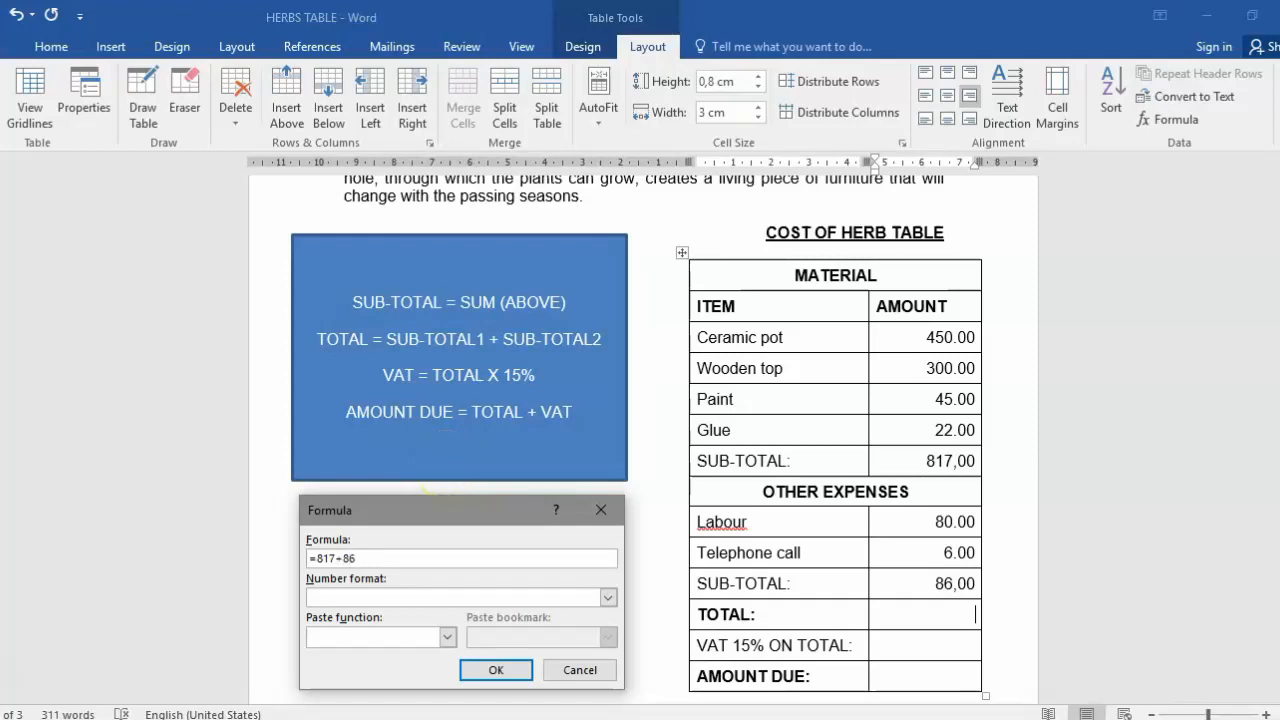
{"action": "left_click", "coordinate": [608, 596]}
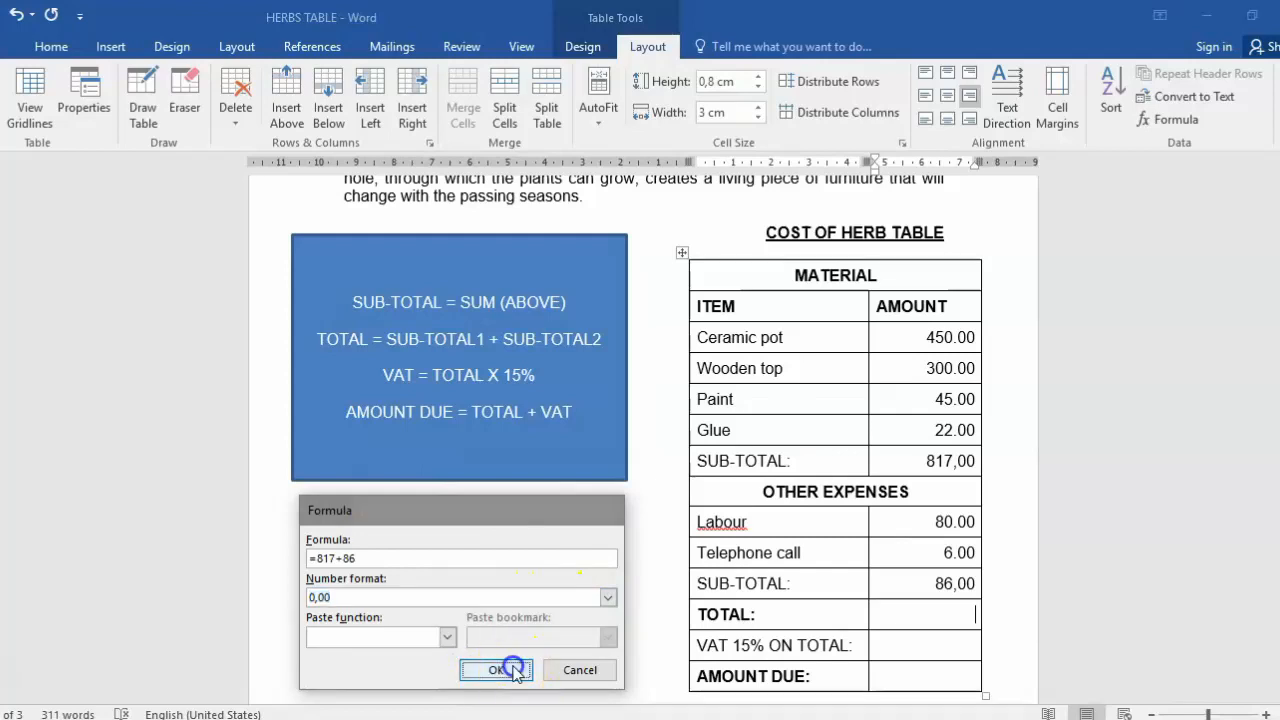
{"action": "left_click", "coordinate": [496, 670]}
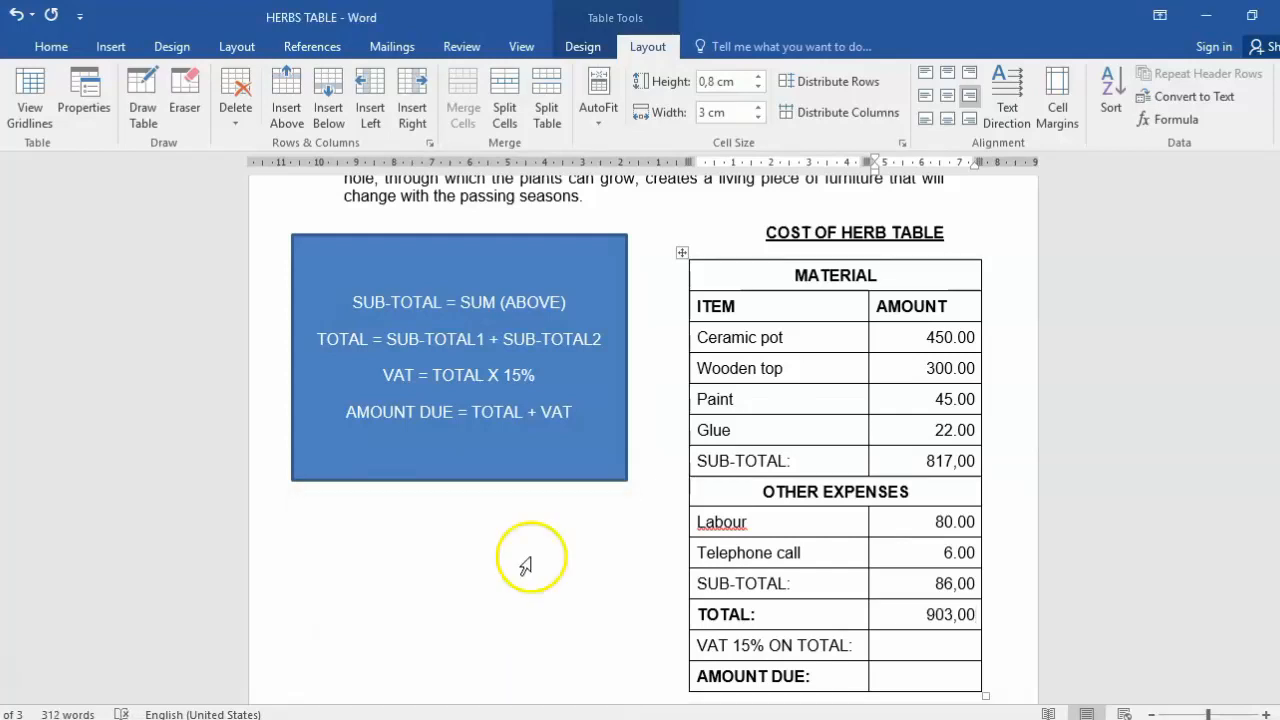
{"action": "mouse_move", "coordinate": [940, 460]}
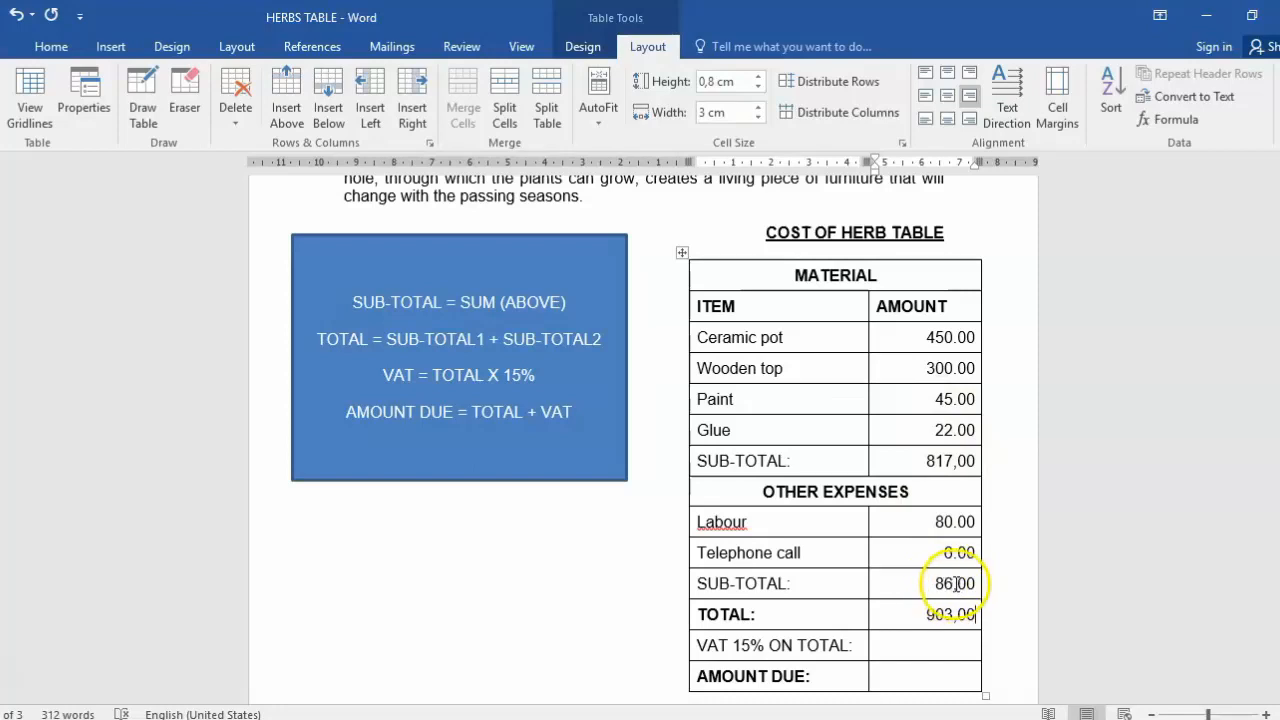
Try a =B7+B1 formula for the TOTAL amount, then cancel it, leaving the cell blank
{"action": "type", "text": "6,00"}
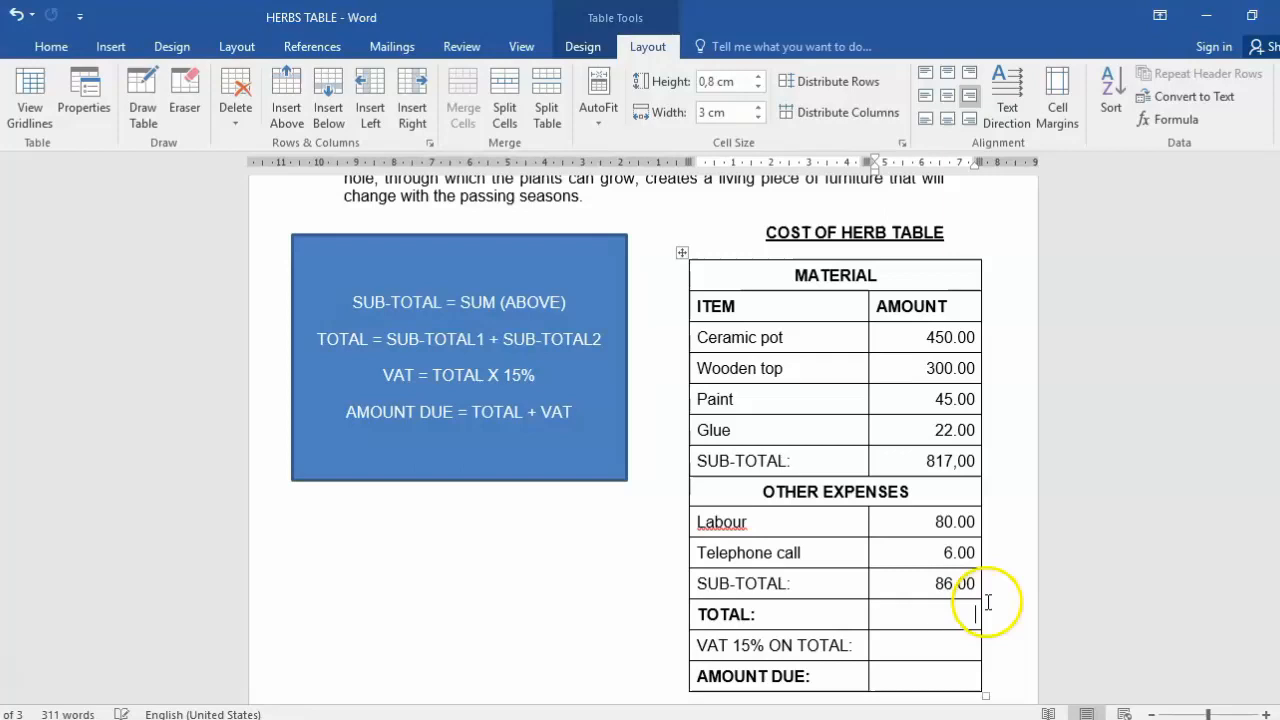
{"action": "left_click", "coordinate": [1174, 120]}
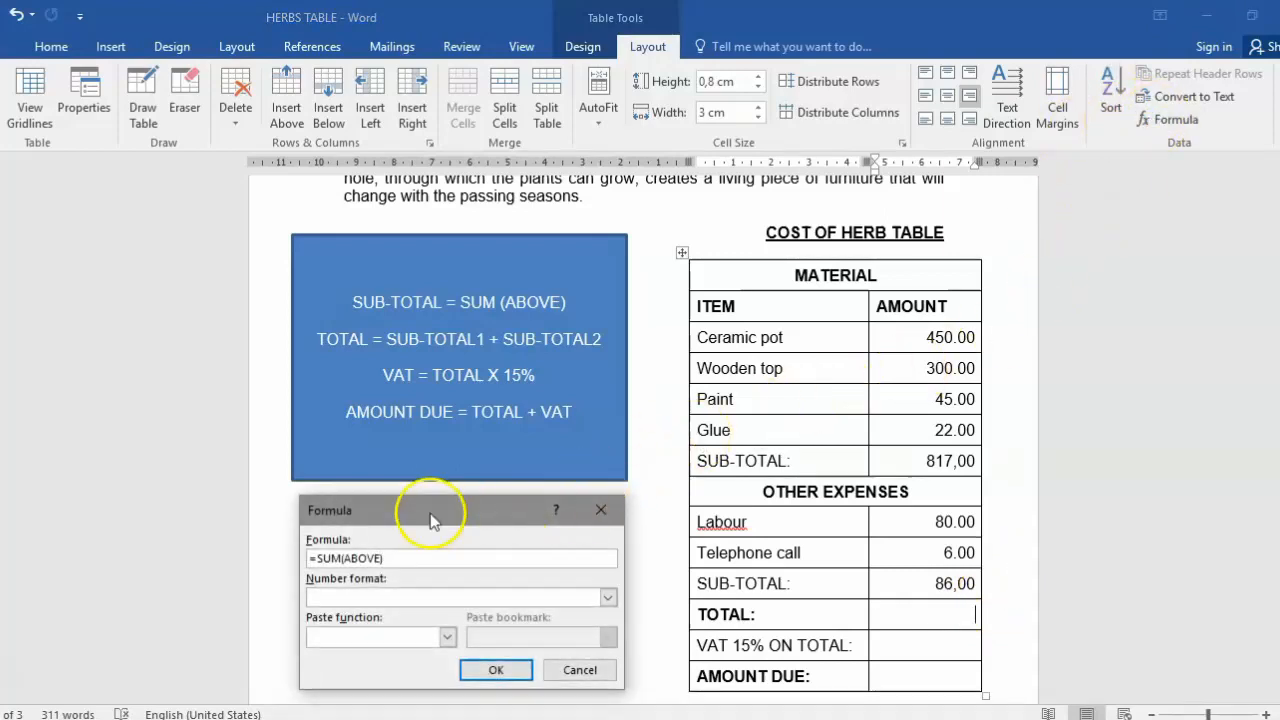
{"action": "type", "text": "=S"}
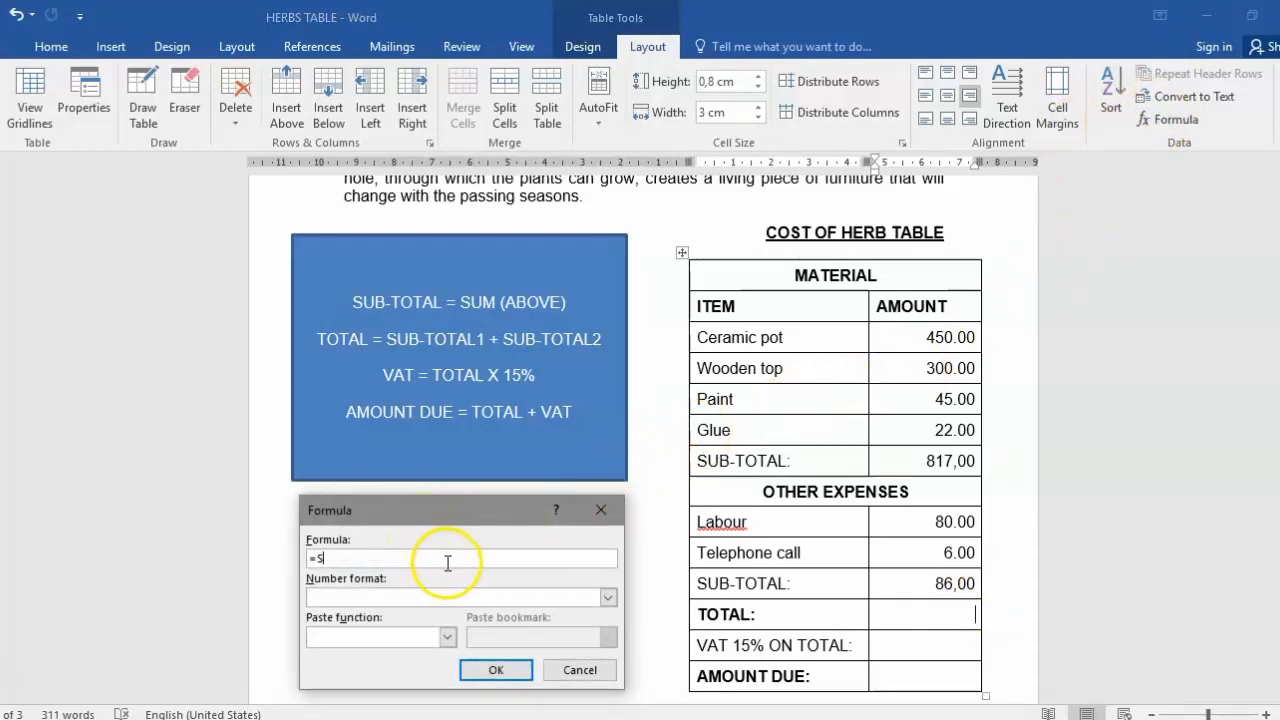
{"action": "type", "text": "B7"}
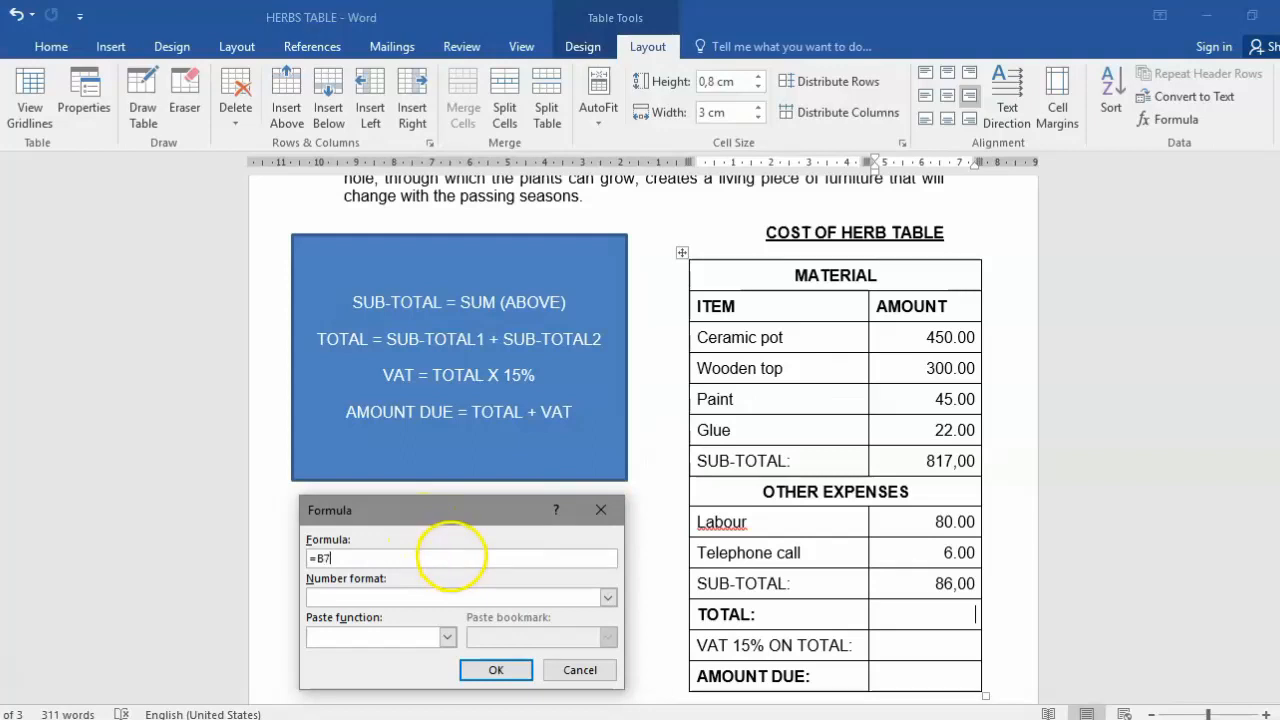
{"action": "type", "text": "+B1"}
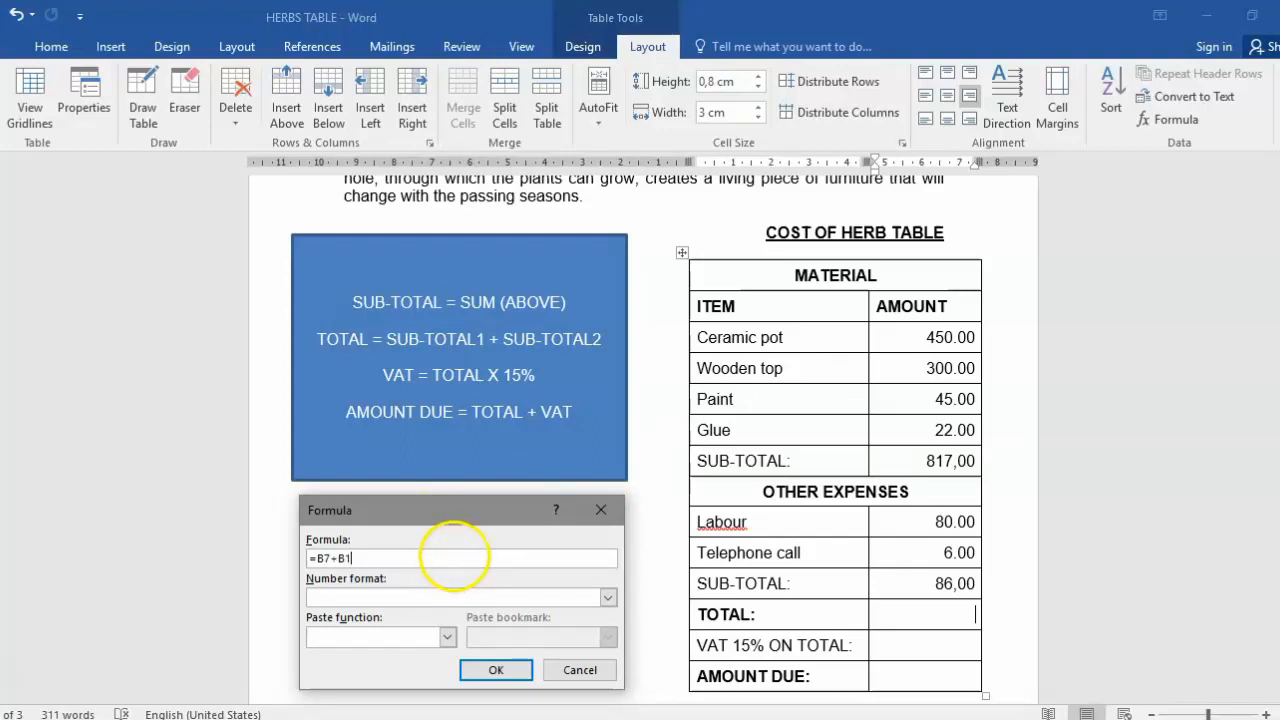
{"action": "left_click", "coordinate": [608, 596]}
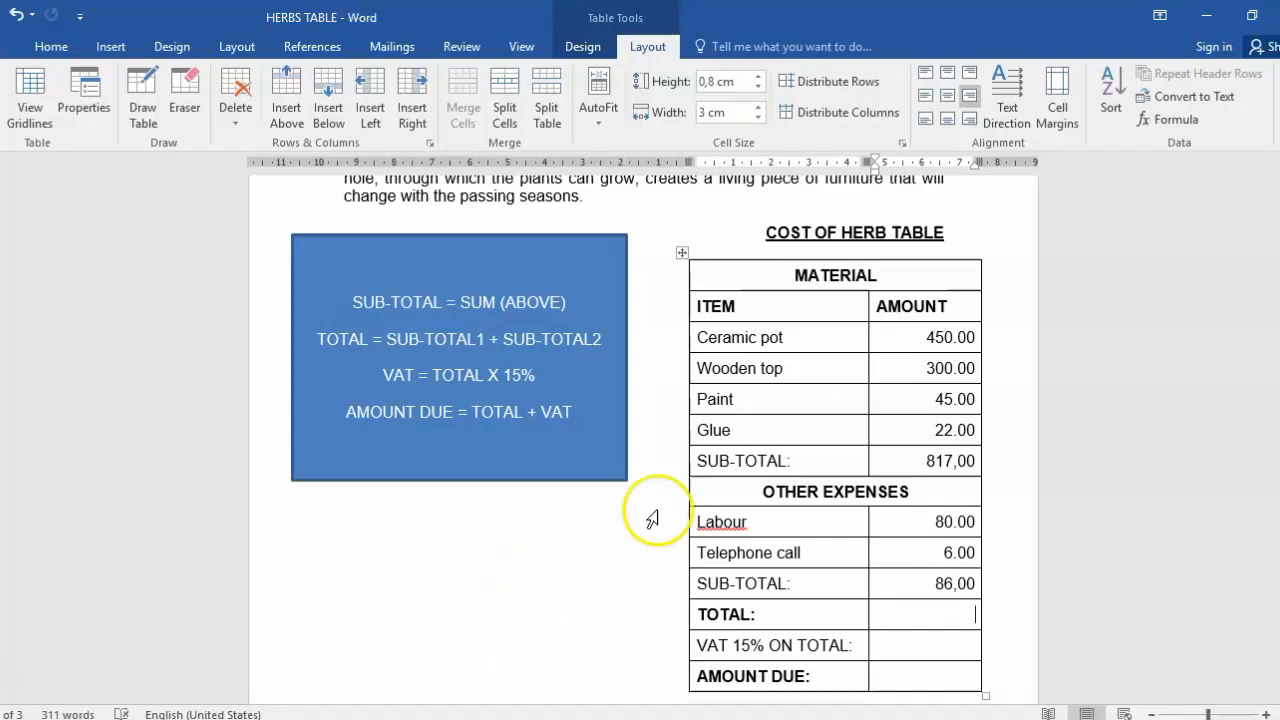
{"action": "mouse_move", "coordinate": [640, 590]}
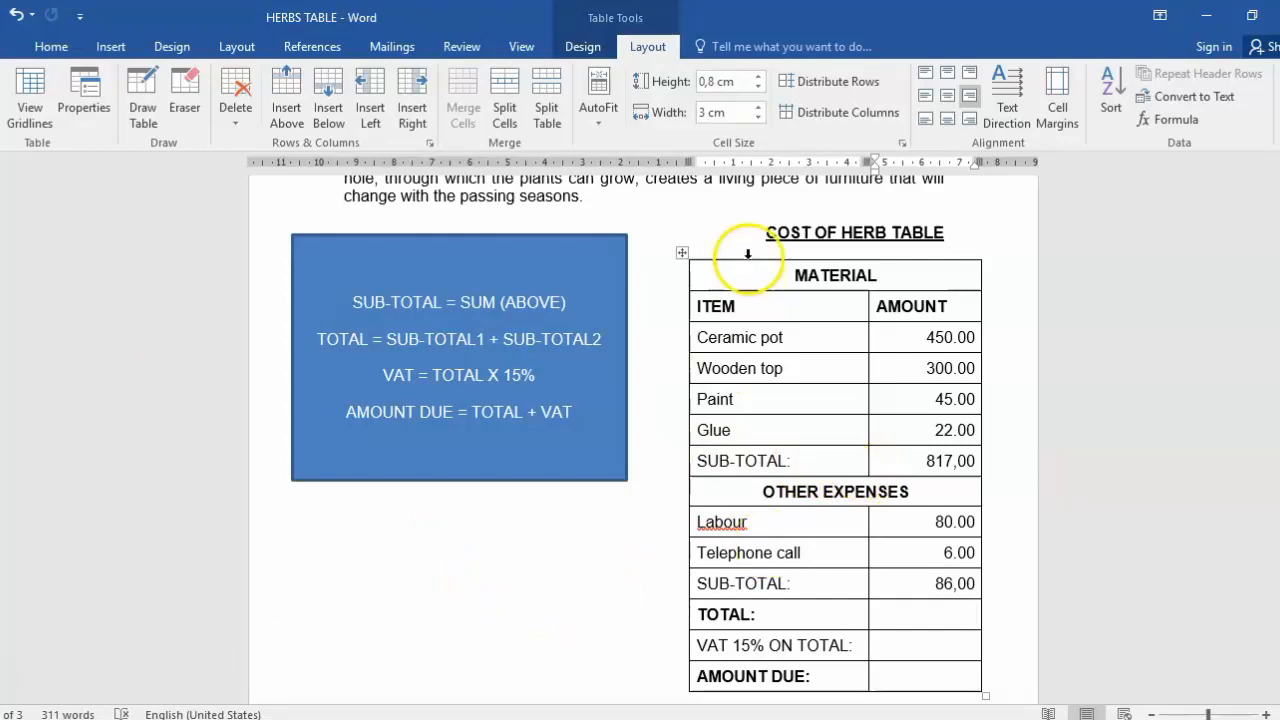
Re-enter the TOTAL as a Formula field =817+86 with 0,00 format, giving 903,00
{"action": "left_click", "coordinate": [1176, 120]}
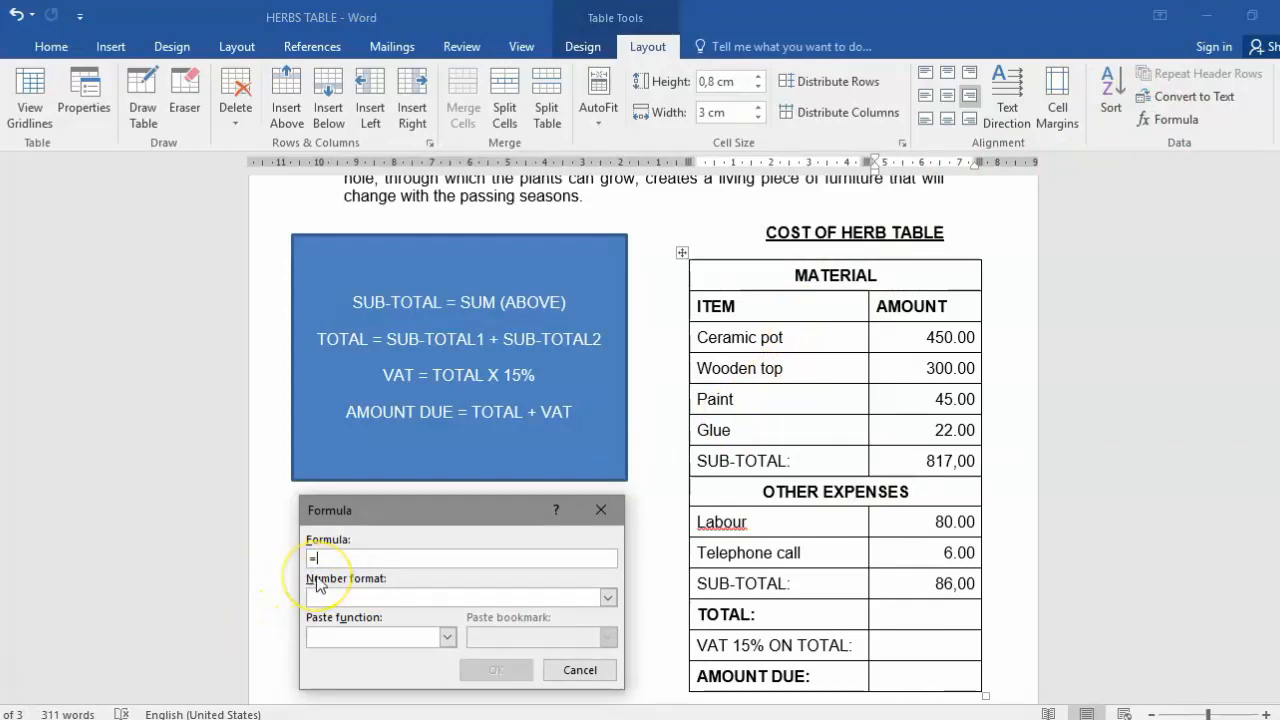
{"action": "type", "text": "817"}
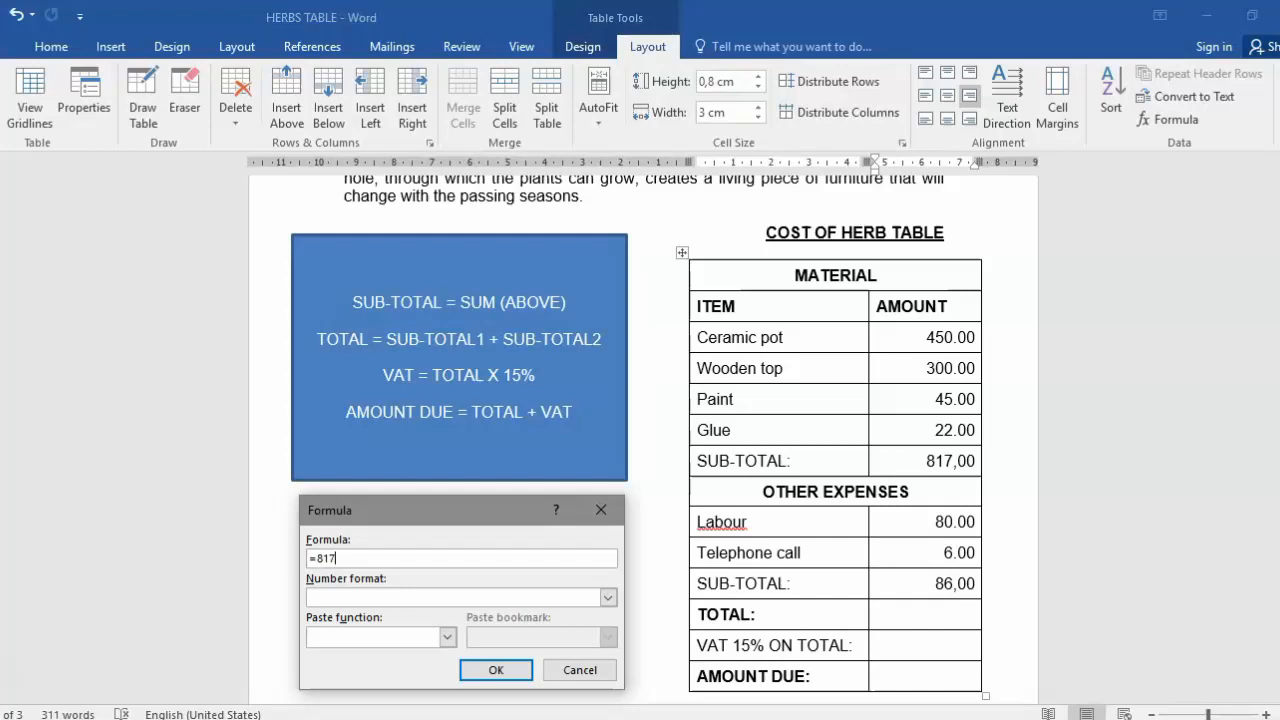
{"action": "type", "text": "+86"}
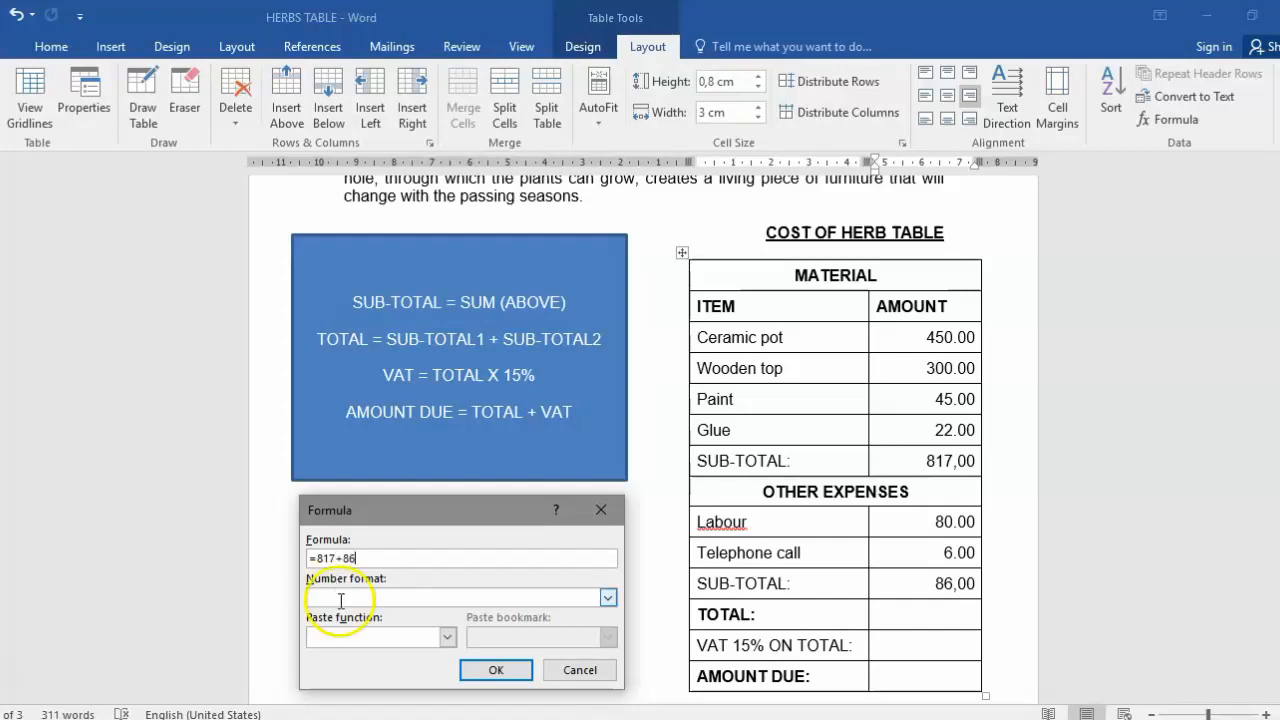
{"action": "left_click", "coordinate": [608, 596]}
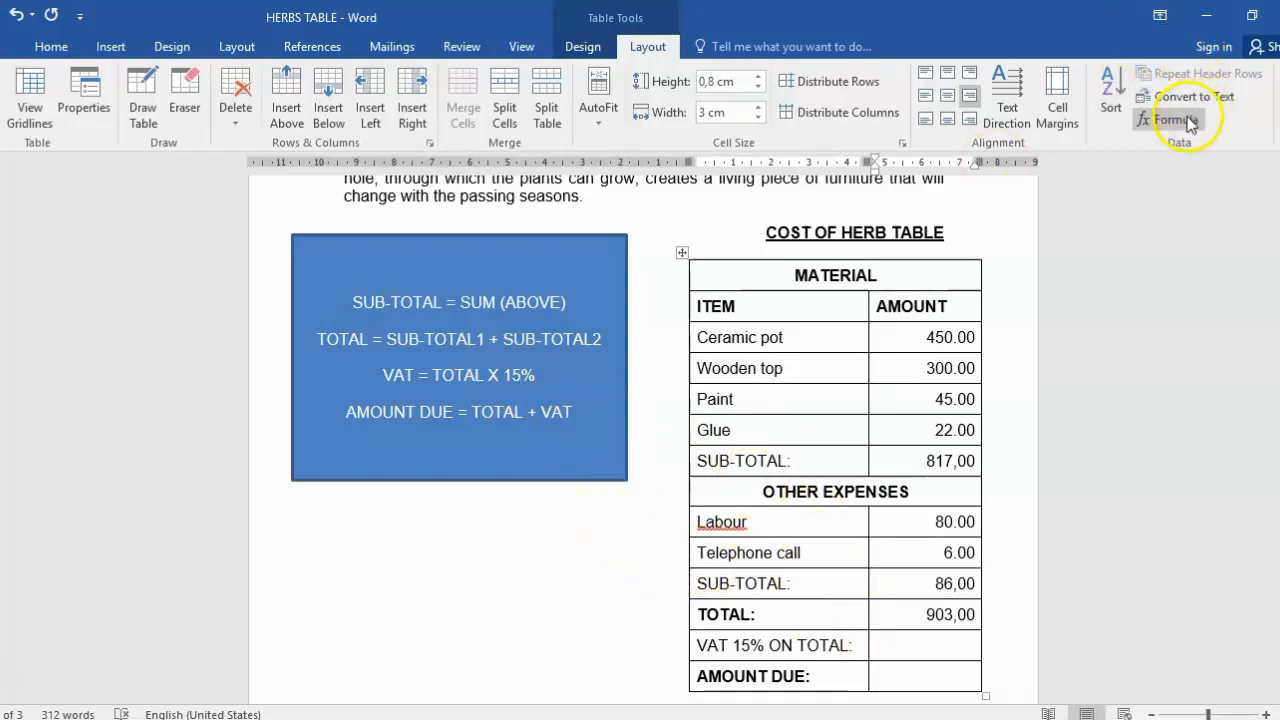
Insert a =903*15% Formula field in the VAT cell and select its 135,45 result
{"action": "left_click", "coordinate": [1172, 120]}
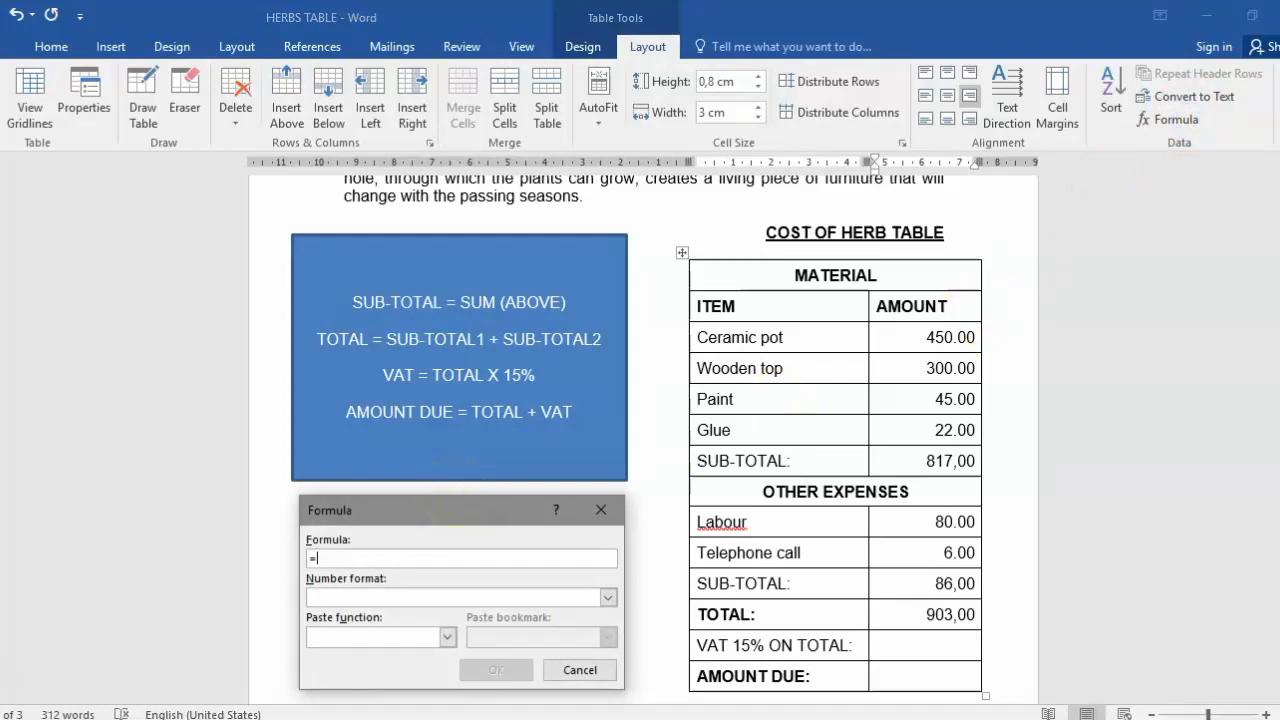
{"action": "type", "text": "903"}
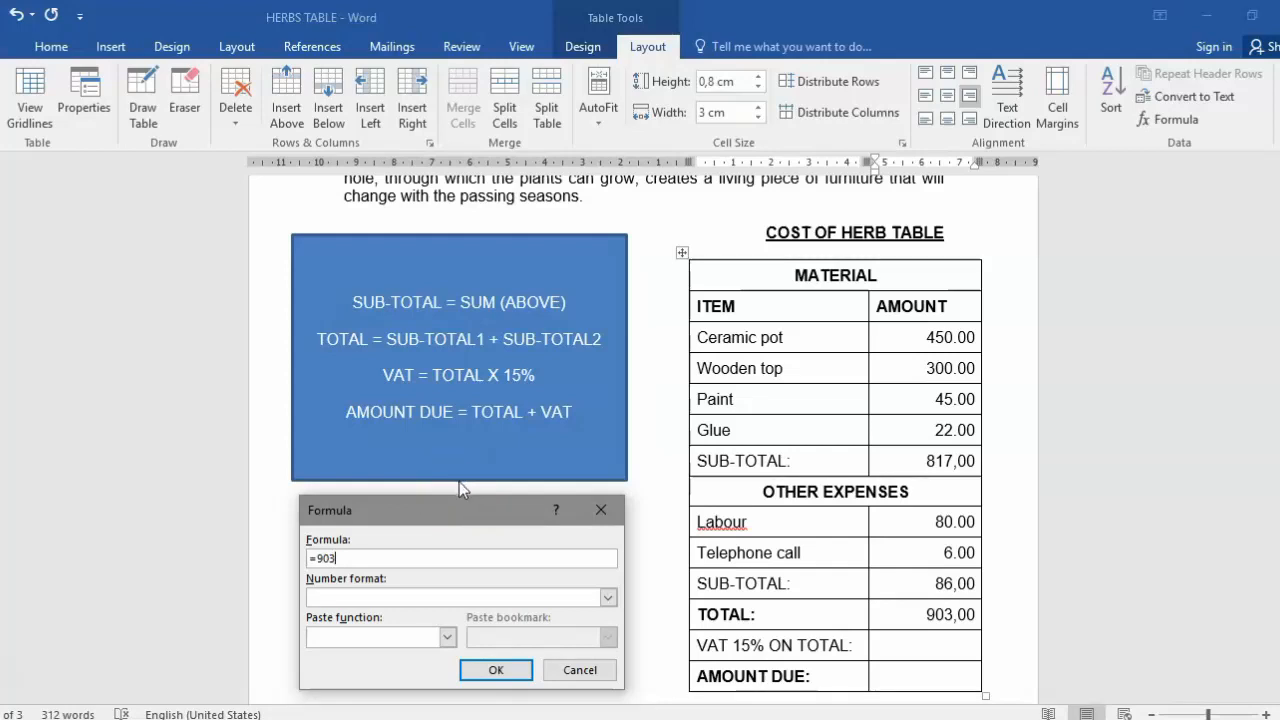
{"action": "type", "text": "*"}
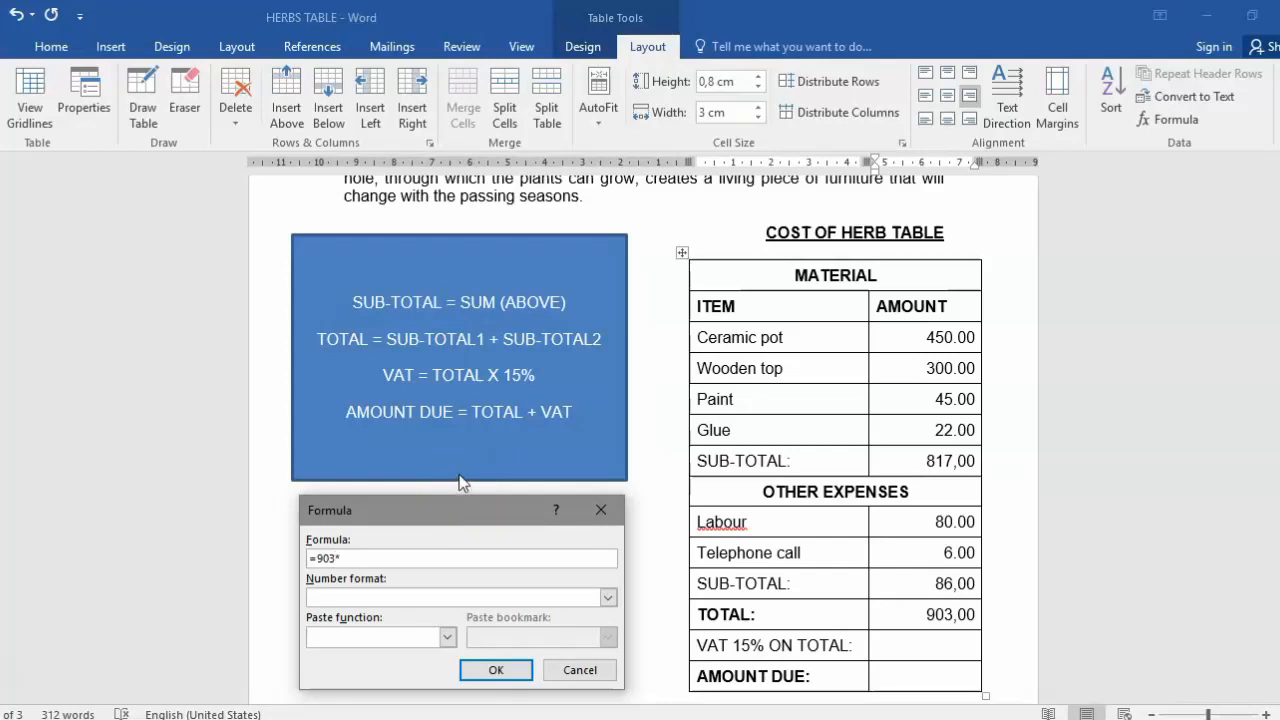
{"action": "type", "text": "15"}
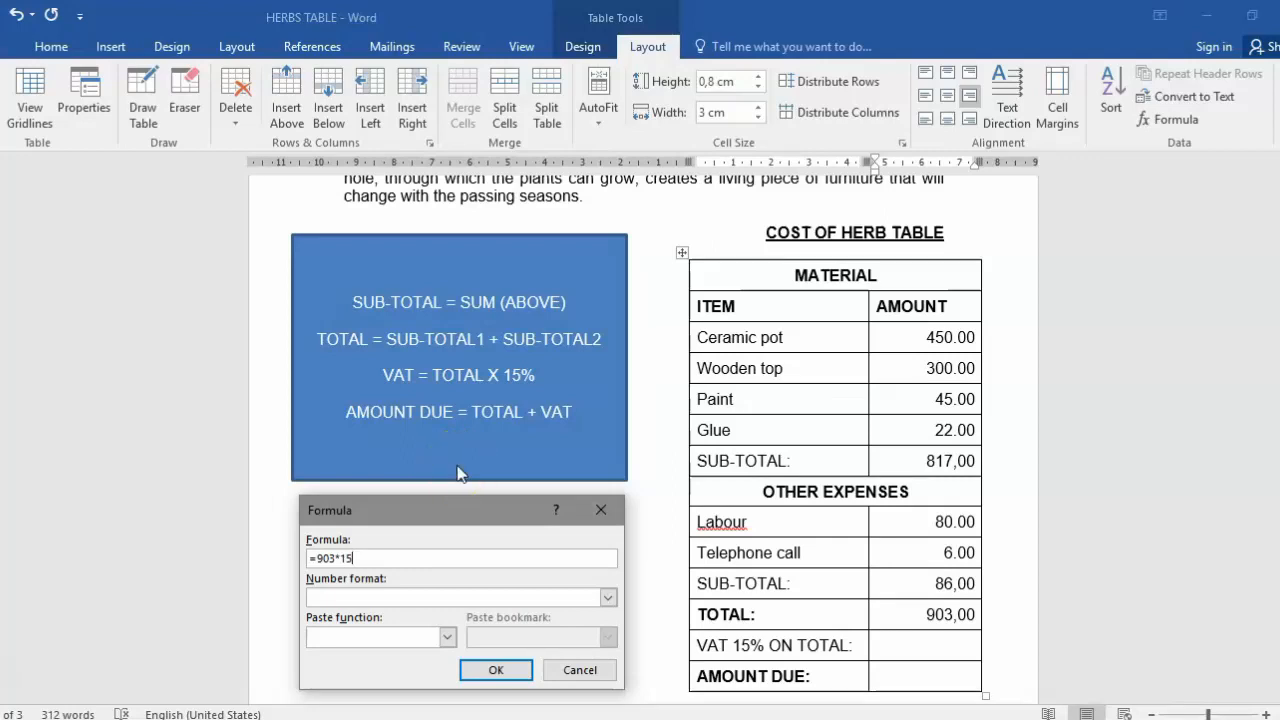
{"action": "type", "text": "%"}
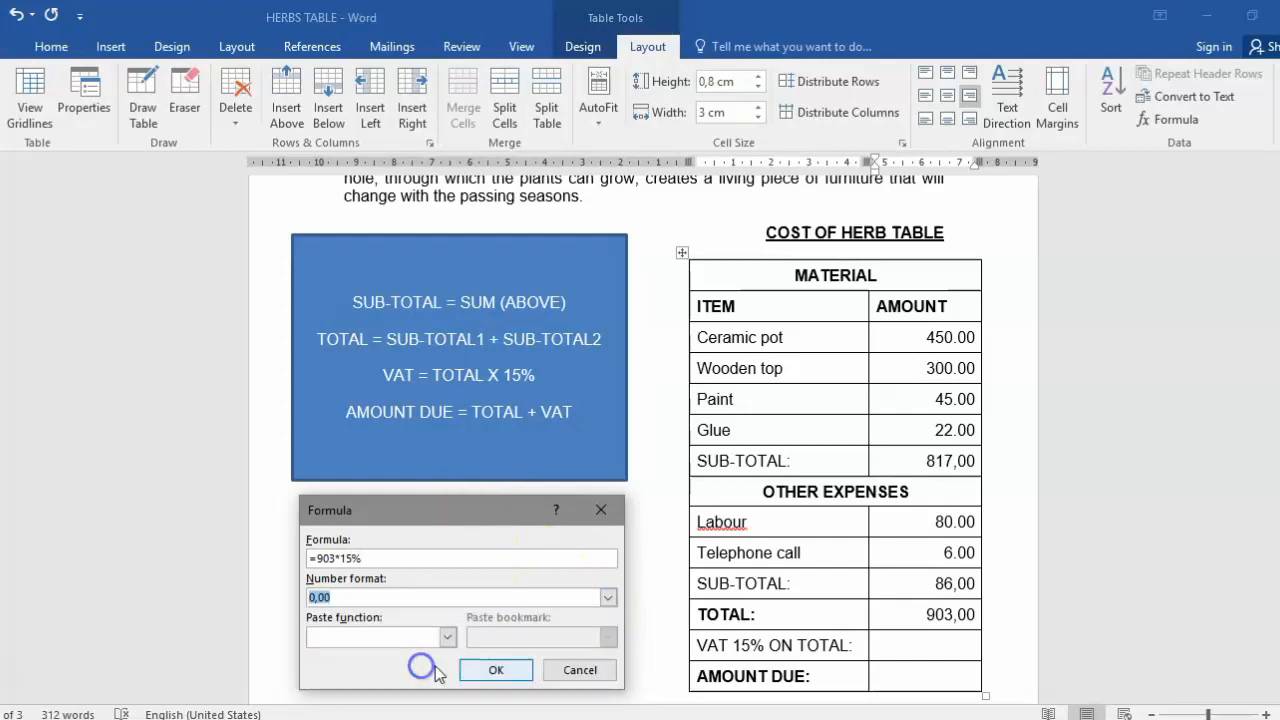
{"action": "left_click", "coordinate": [496, 670]}
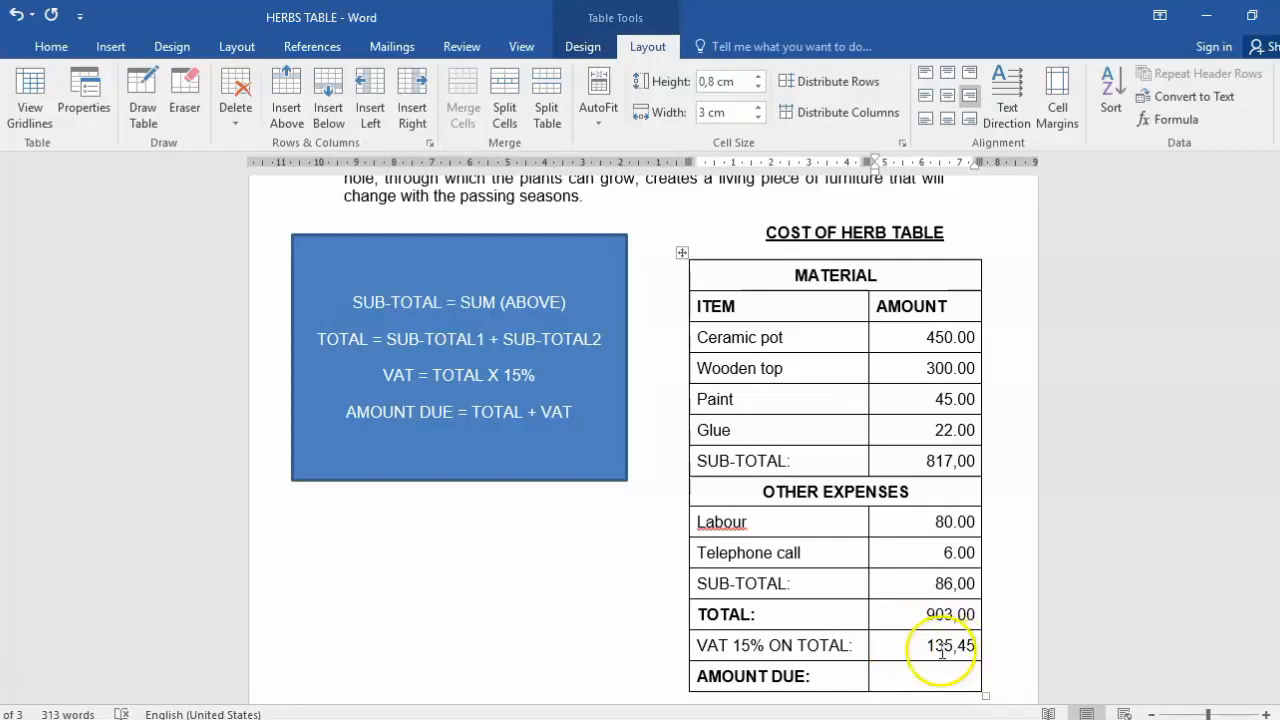
{"action": "double_click", "coordinate": [948, 644]}
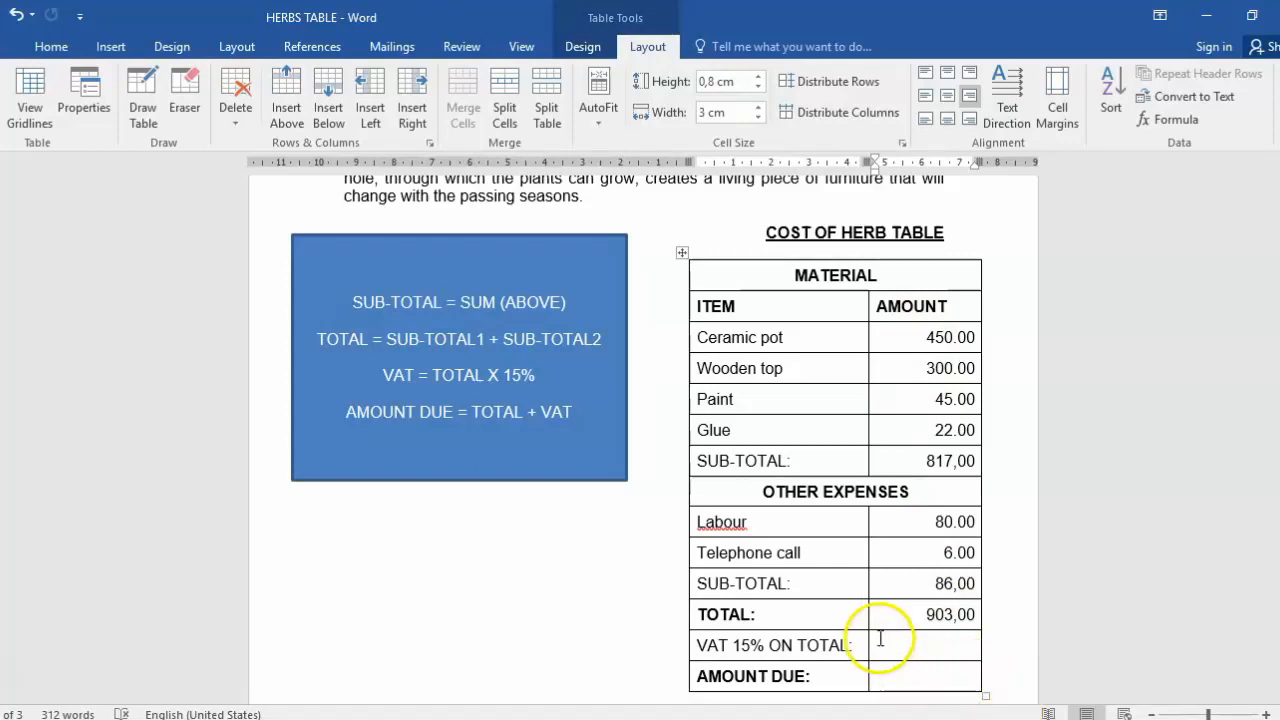
{"action": "mouse_move", "coordinate": [896, 616]}
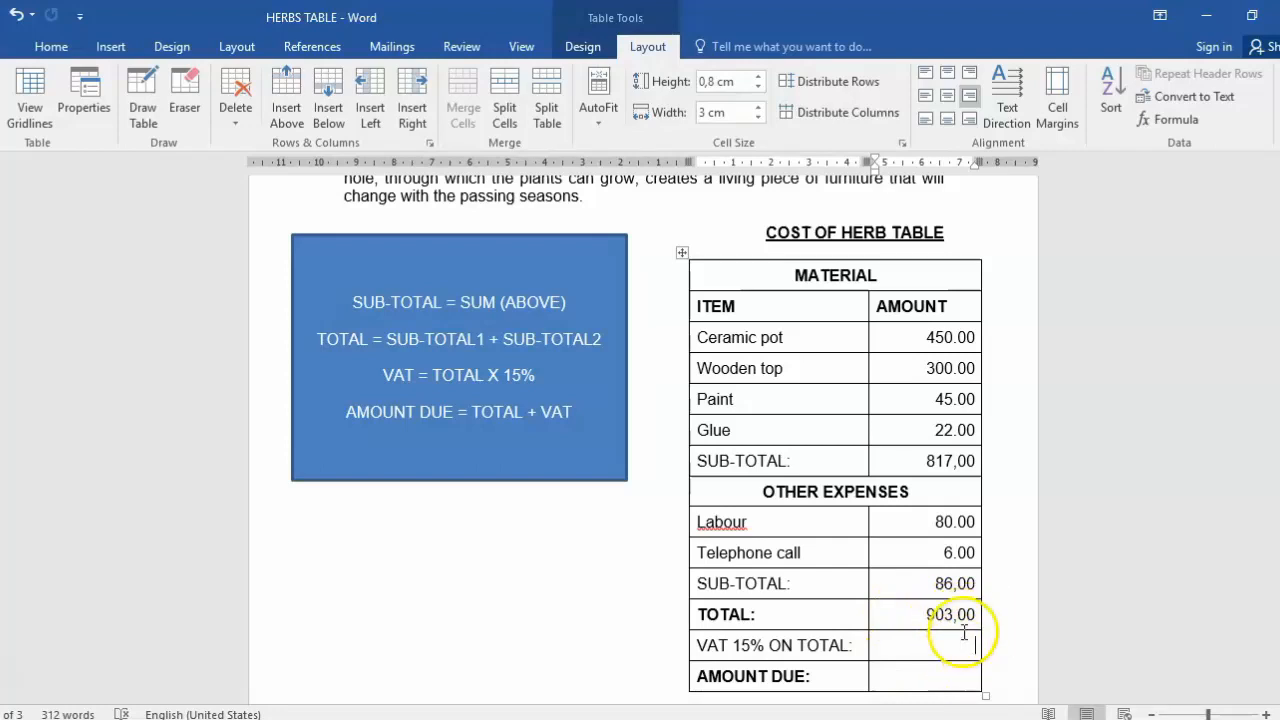
Replace the VAT value with a cell-reference formula =B12*15% formatted 0,00, showing 135,45
{"action": "left_click", "coordinate": [1176, 120]}
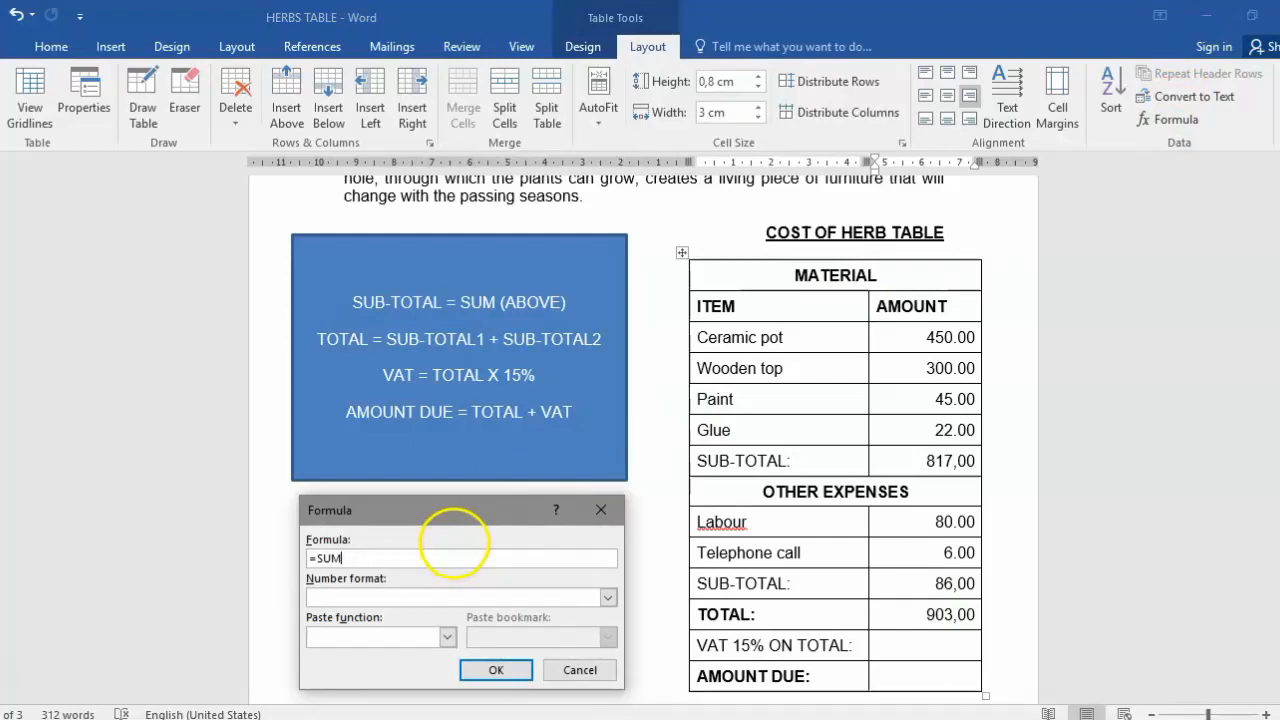
{"action": "type", "text": "=B12*"}
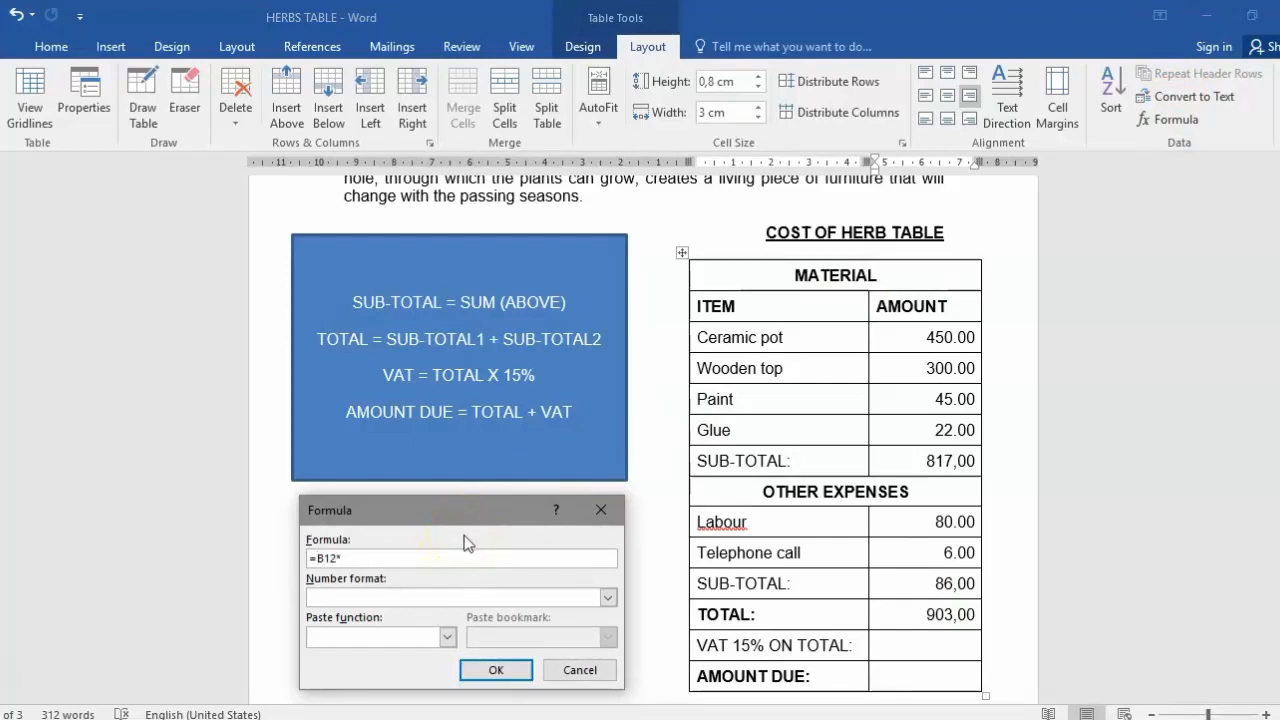
{"action": "type", "text": "15%"}
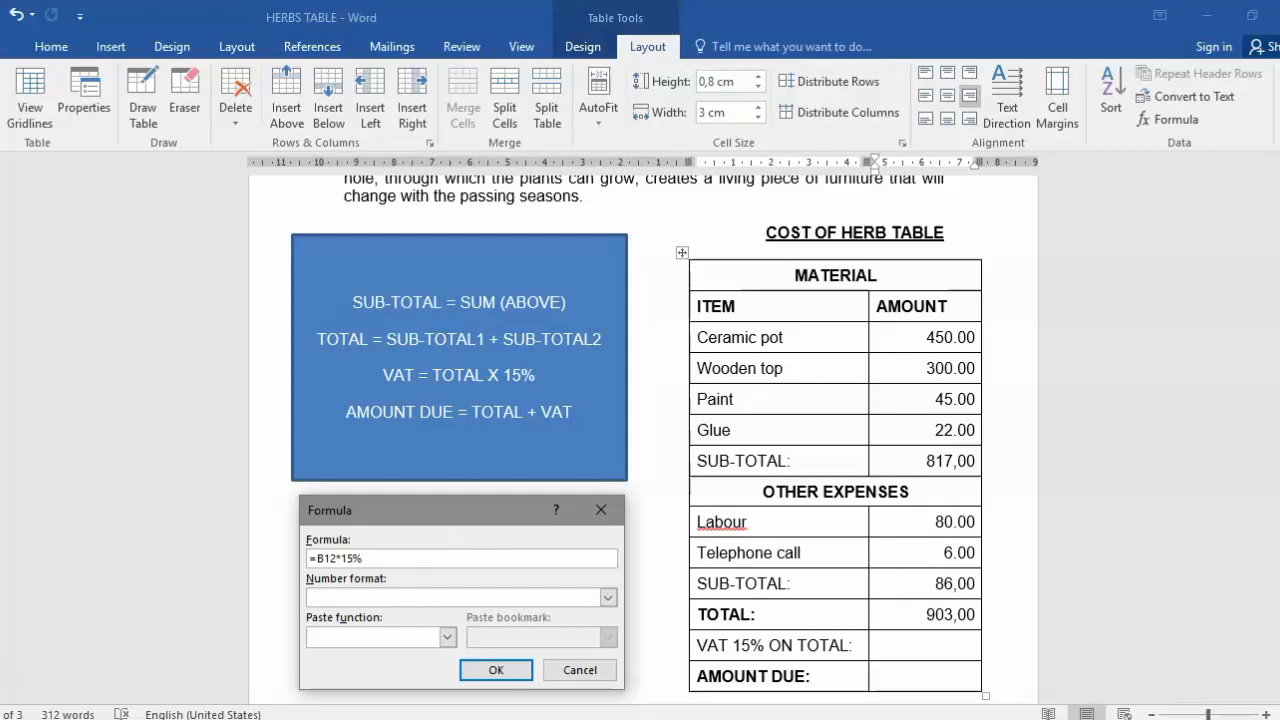
{"action": "left_click", "coordinate": [608, 596]}
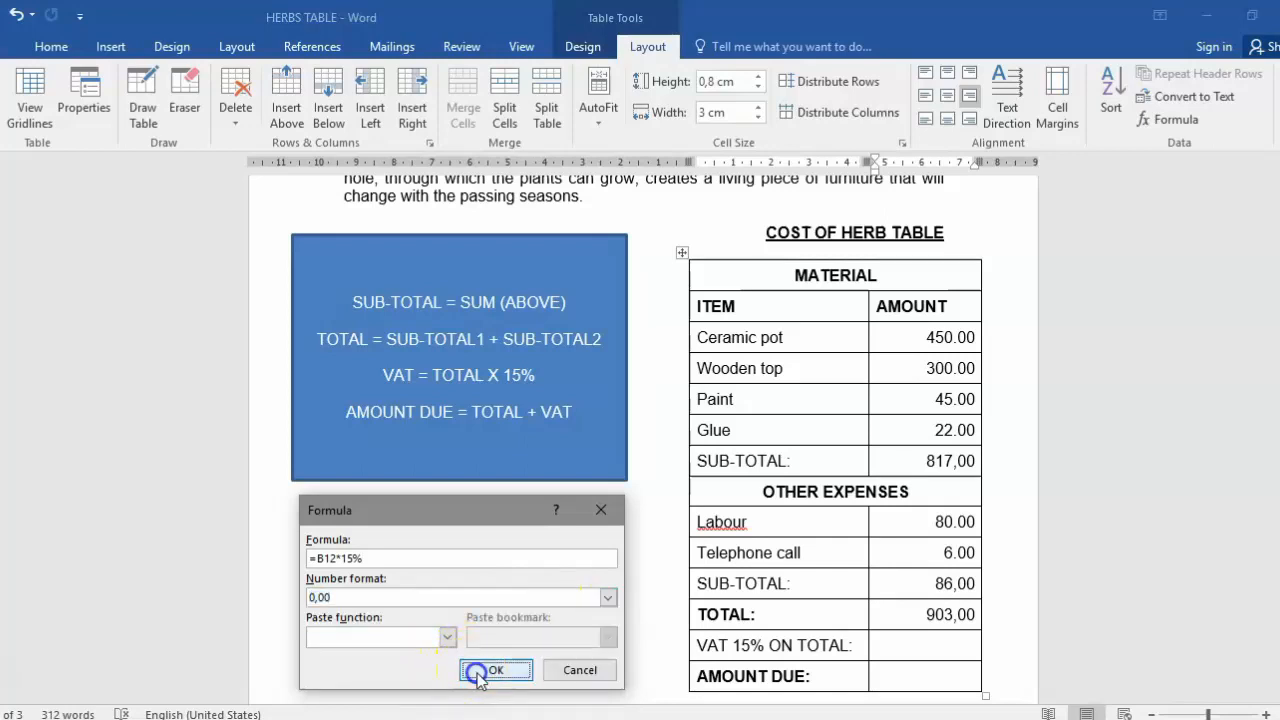
{"action": "left_click", "coordinate": [496, 670]}
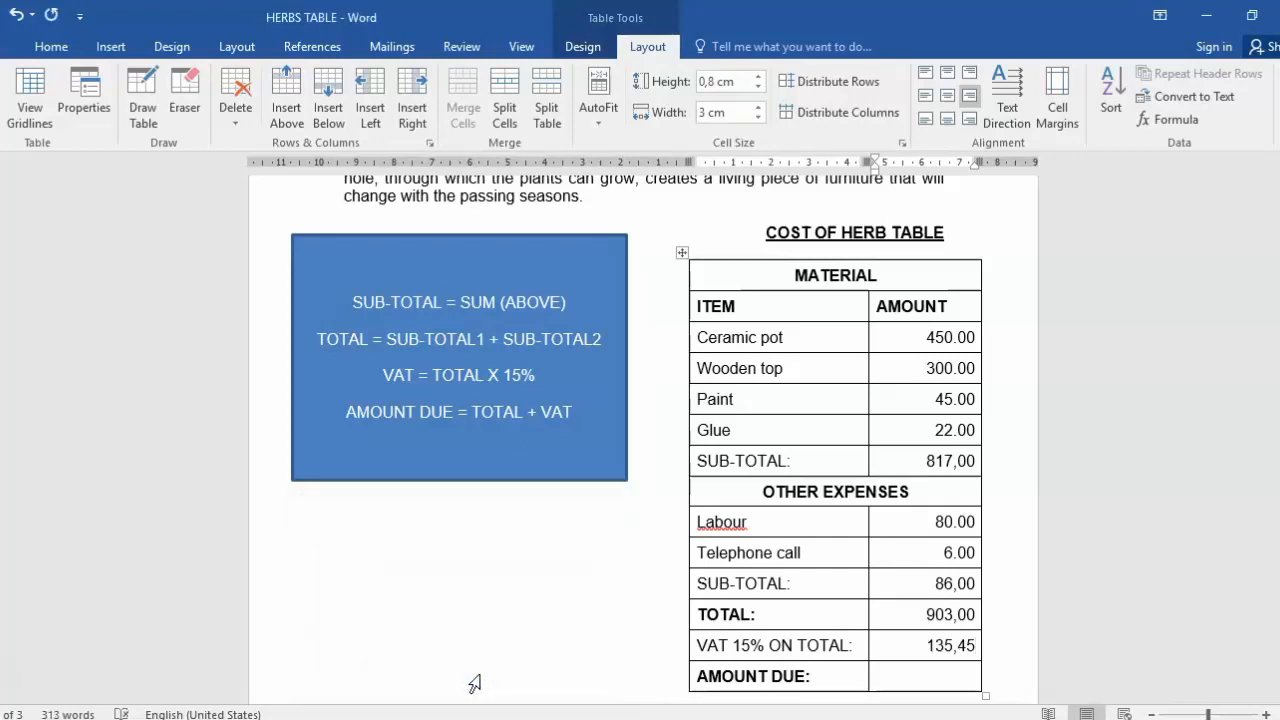
{"action": "left_click", "coordinate": [924, 676]}
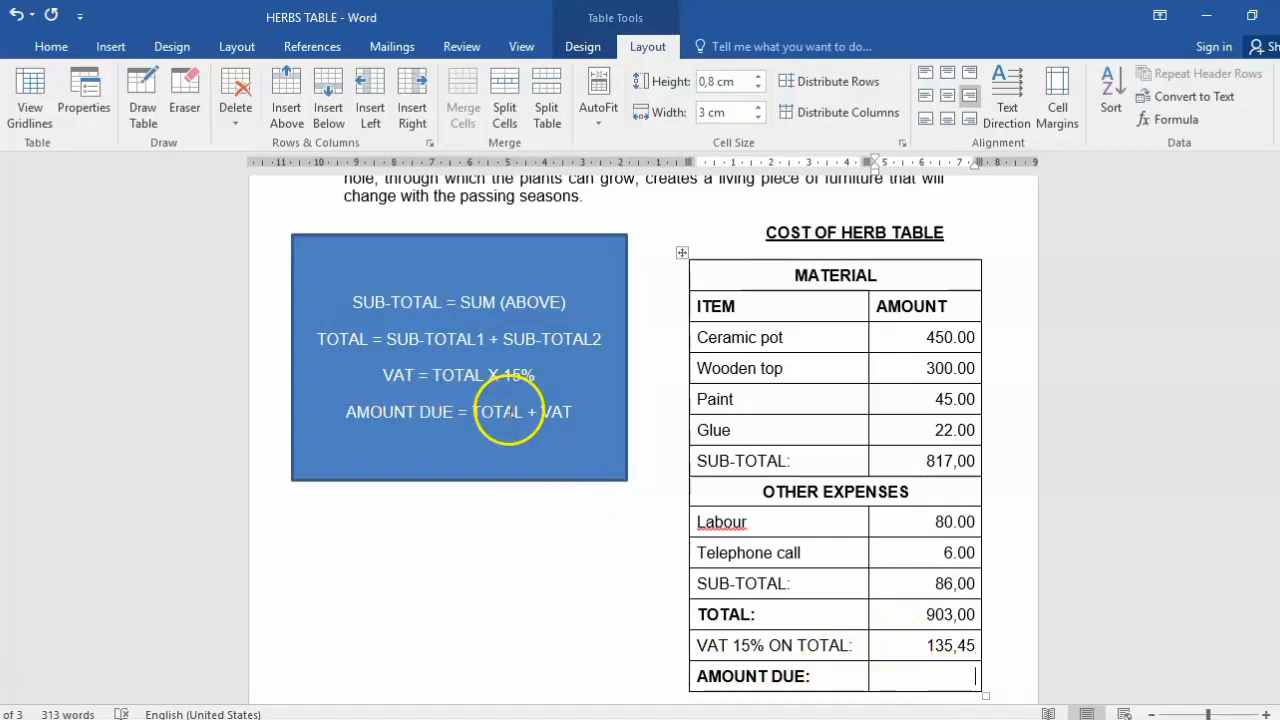
{"action": "mouse_move", "coordinate": [868, 618]}
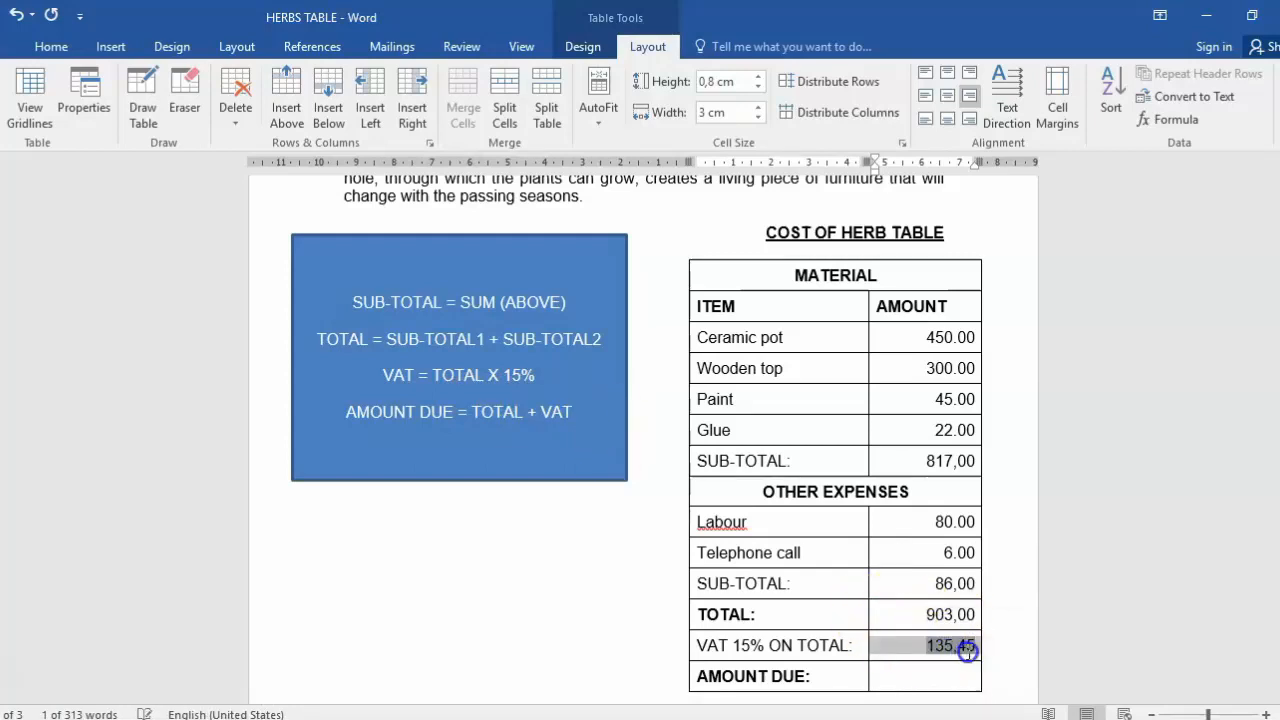
{"action": "left_click", "coordinate": [944, 676]}
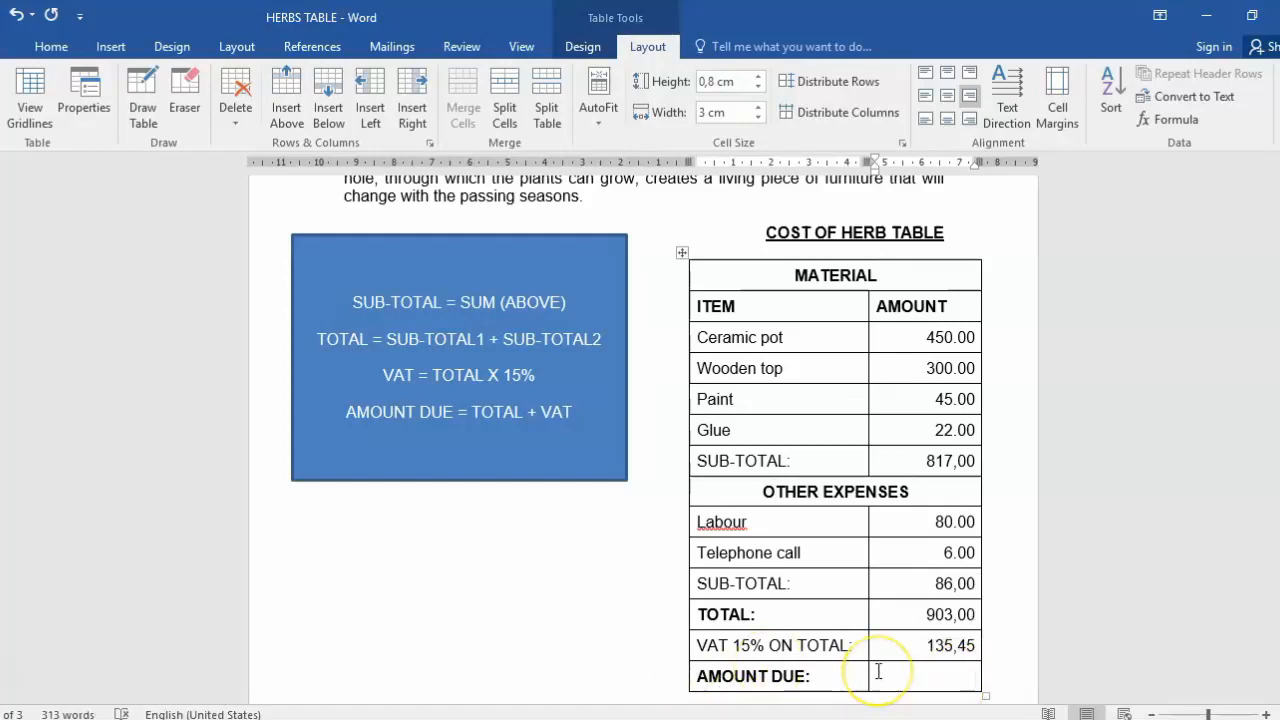
{"action": "left_click", "coordinate": [1156, 120]}
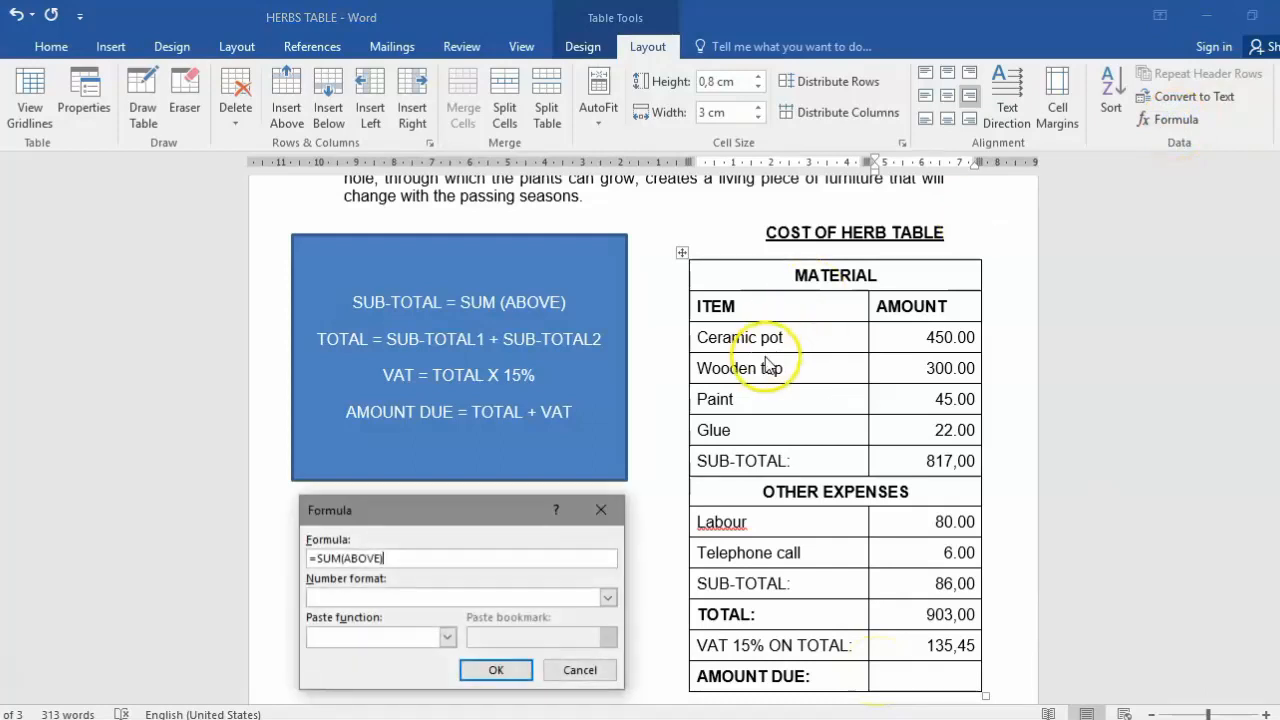
{"action": "key", "text": "Backspace"}
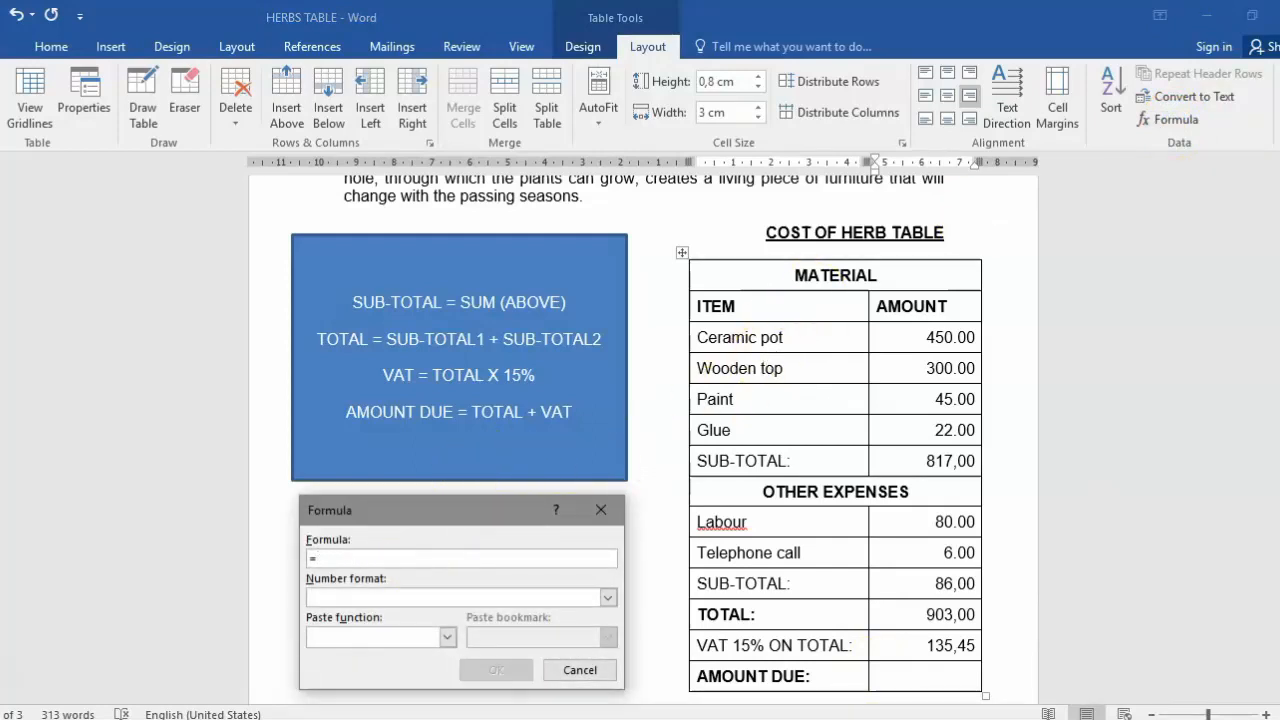
{"action": "type", "text": "903"}
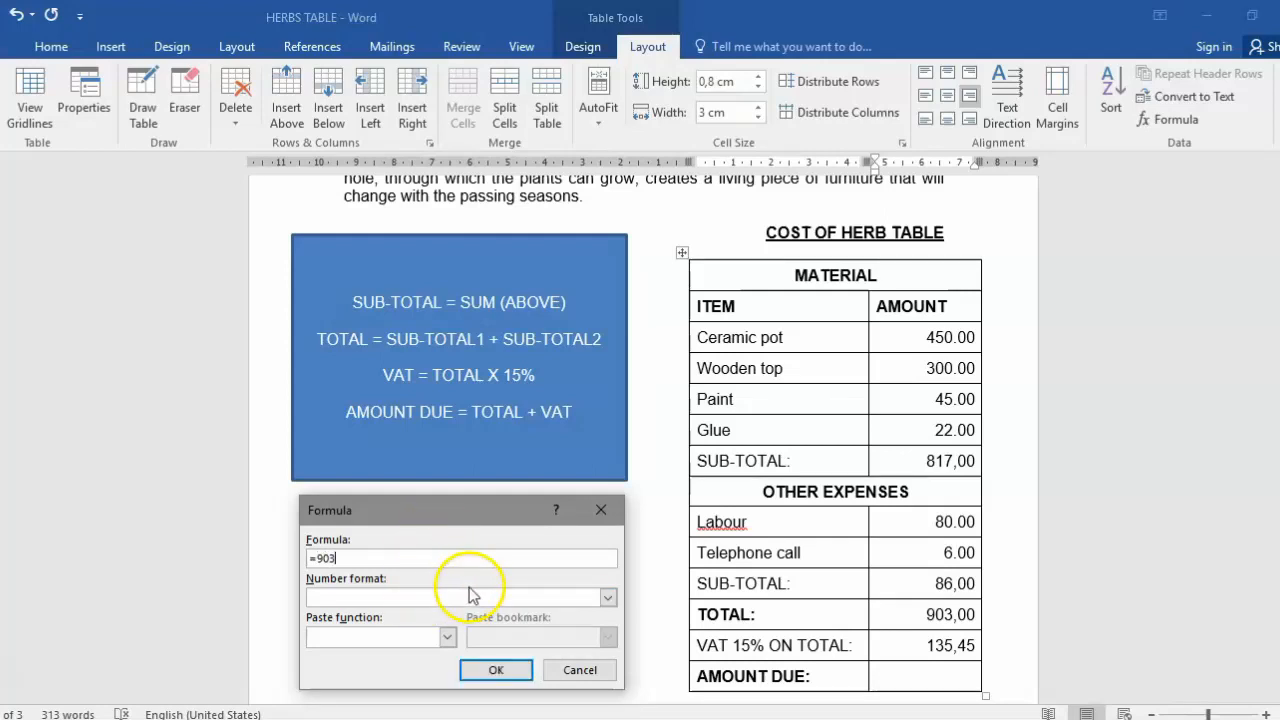
{"action": "type", "text": "+135"}
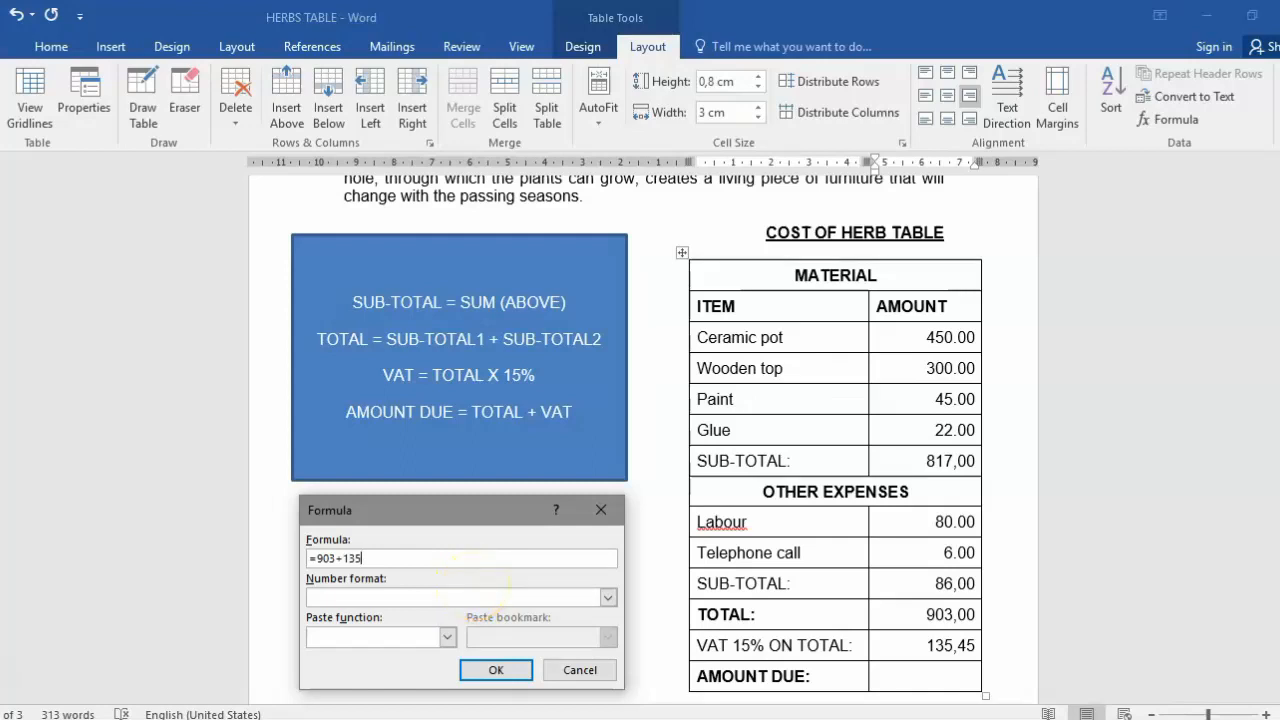
{"action": "type", "text": "45"}
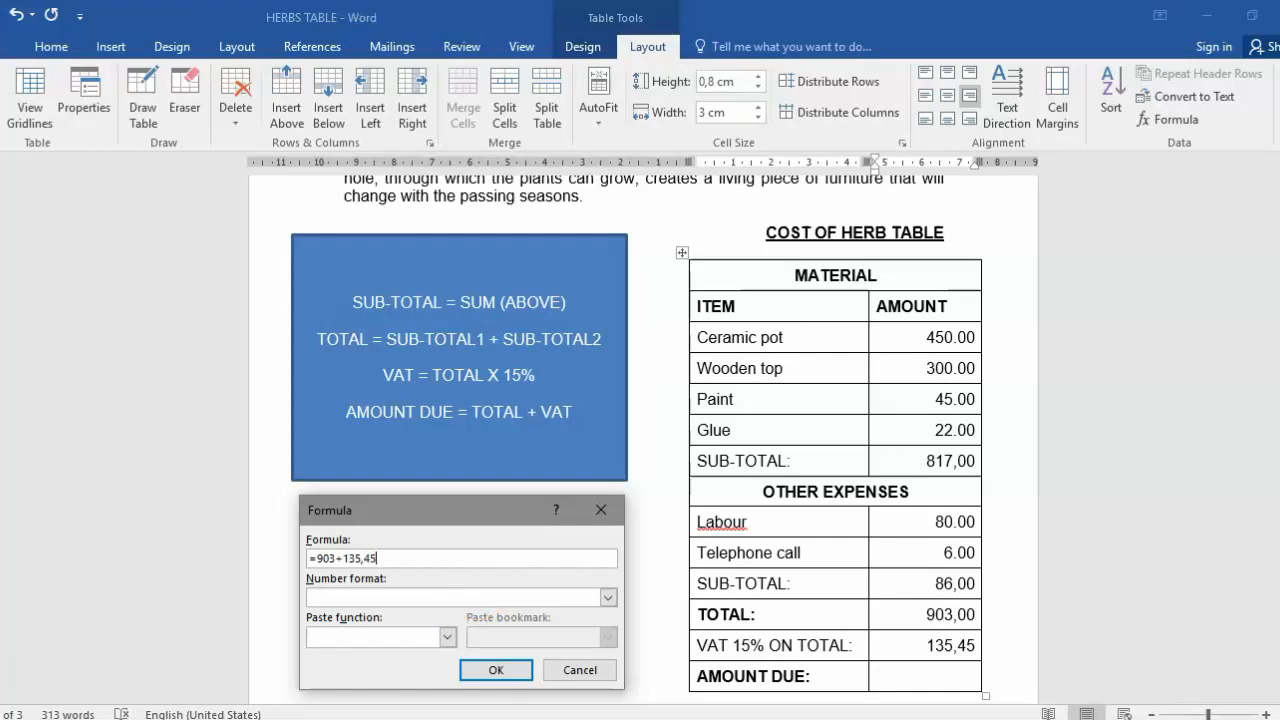
{"action": "mouse_move", "coordinate": [484, 580]}
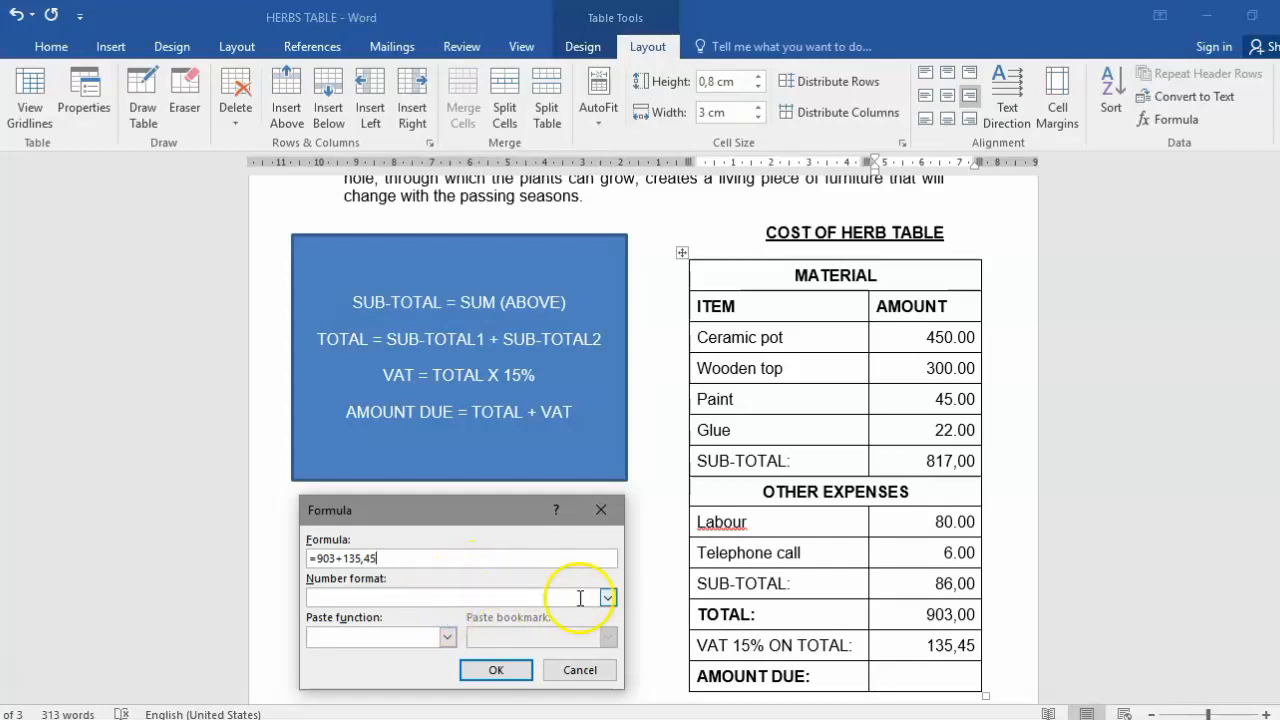
{"action": "left_click", "coordinate": [608, 596]}
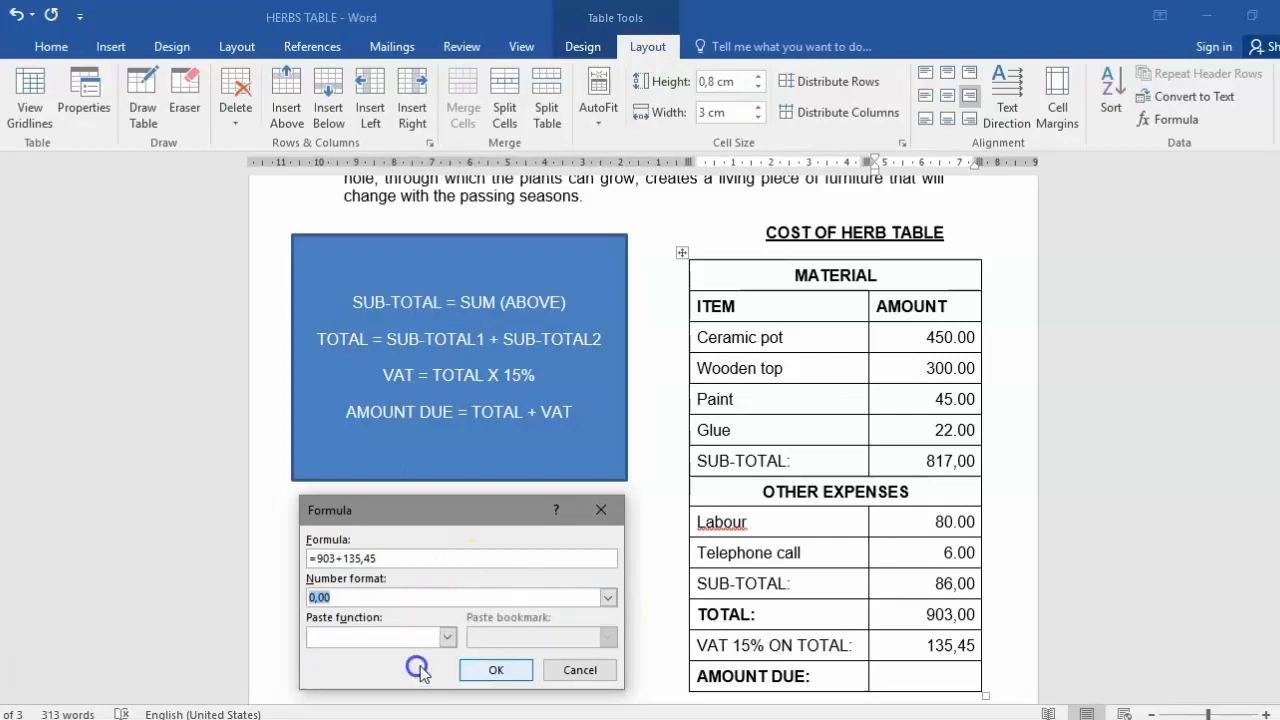
{"action": "left_click", "coordinate": [496, 668]}
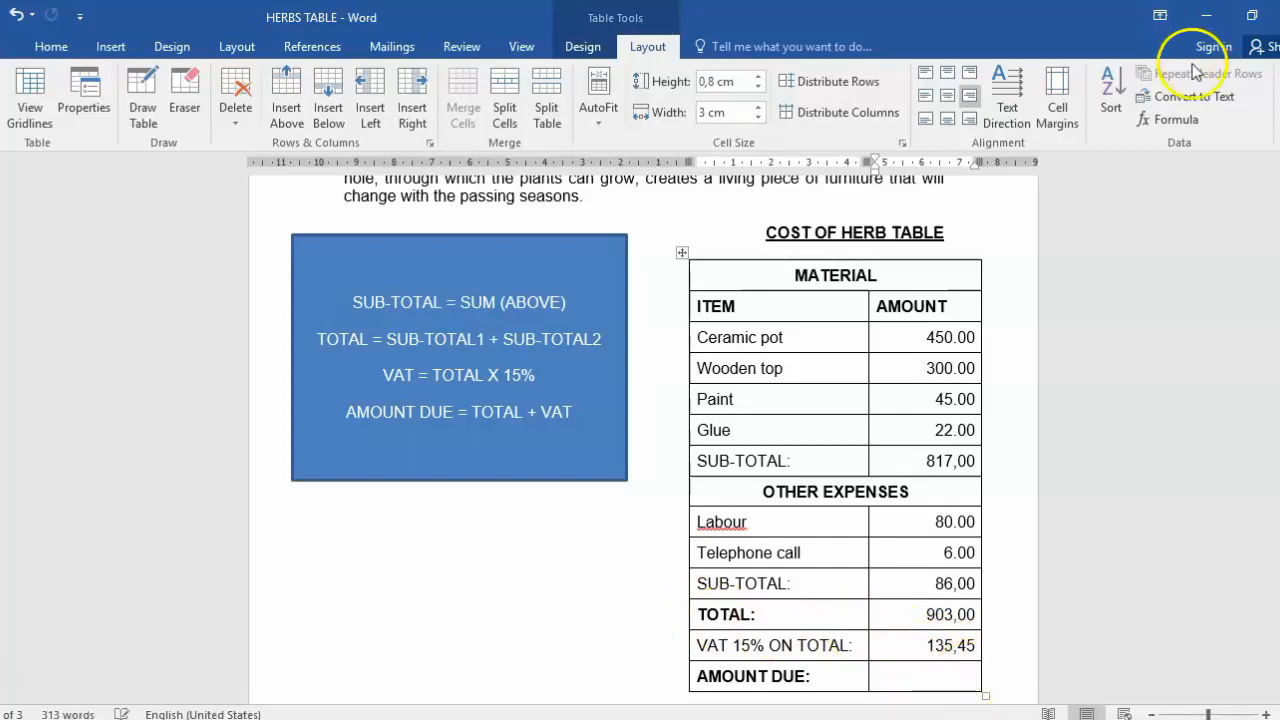
Compute Amount Due as =B12+B13, adding total and VAT to show 1038,45
{"action": "left_click", "coordinate": [1176, 120]}
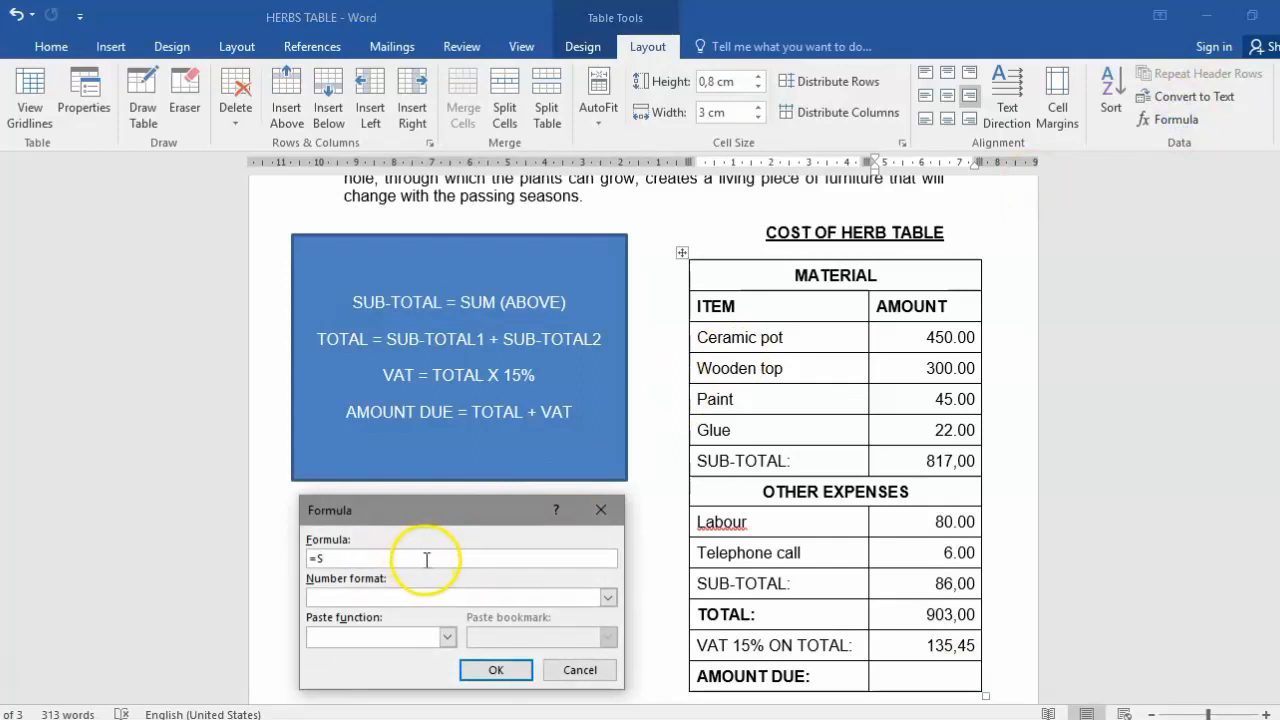
{"action": "key", "text": "Backspace"}
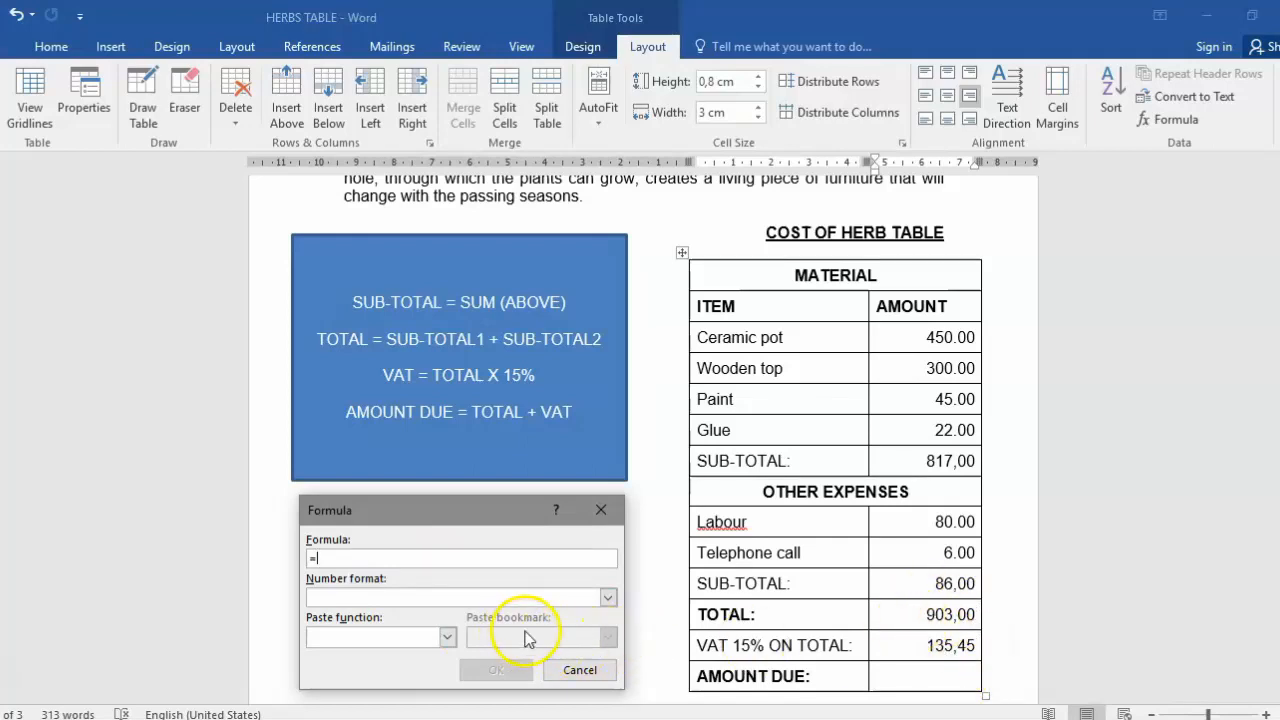
{"action": "type", "text": "B12"}
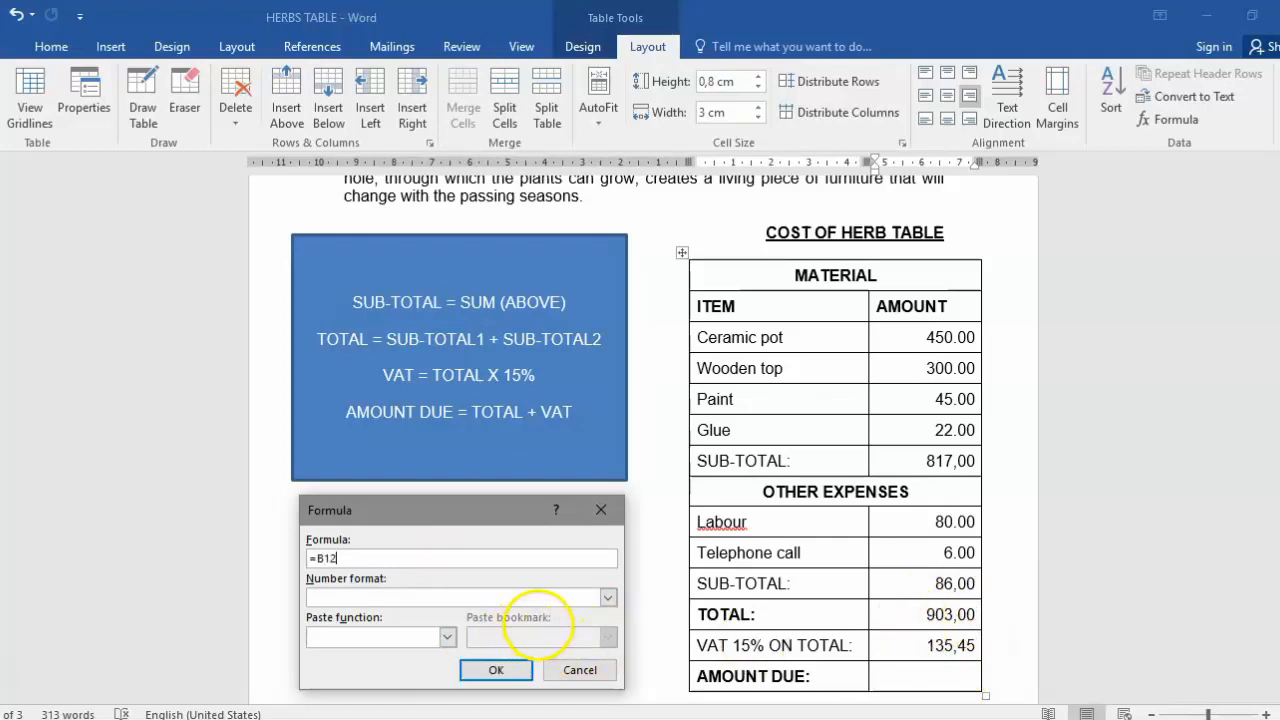
{"action": "type", "text": "+B13"}
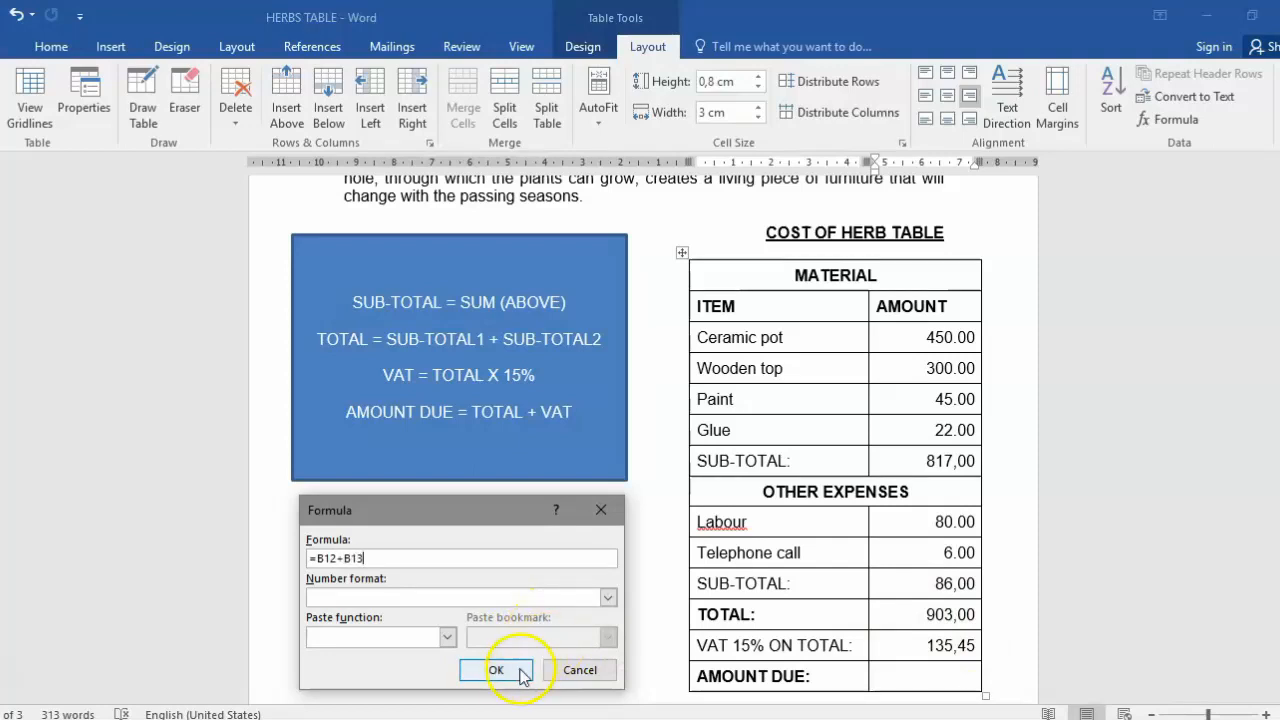
{"action": "left_click", "coordinate": [608, 596]}
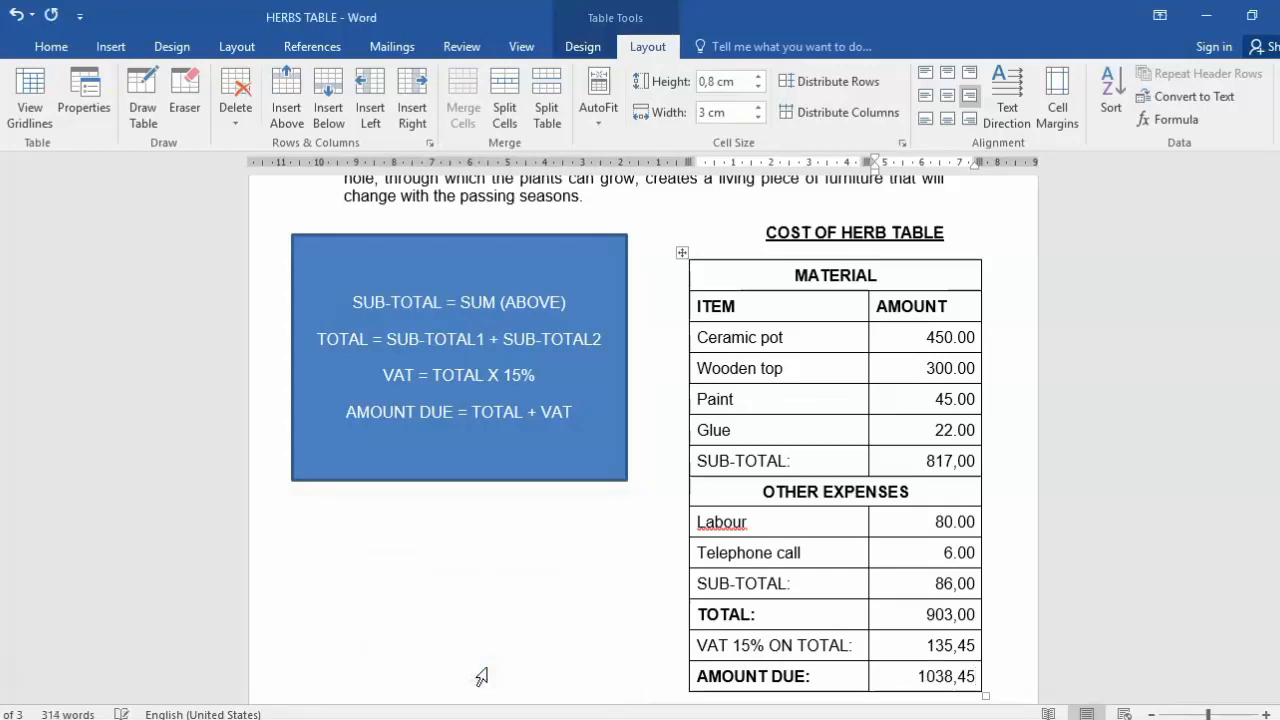
{"action": "mouse_move", "coordinate": [484, 676]}
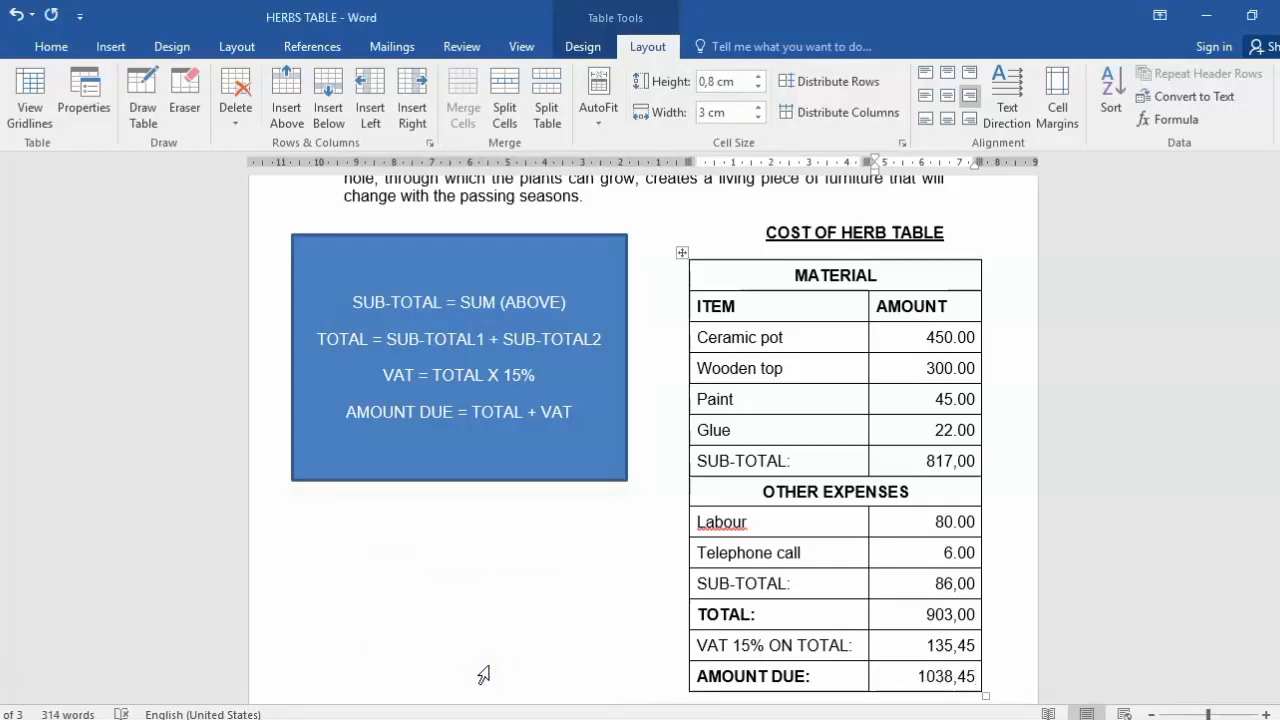